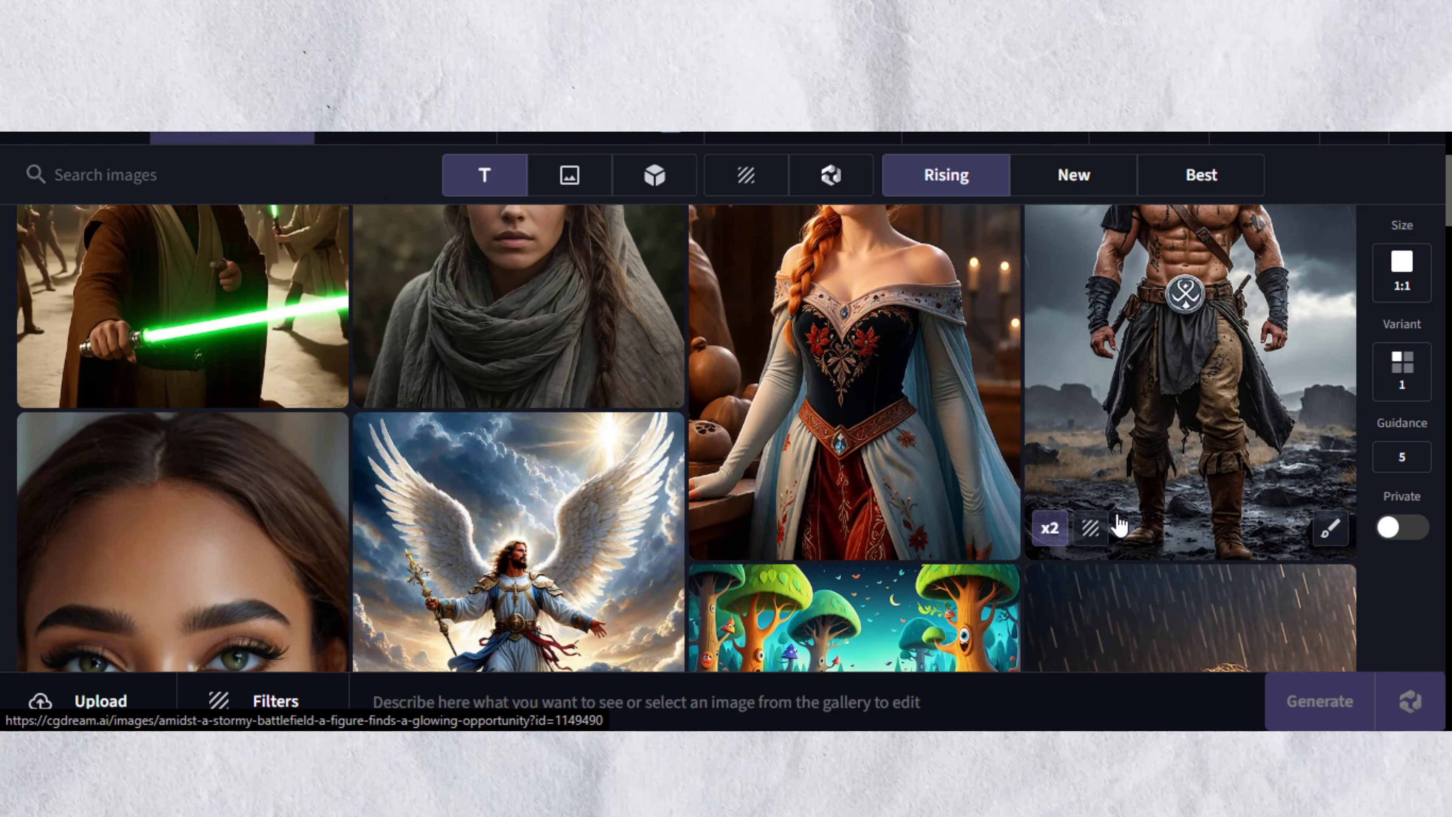
Step: Browse the gallery and play the 'Creating your first image' tutorial video to the end
scroll(down, 3)
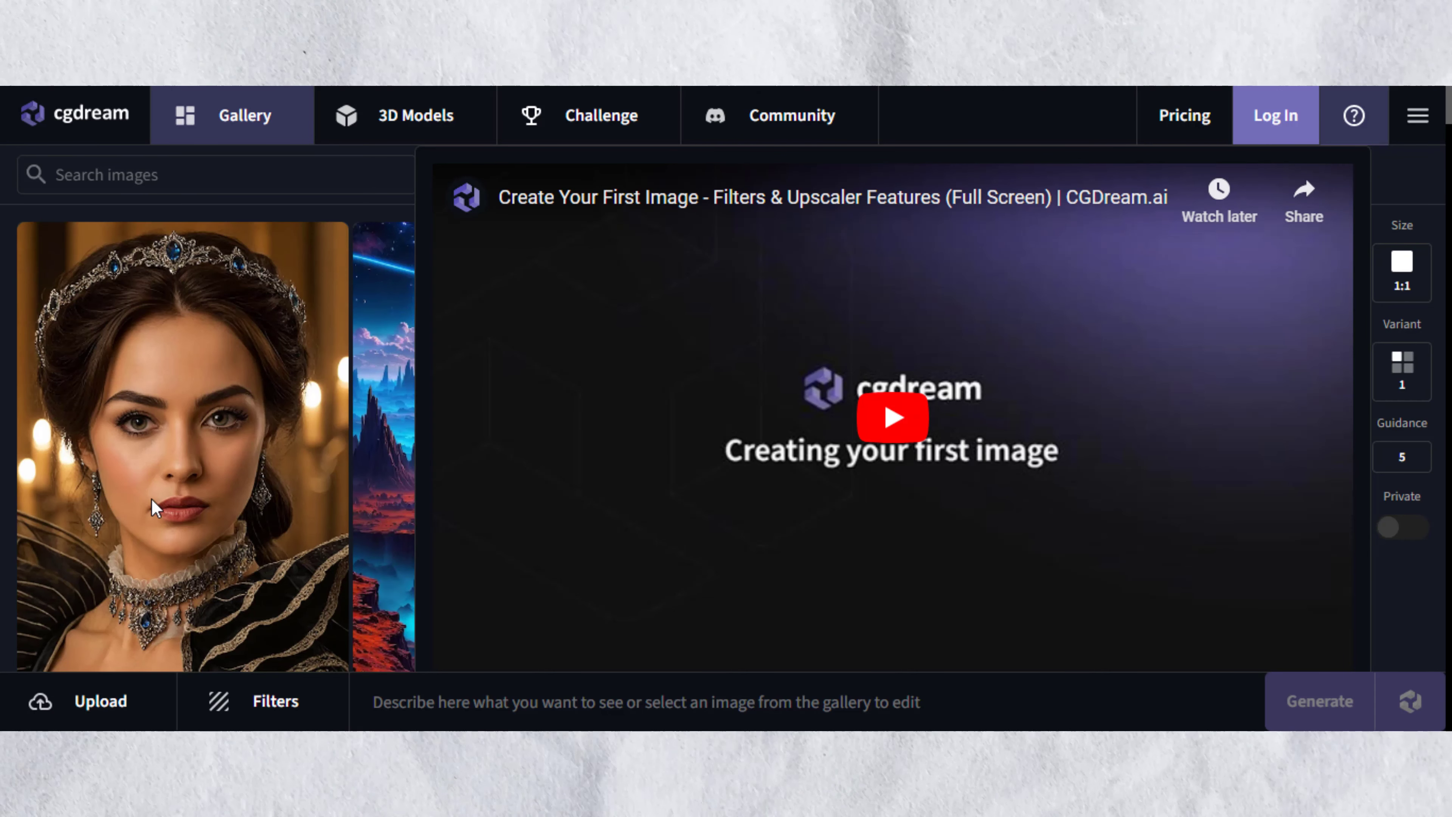
mouse_move(473, 308)
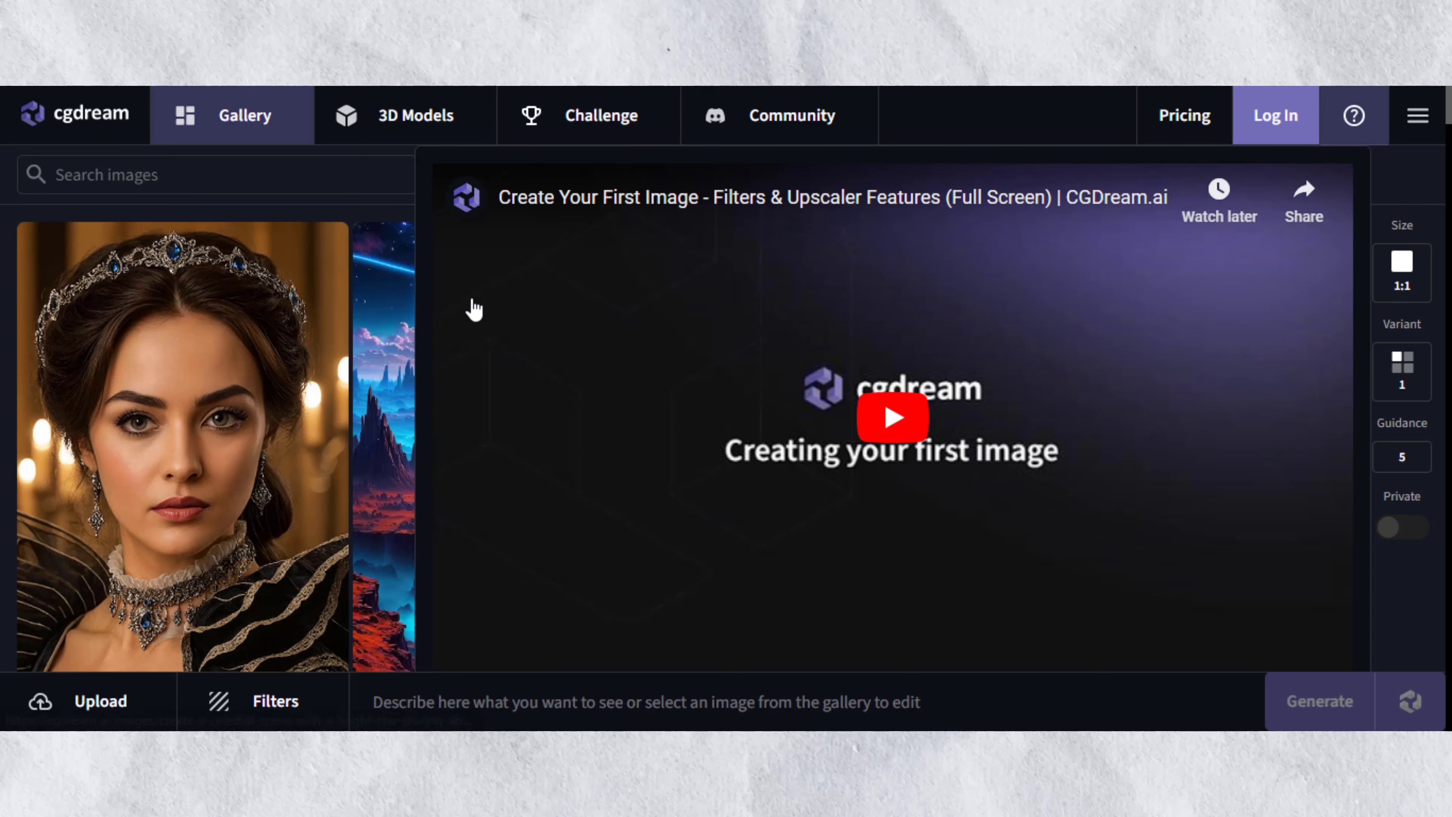
click(891, 416)
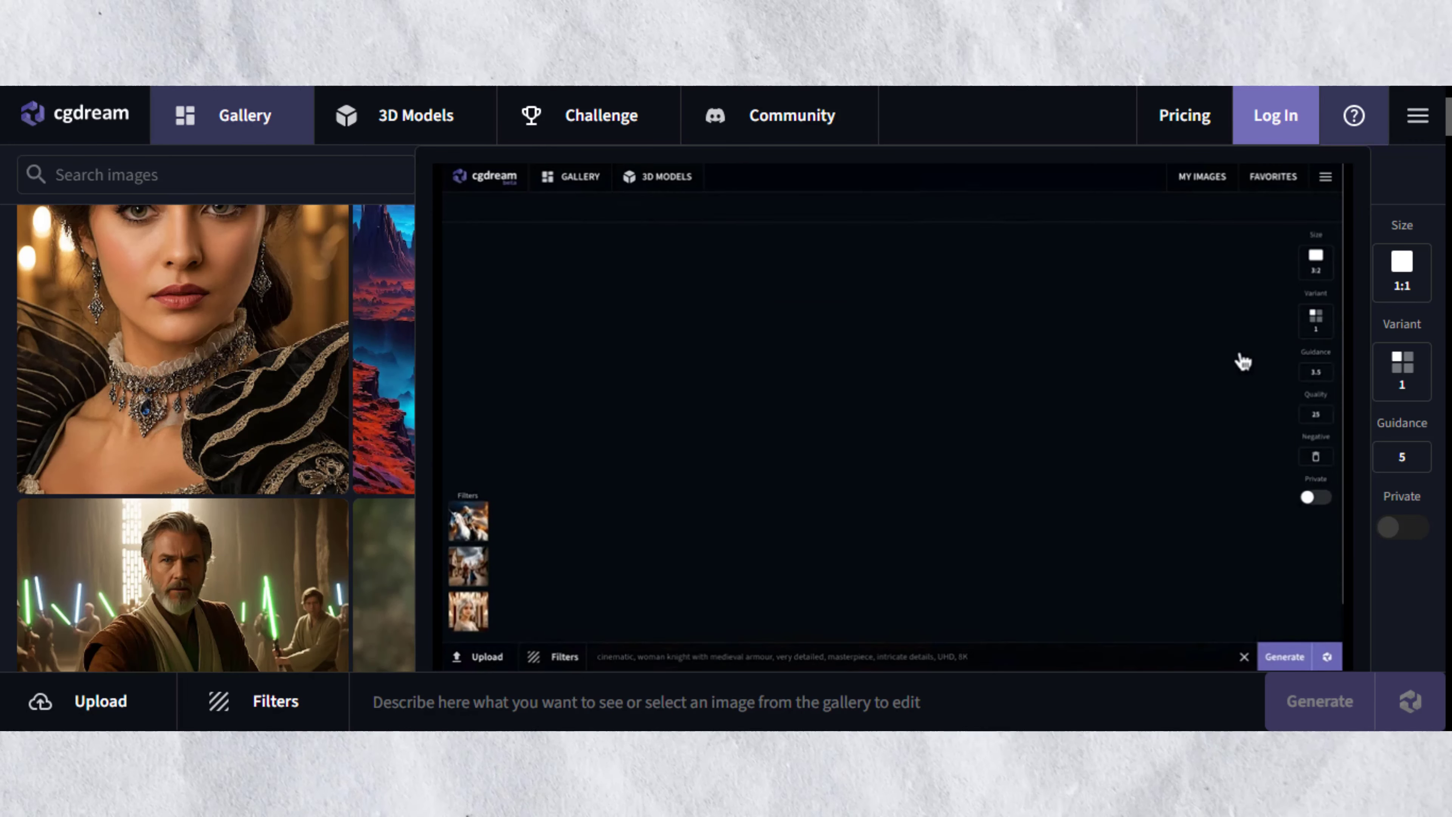
click(1283, 655)
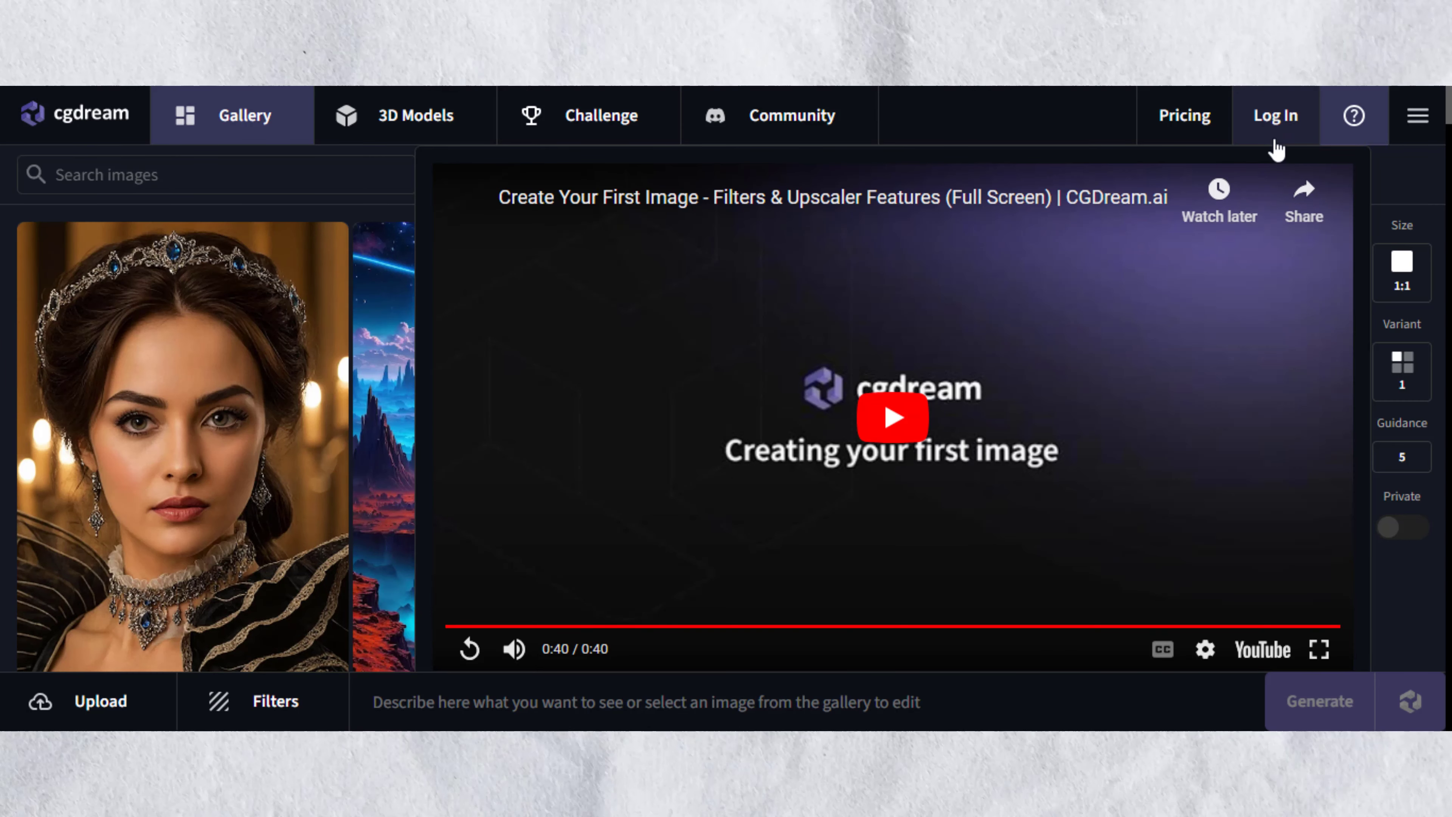
Step: Log in and start the prompt 'A firefighter in action' in the generation field
click(1275, 115)
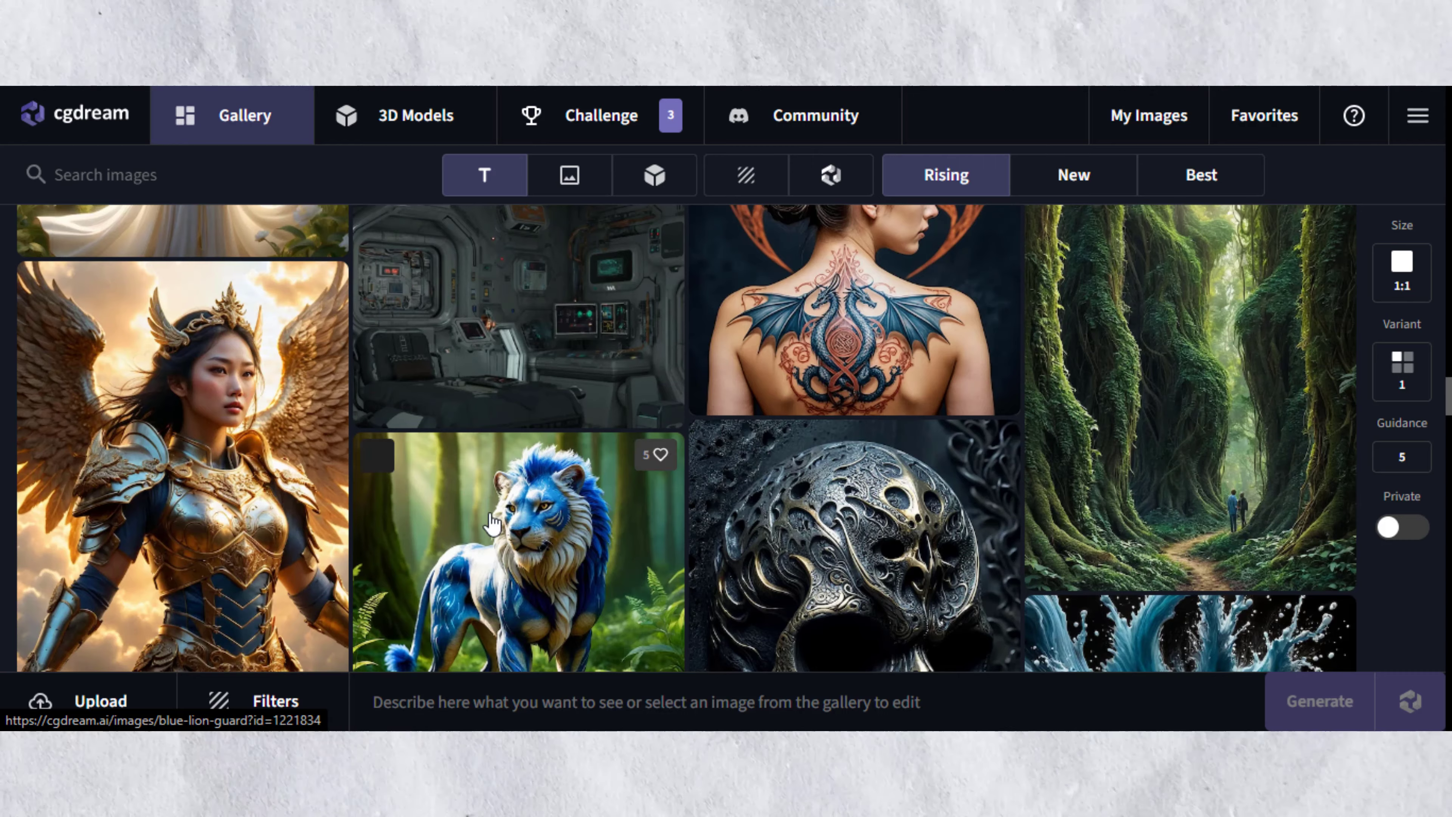
scroll(down, 3)
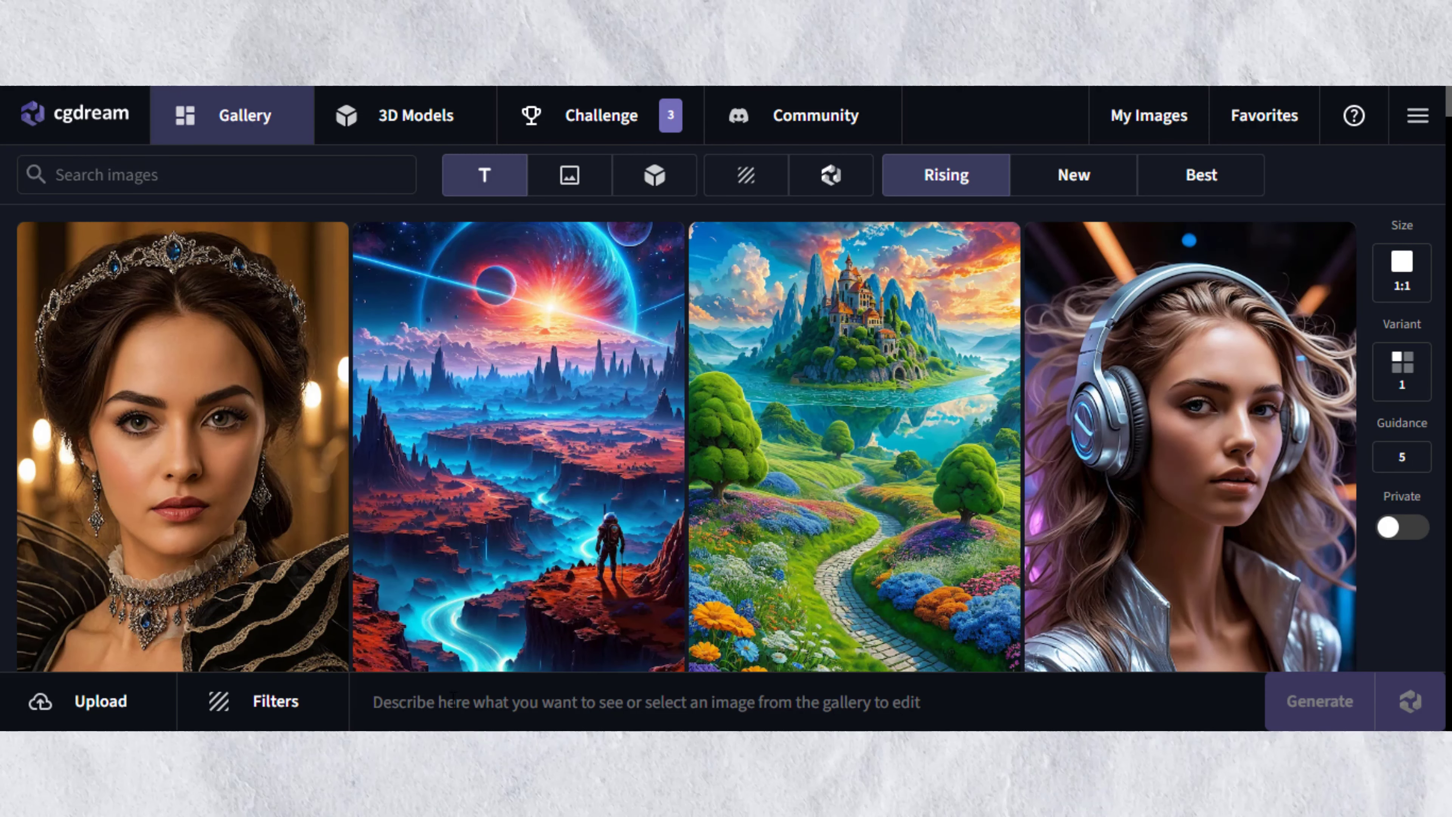
text(A firefighter in action)
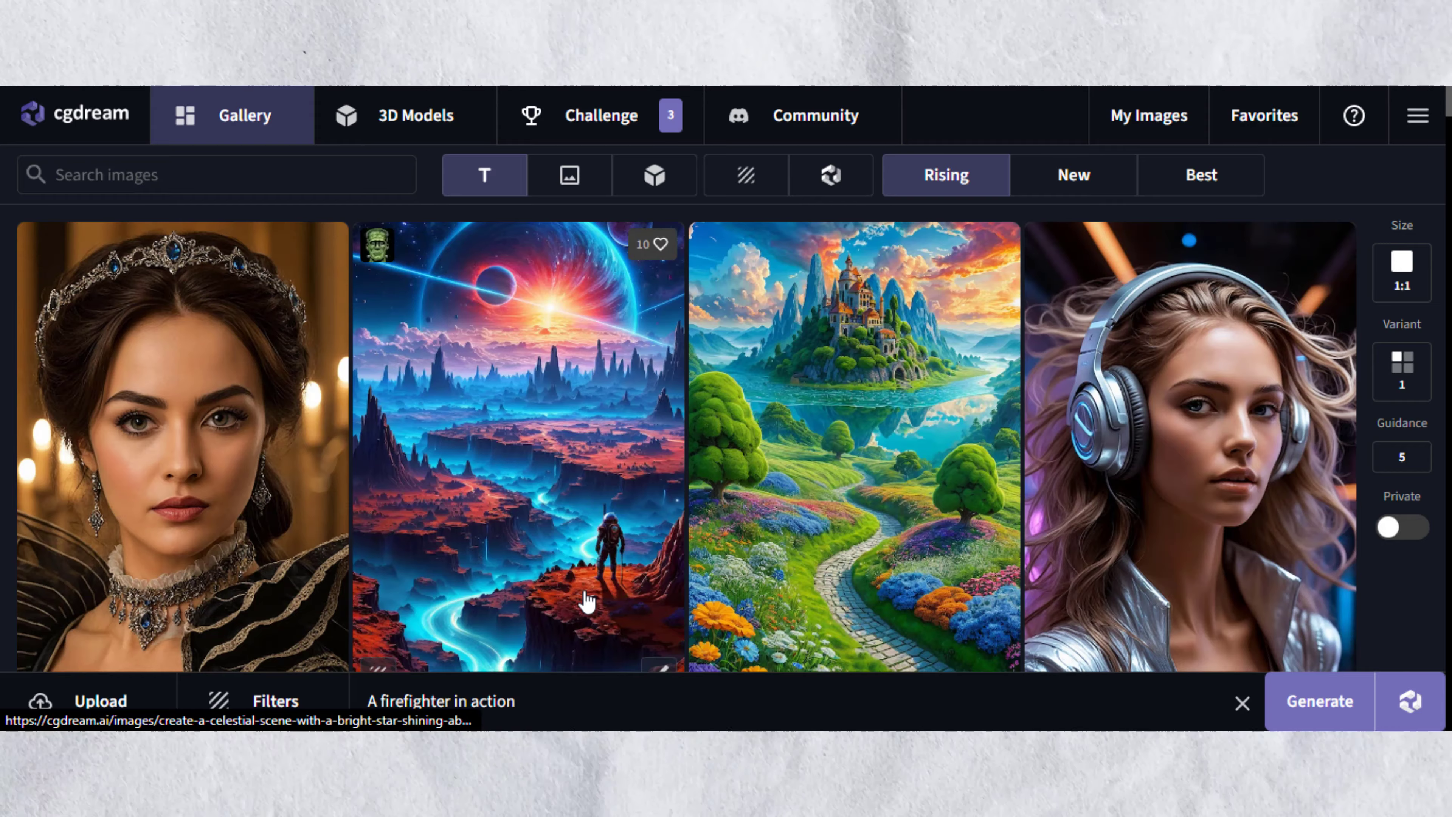
Step: Apply Action, Electrify and city style filters and generate the firefighter image
click(263, 700)
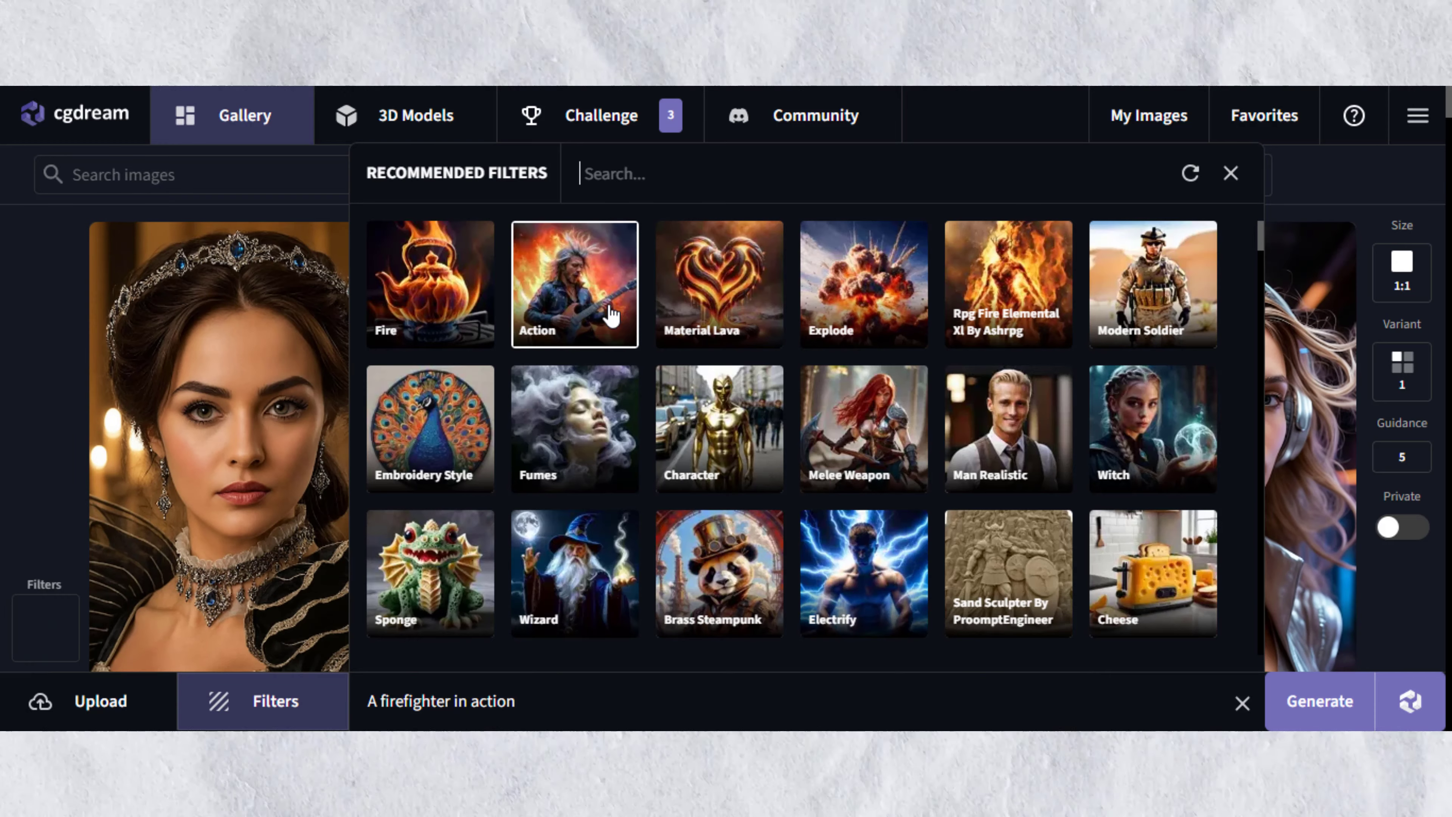
scroll(down, 3)
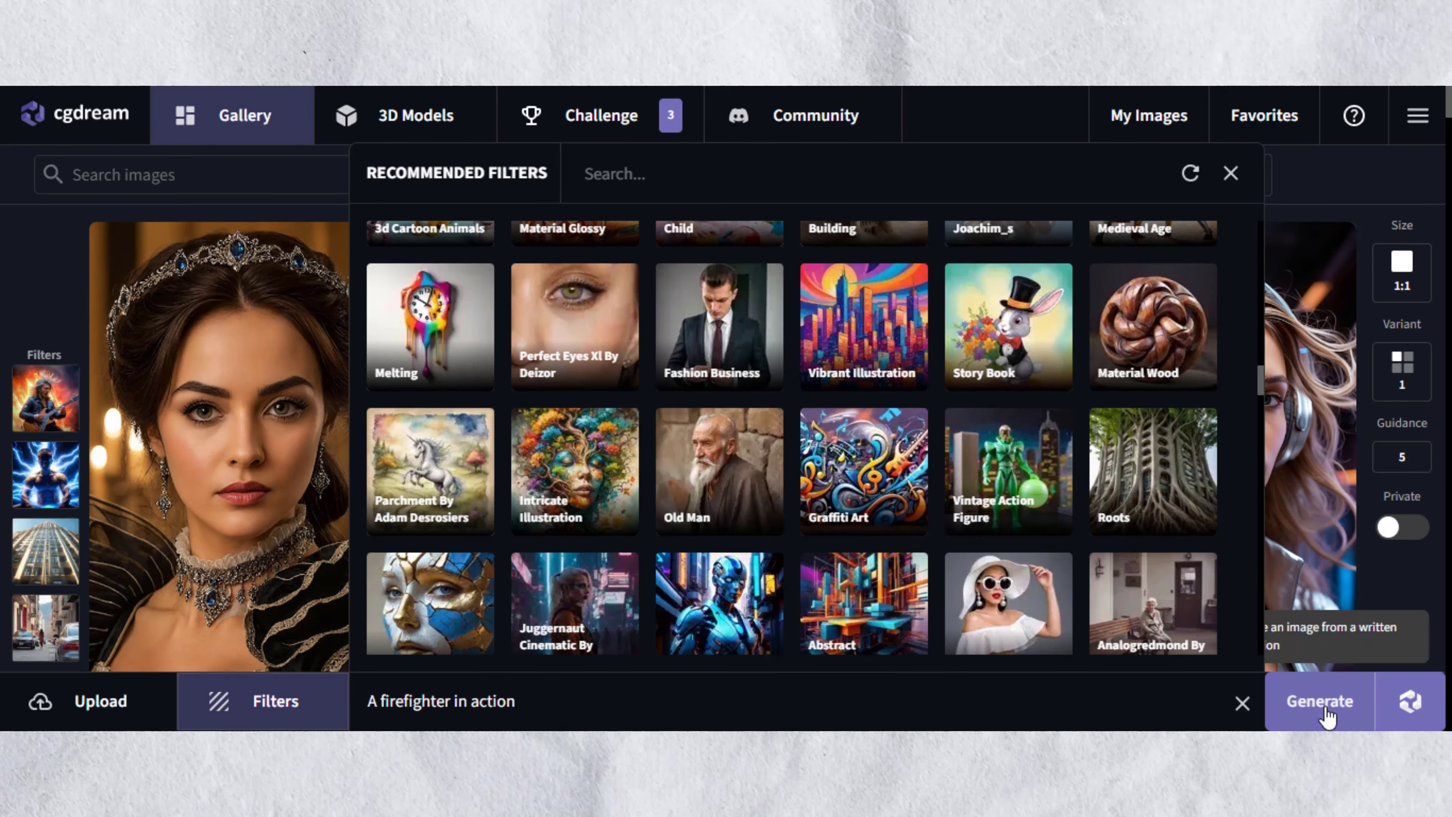
click(1230, 173)
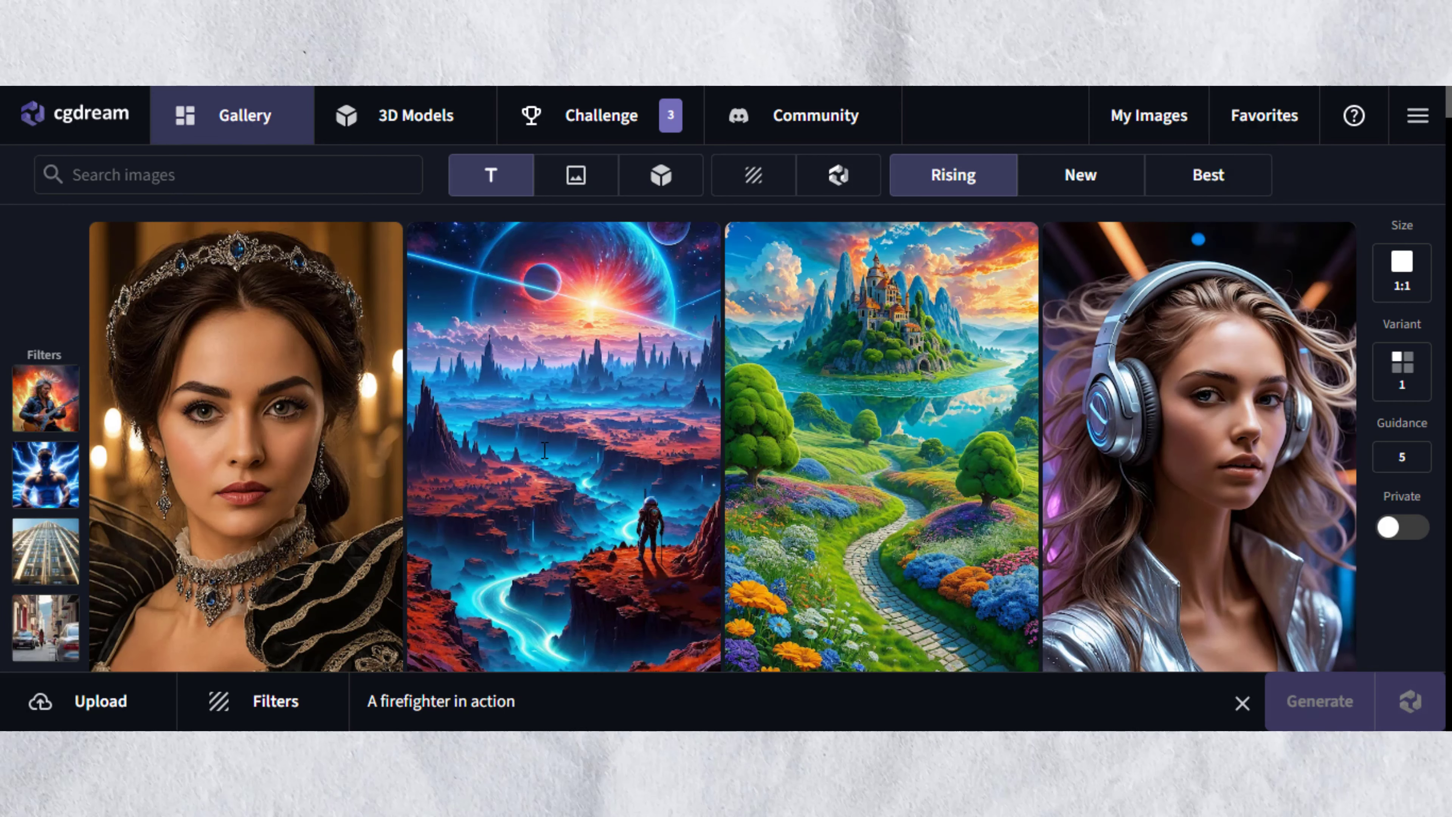
click(1319, 701)
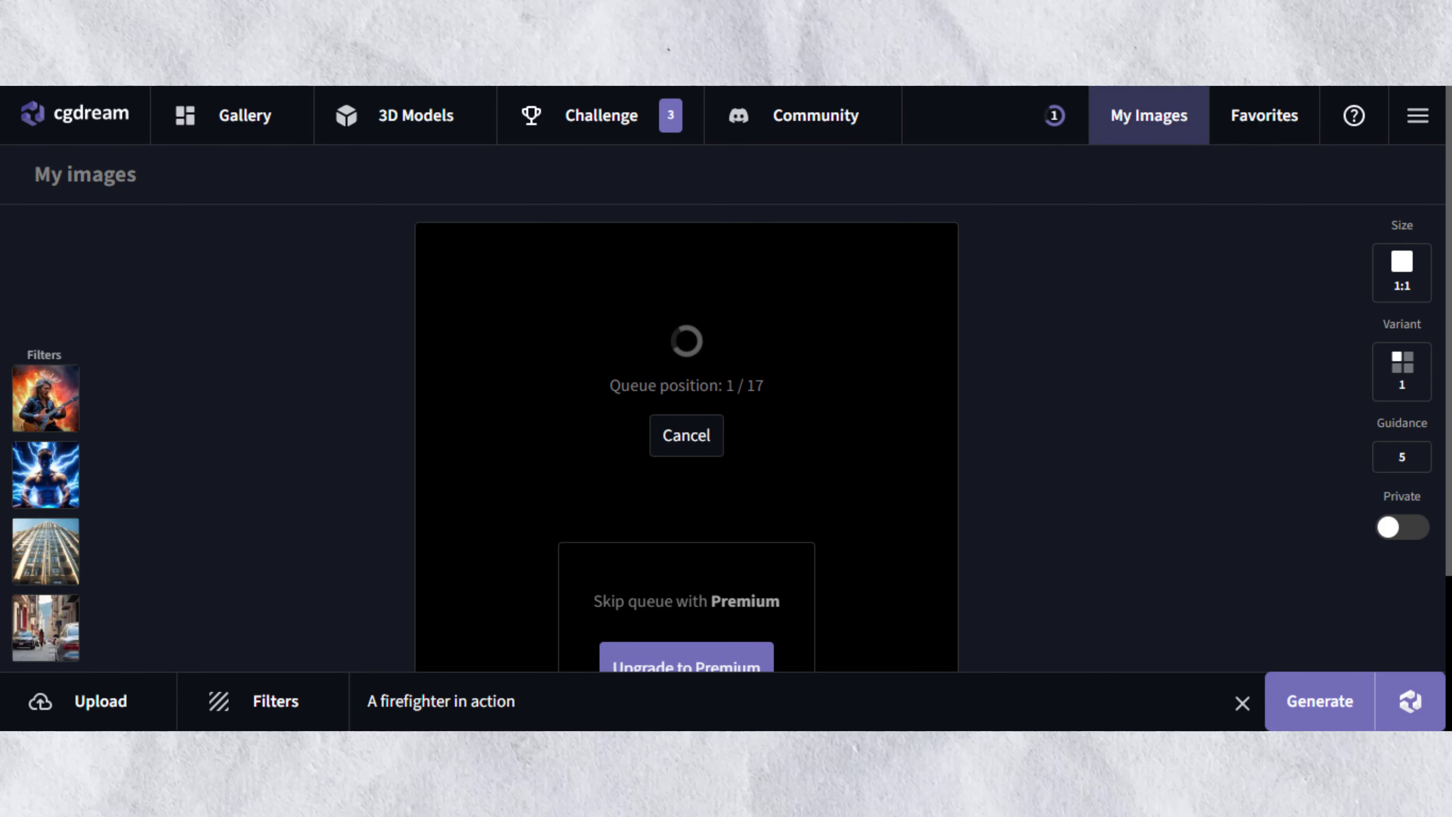
mouse_move(837, 475)
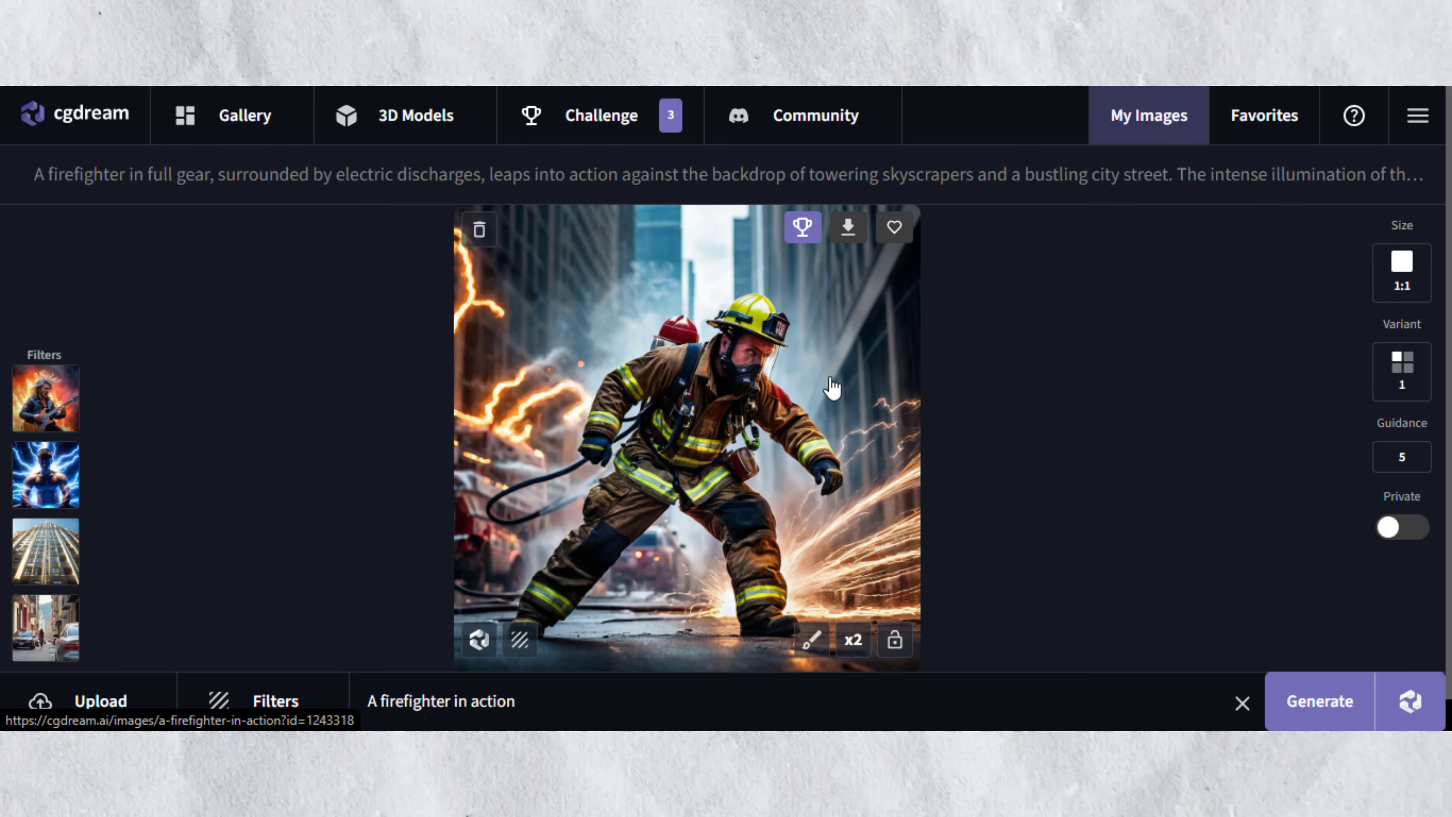
click(45, 399)
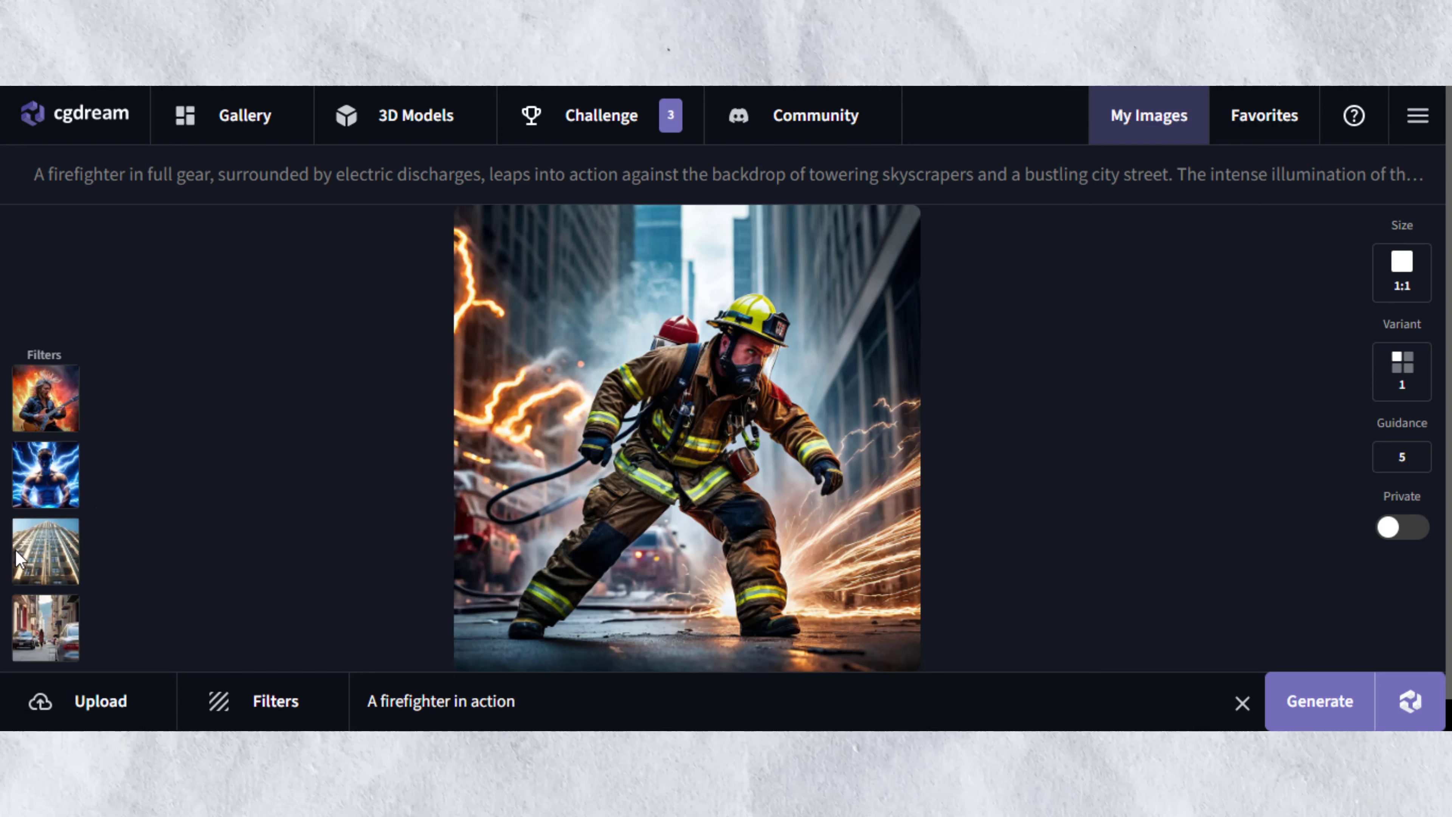
mouse_move(754, 333)
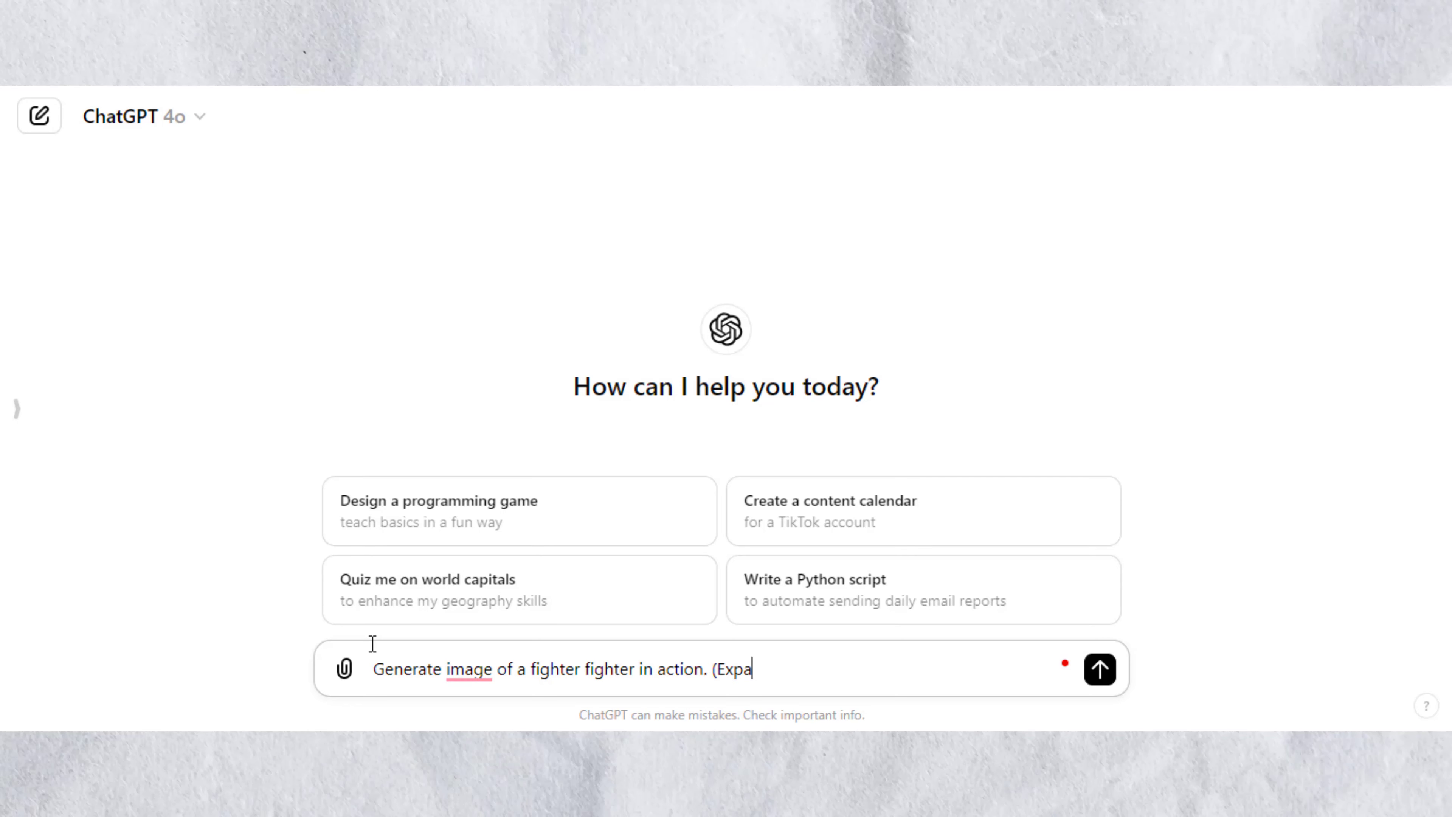
Step: Send ChatGPT the firefighter idea ending '(Expand the prompt and generate)'
text(nd the prompt and generate))
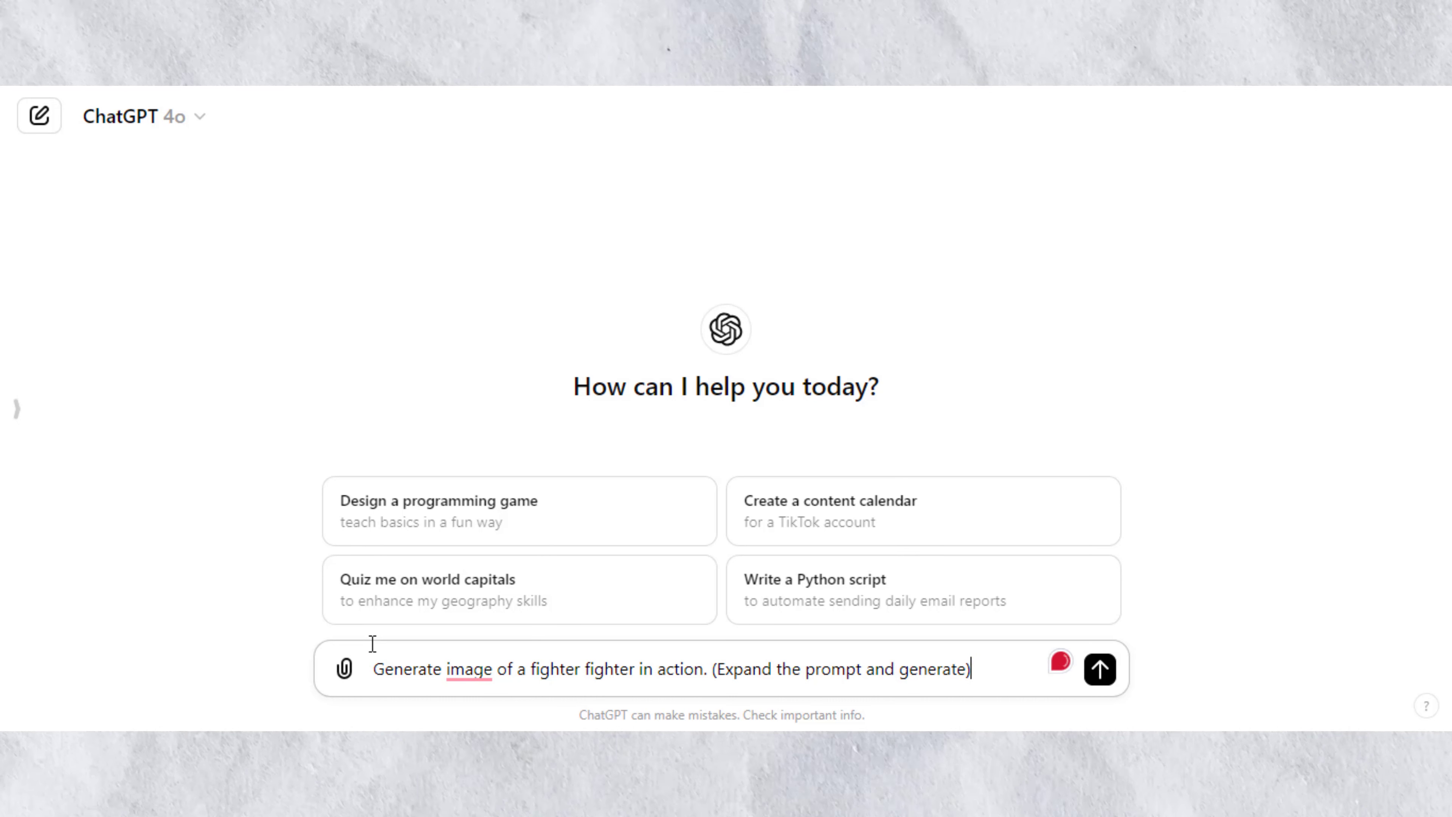
click(1099, 668)
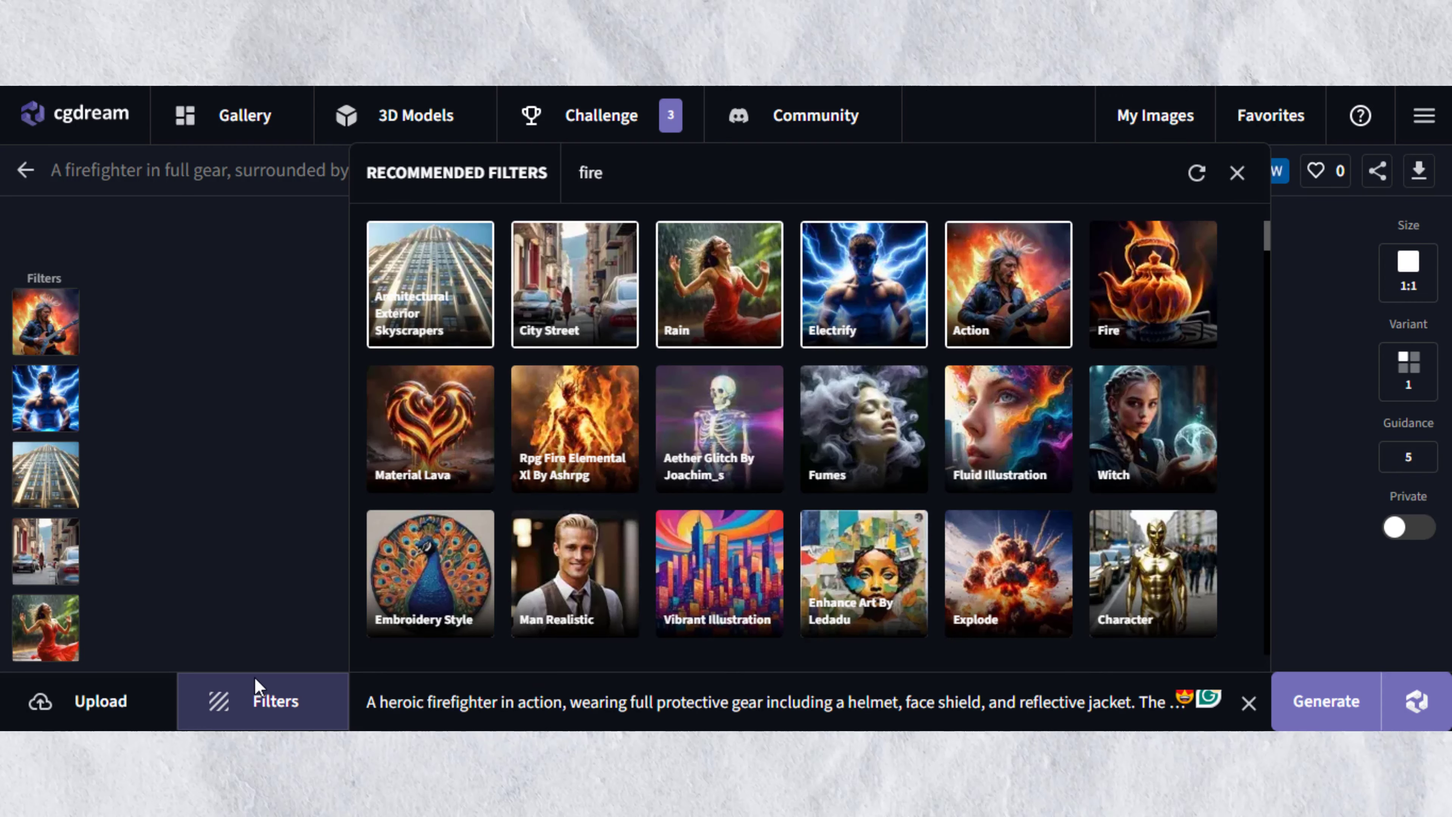
Step: With Rain at 0.50, Explode and Rpg Fire Elemental filters, generate from the expanded prompt
click(1236, 174)
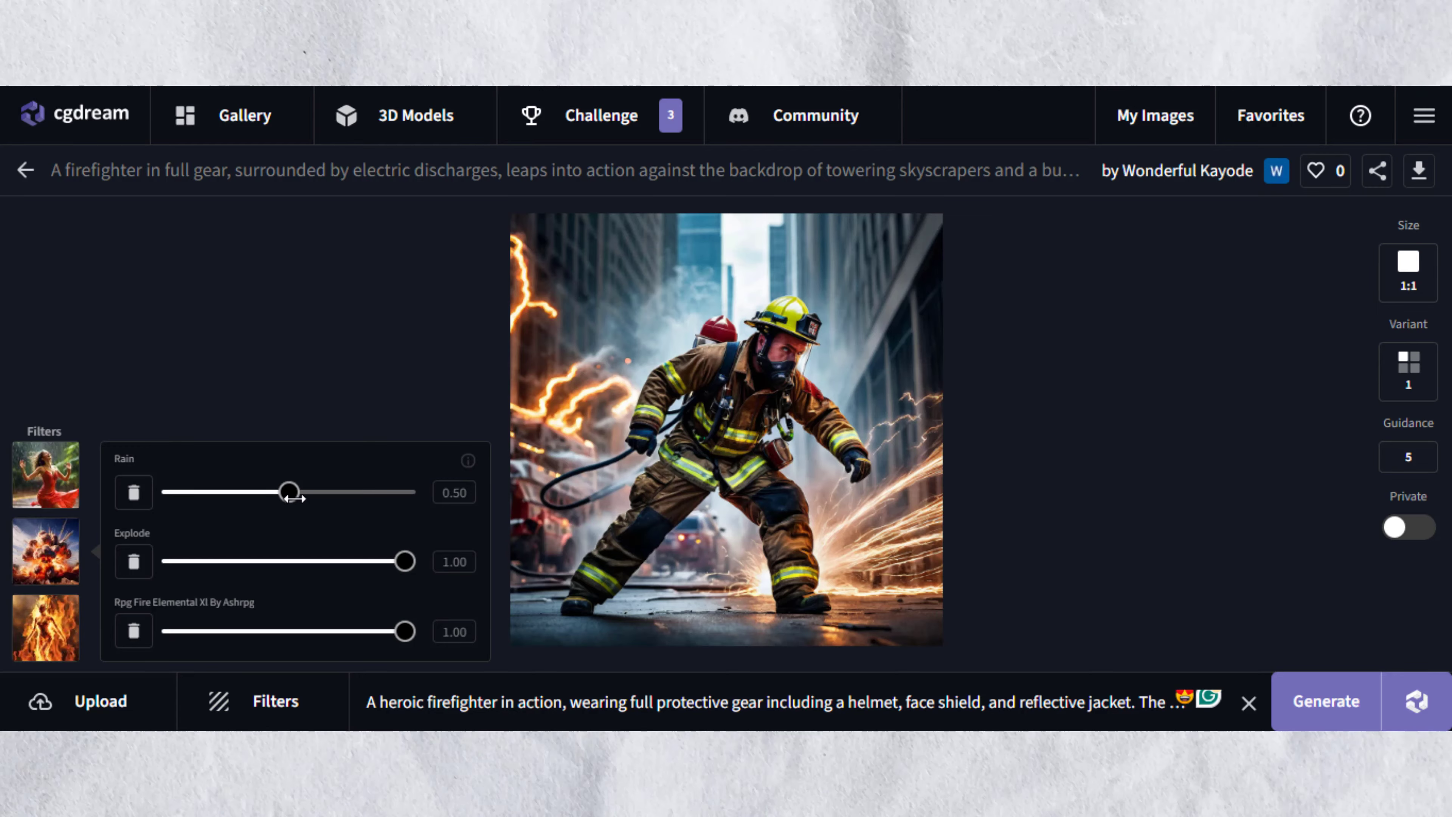
click(262, 701)
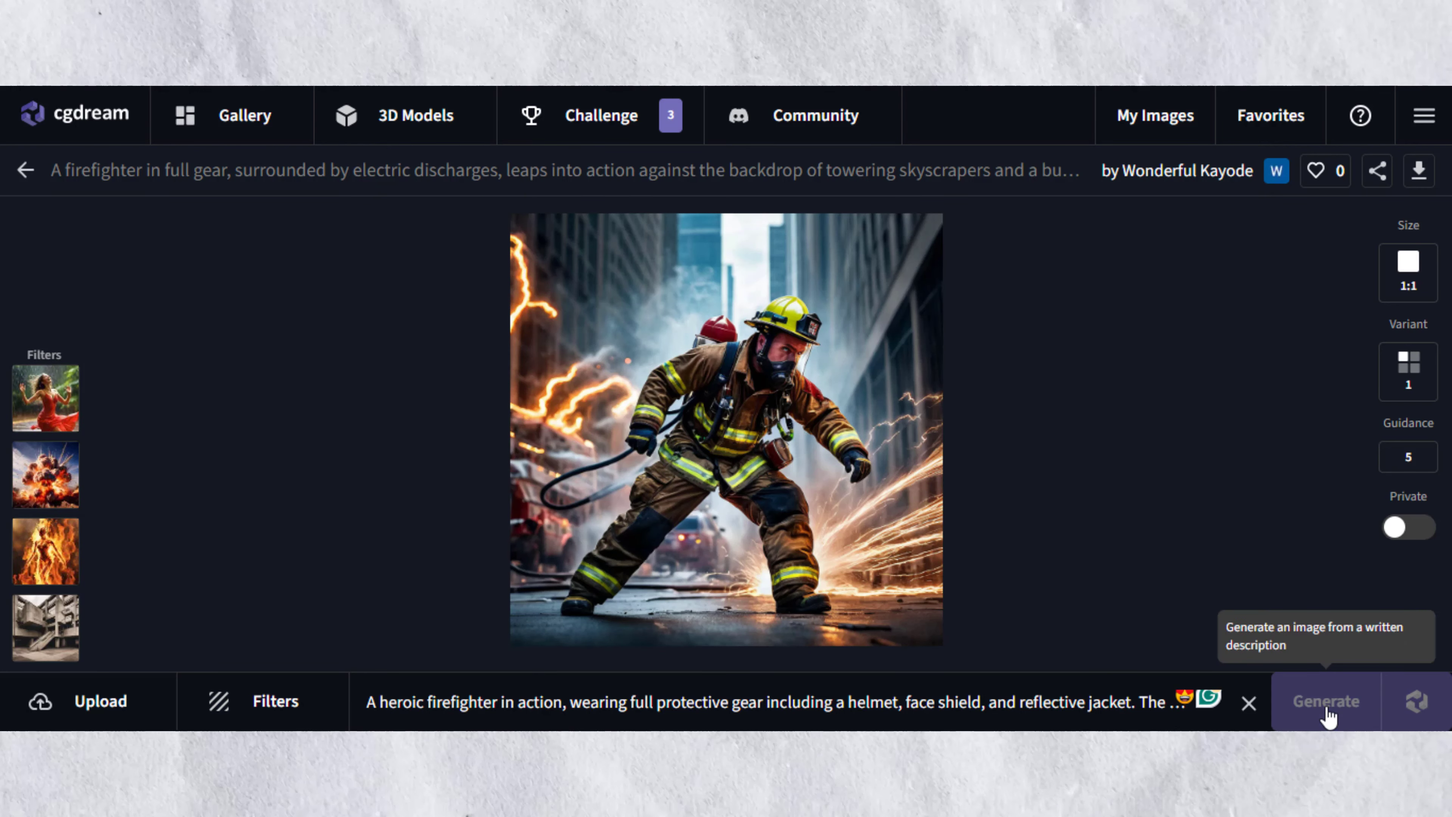
click(1324, 701)
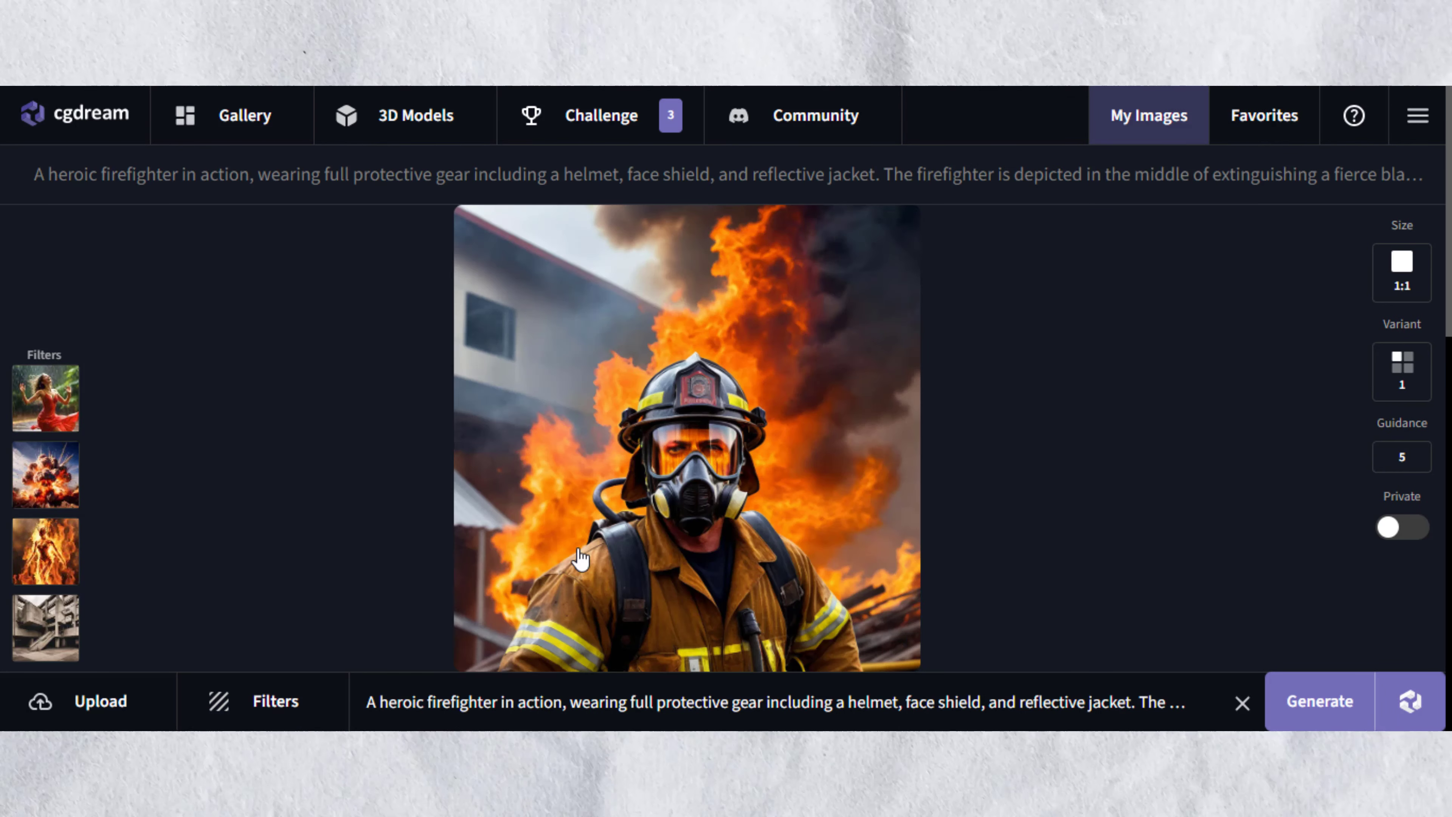
mouse_move(937, 467)
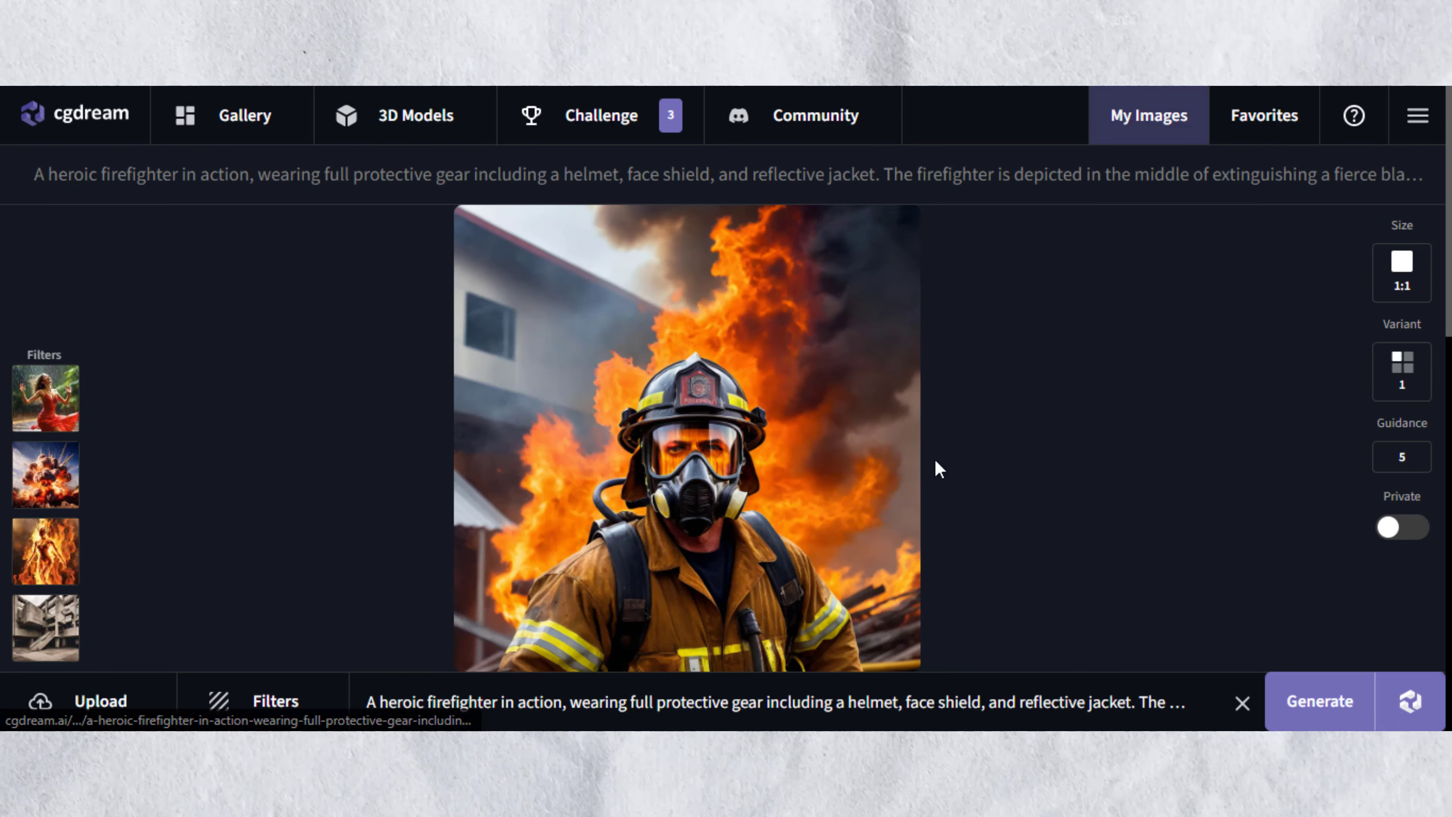
click(101, 701)
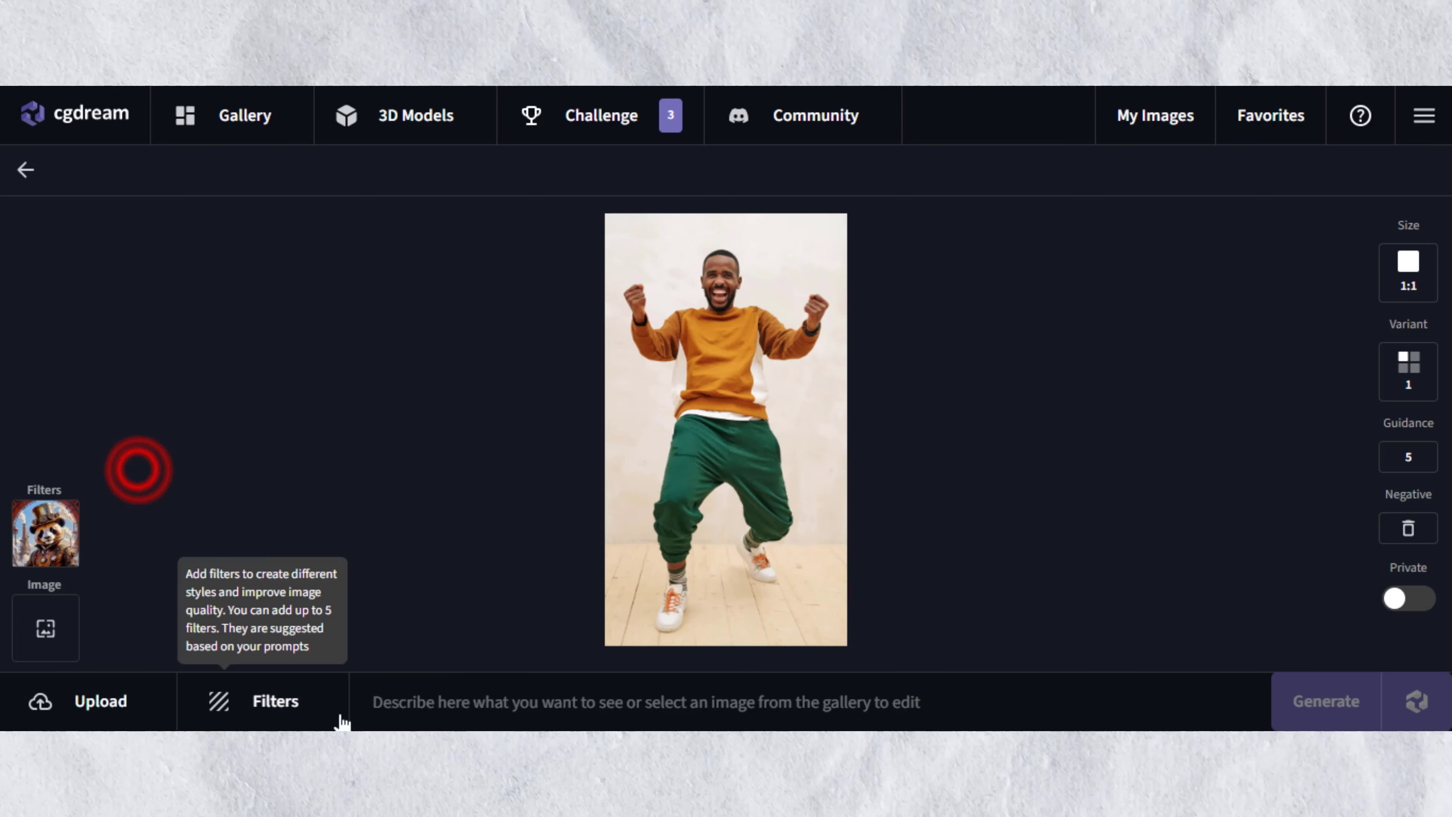
Step: Prompt 'Man excited on a beach.', add a style filter, set Variant to 2 and generate
text(Man exc)
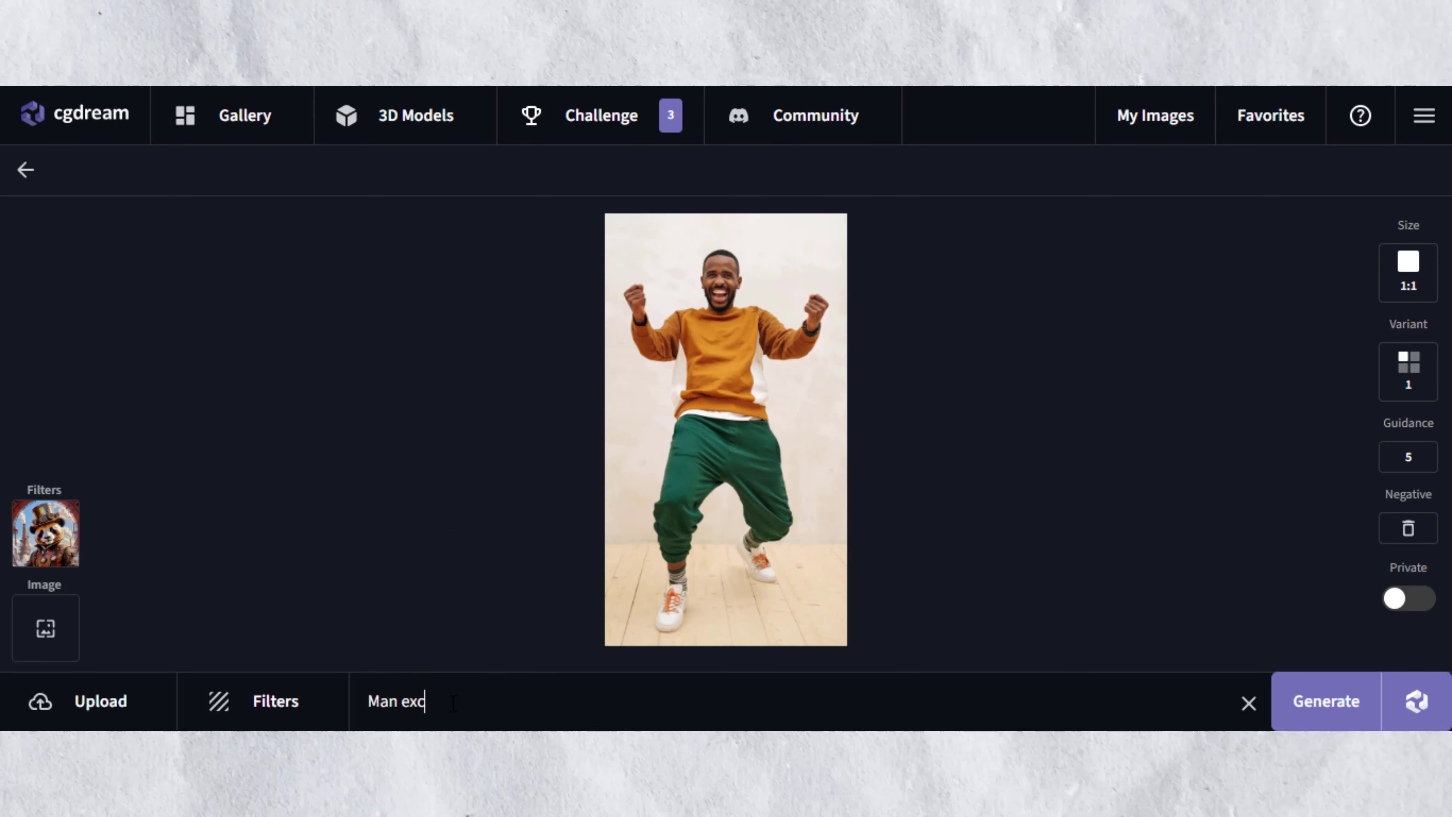
text(ited ia beach.)
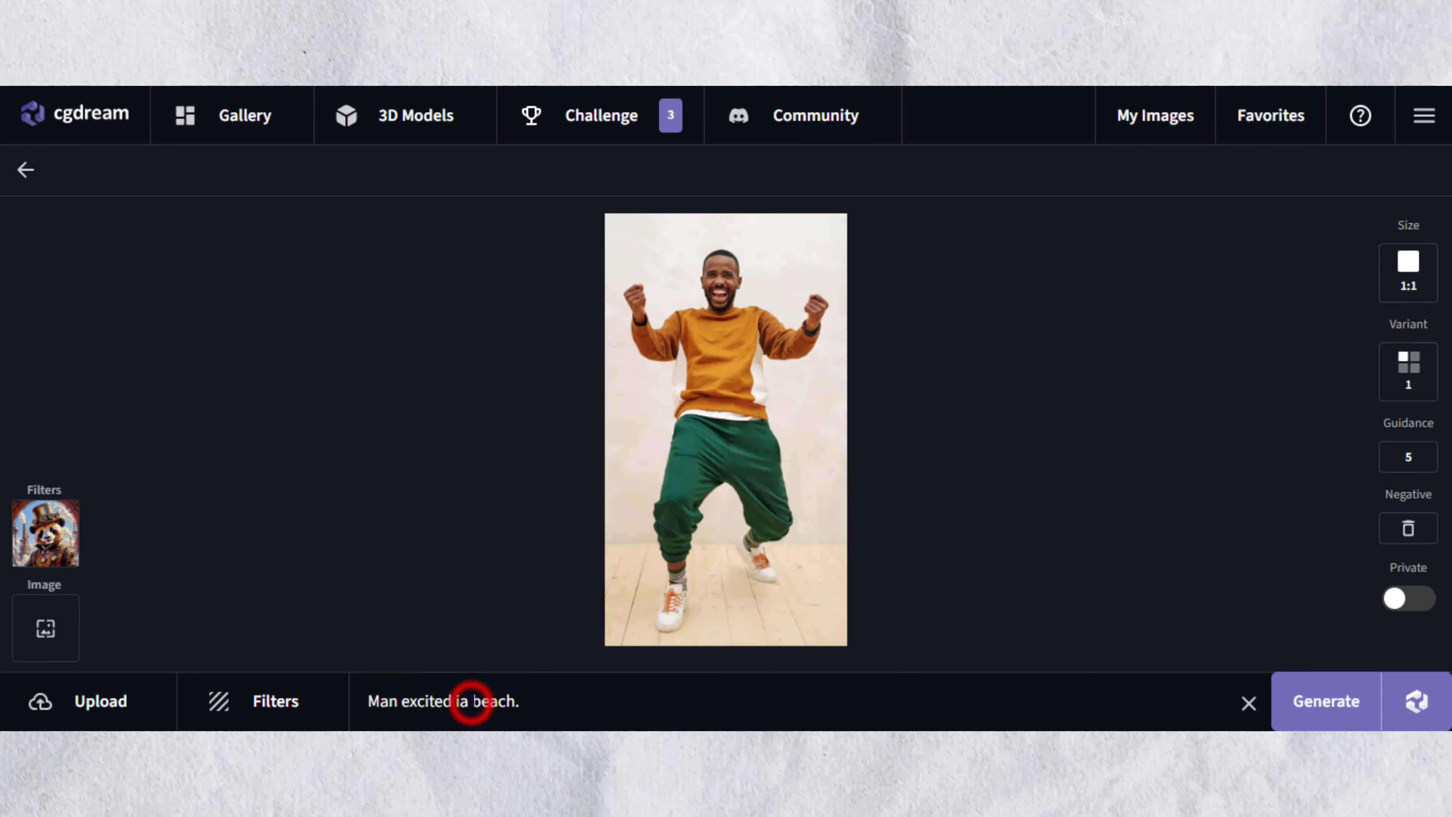
click(263, 701)
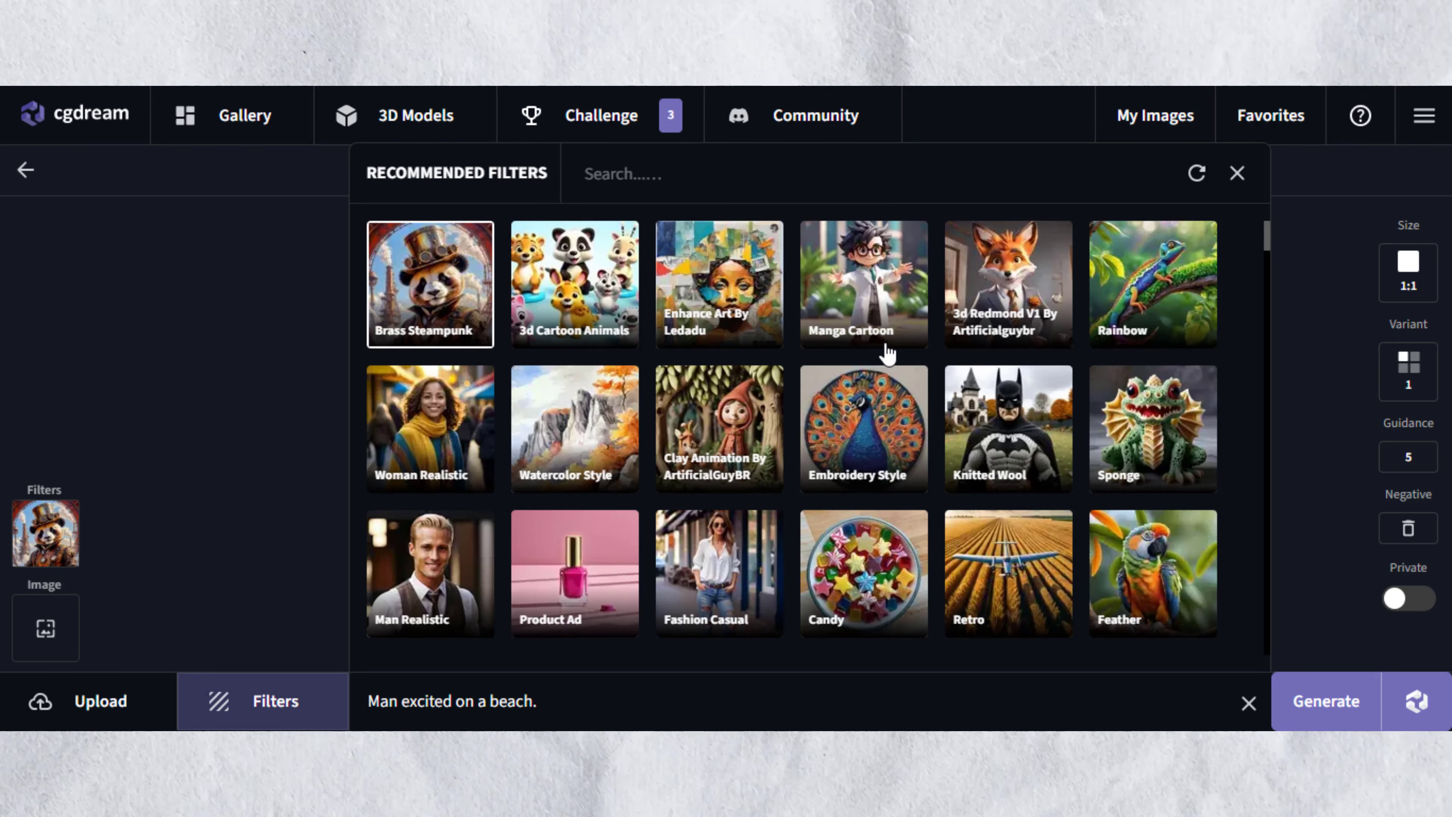
scroll(down, 3)
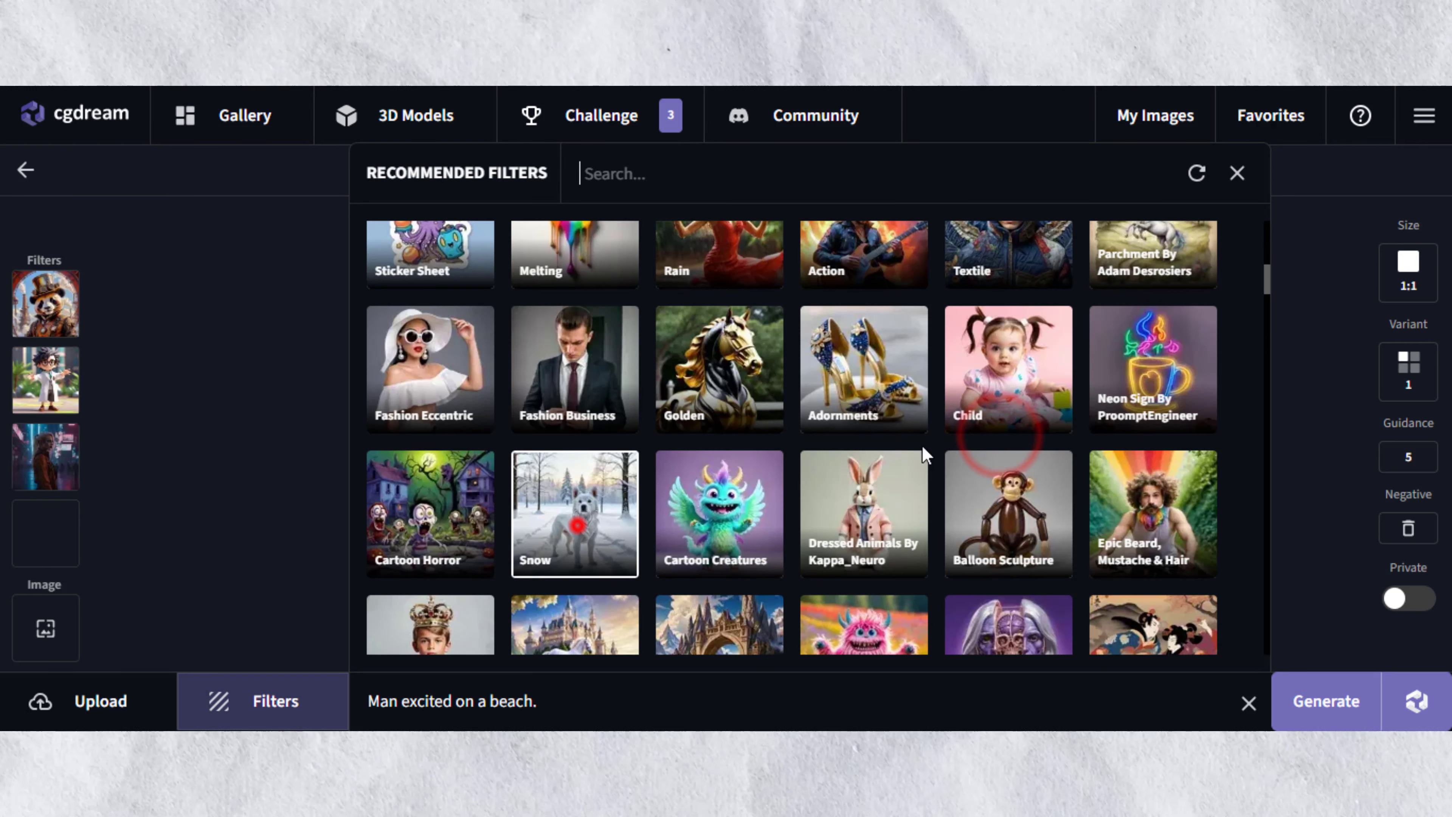
click(1237, 172)
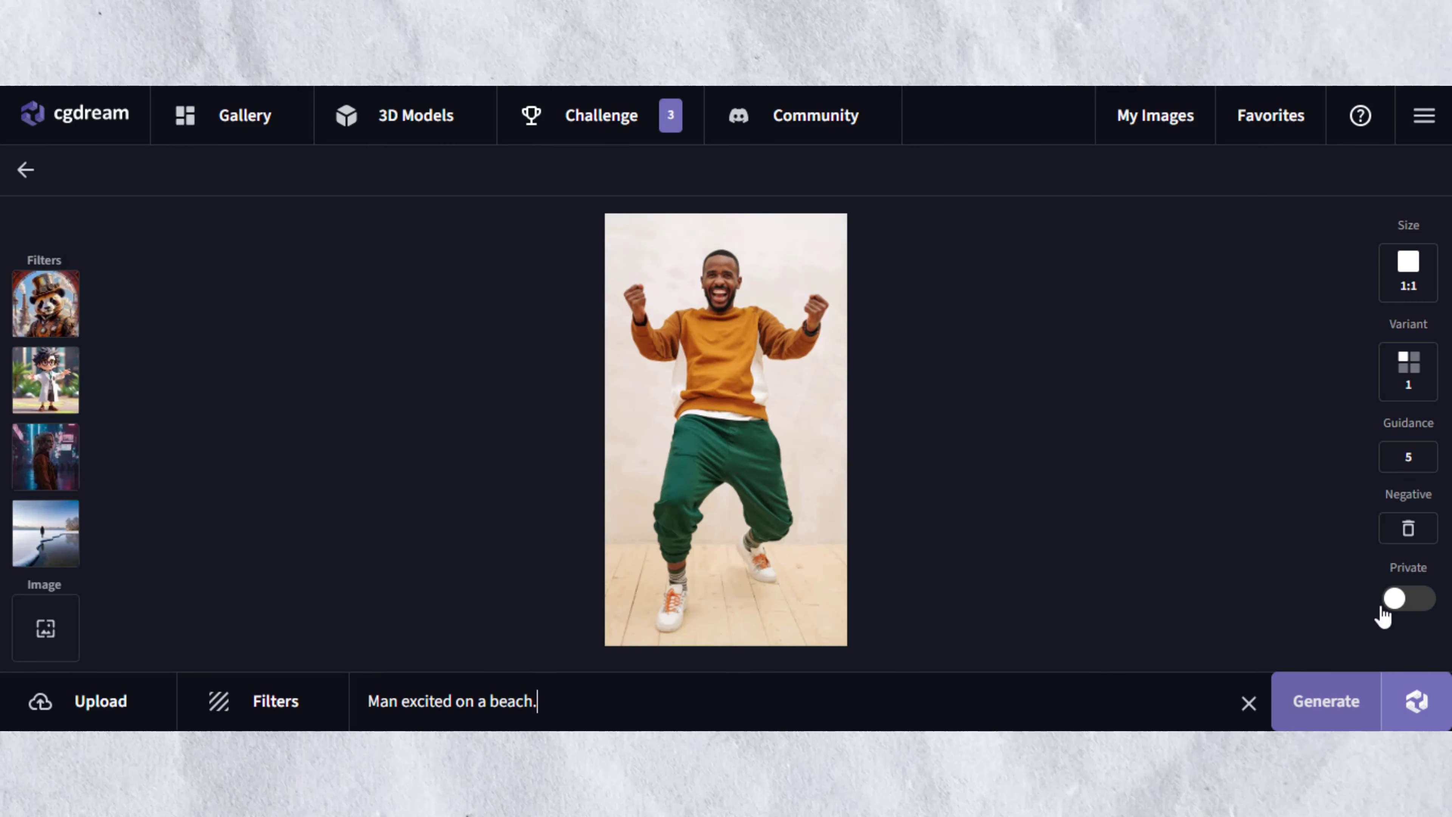
click(1407, 370)
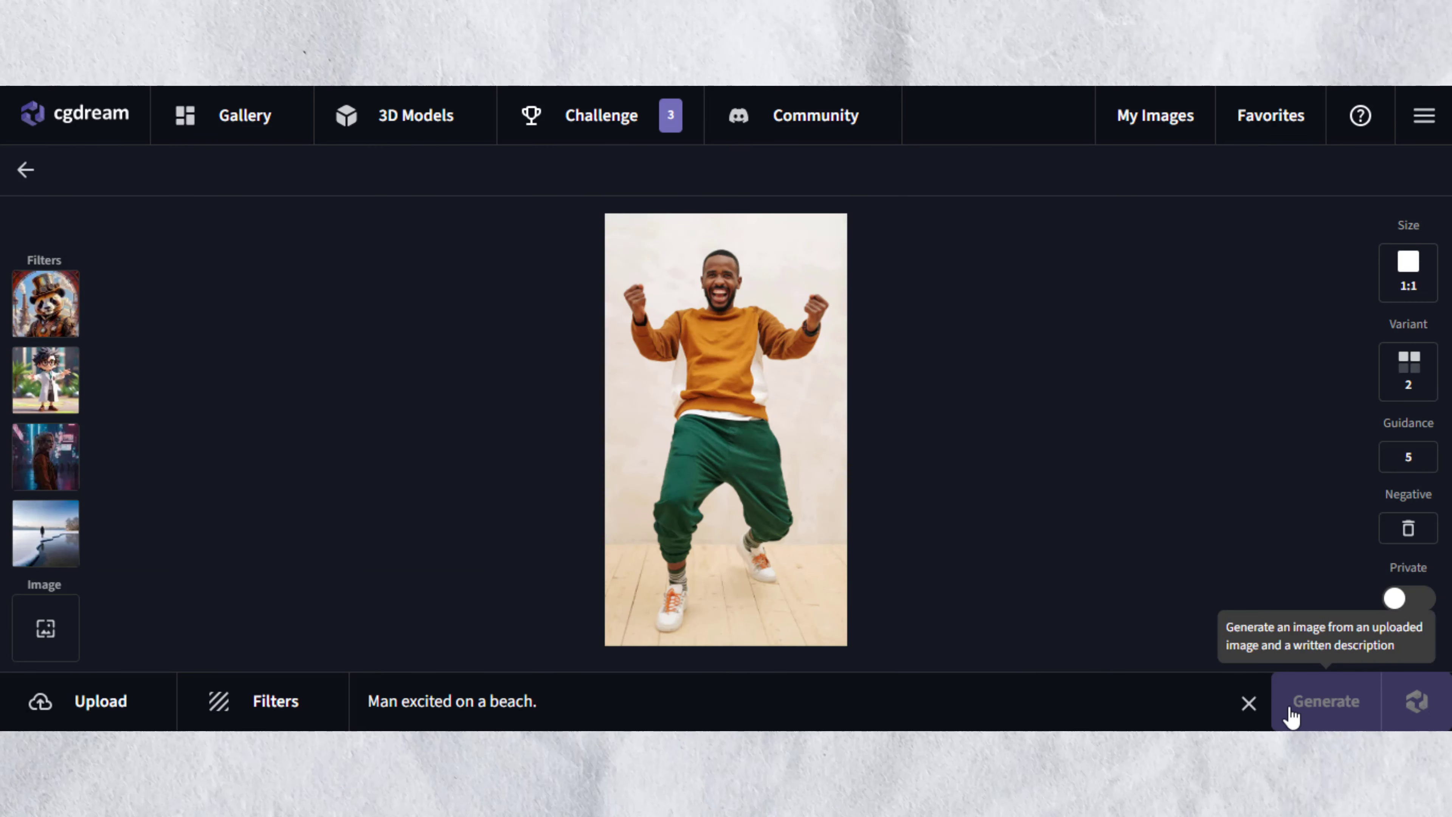
click(1324, 701)
text(Fat Man.)
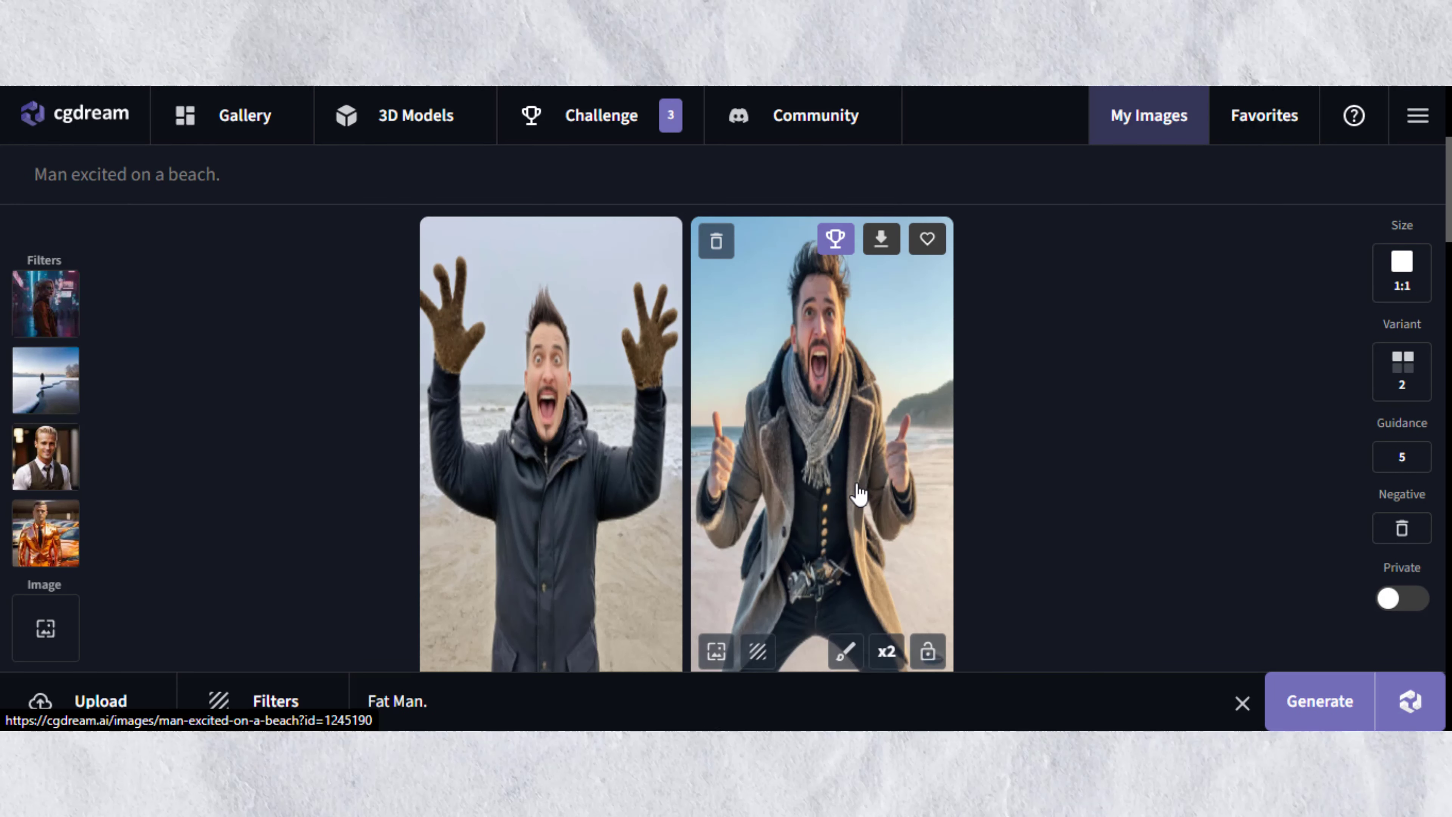
Step: Upload a photo of a man as reference and pick style filters for it
click(87, 700)
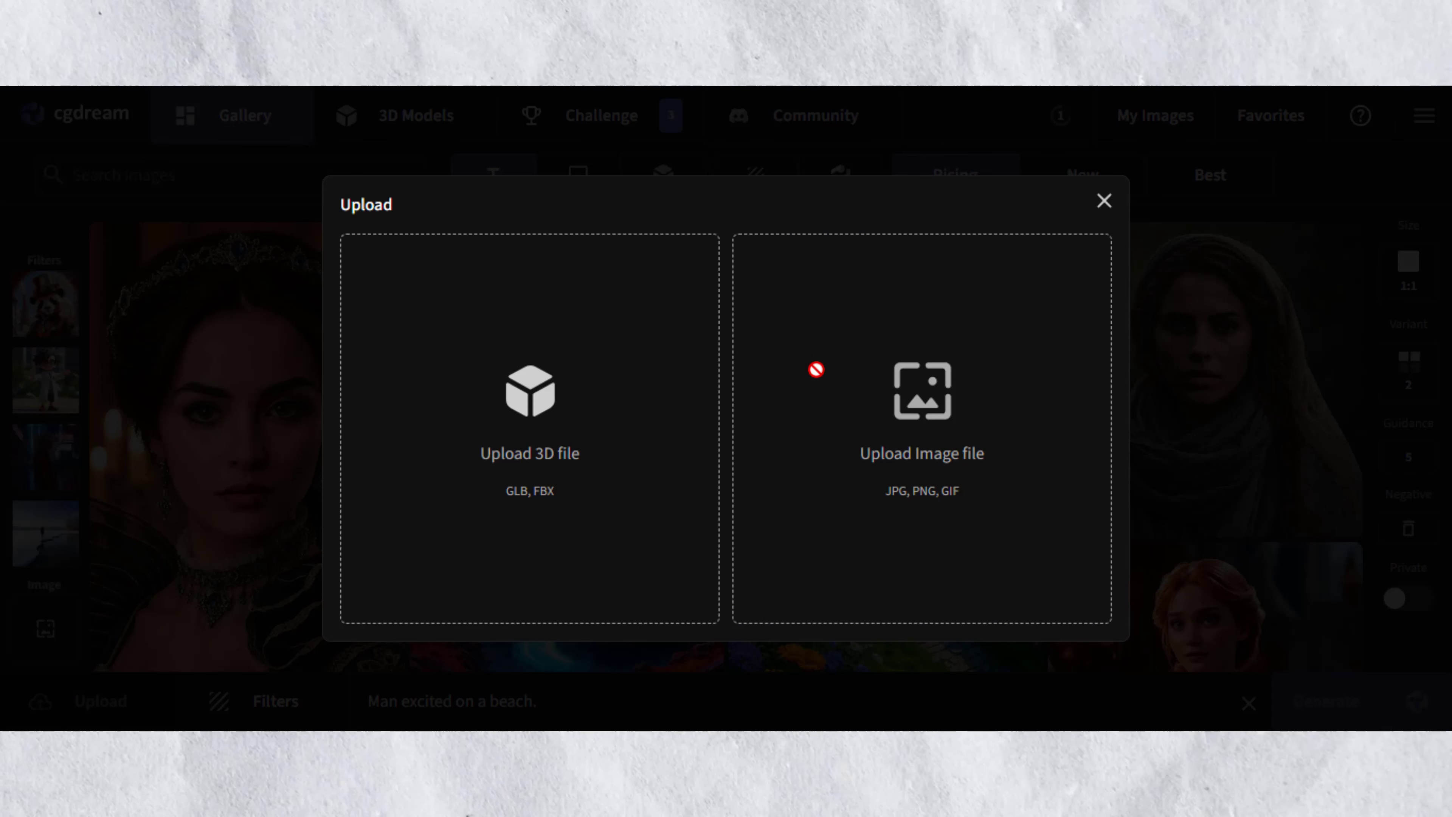
click(1103, 201)
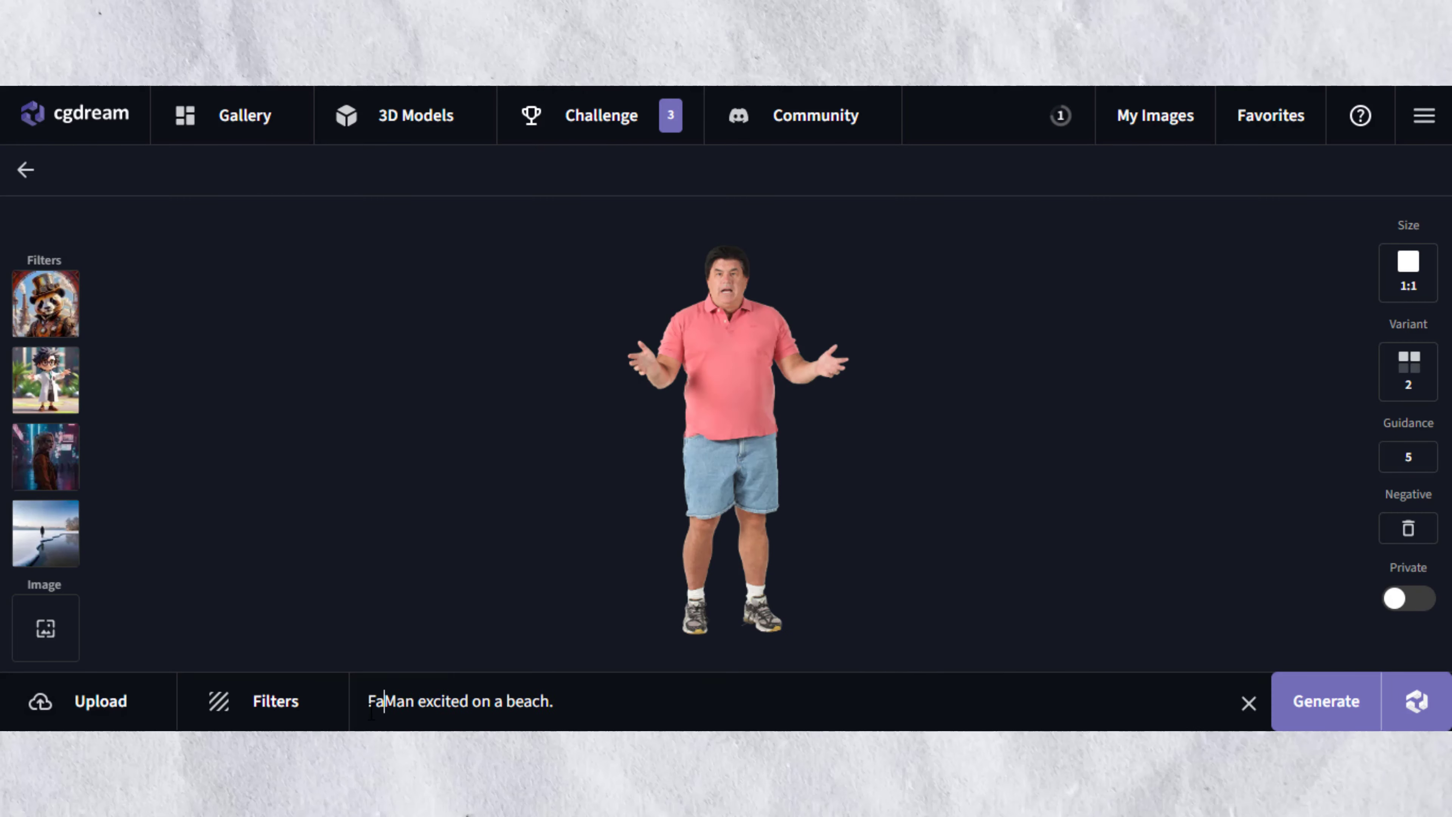
click(263, 701)
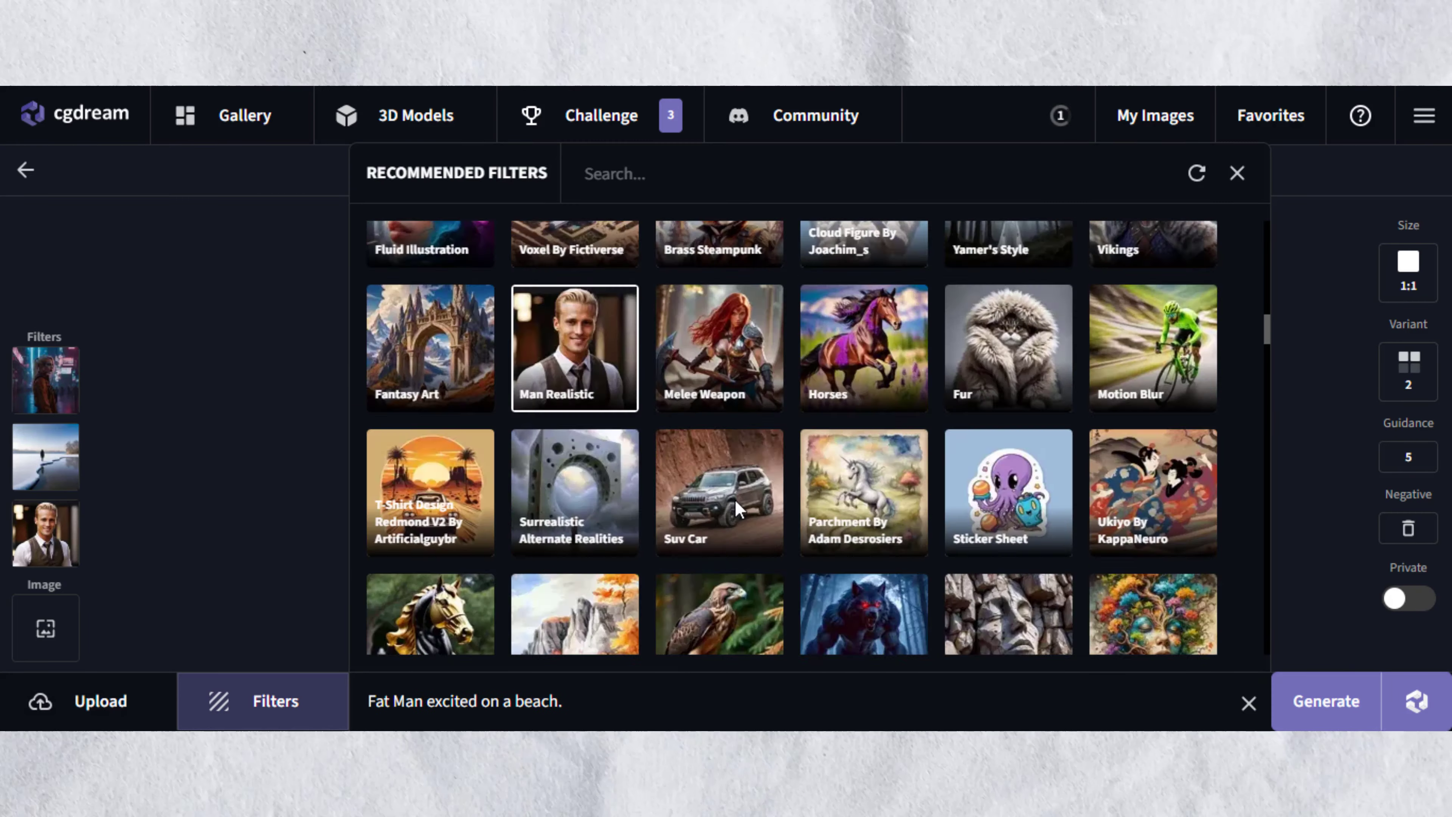
scroll(down, 3)
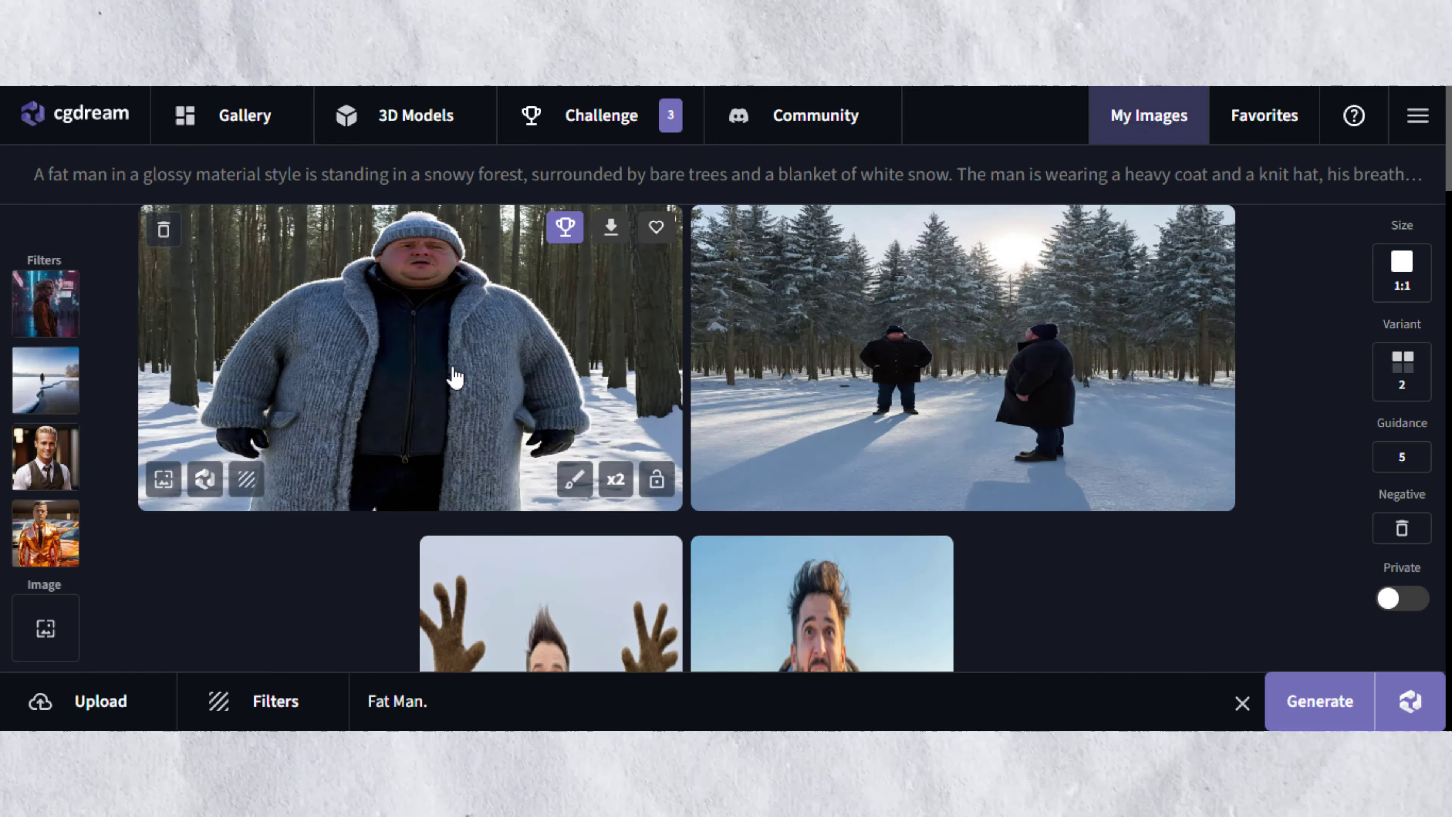
mouse_move(453, 362)
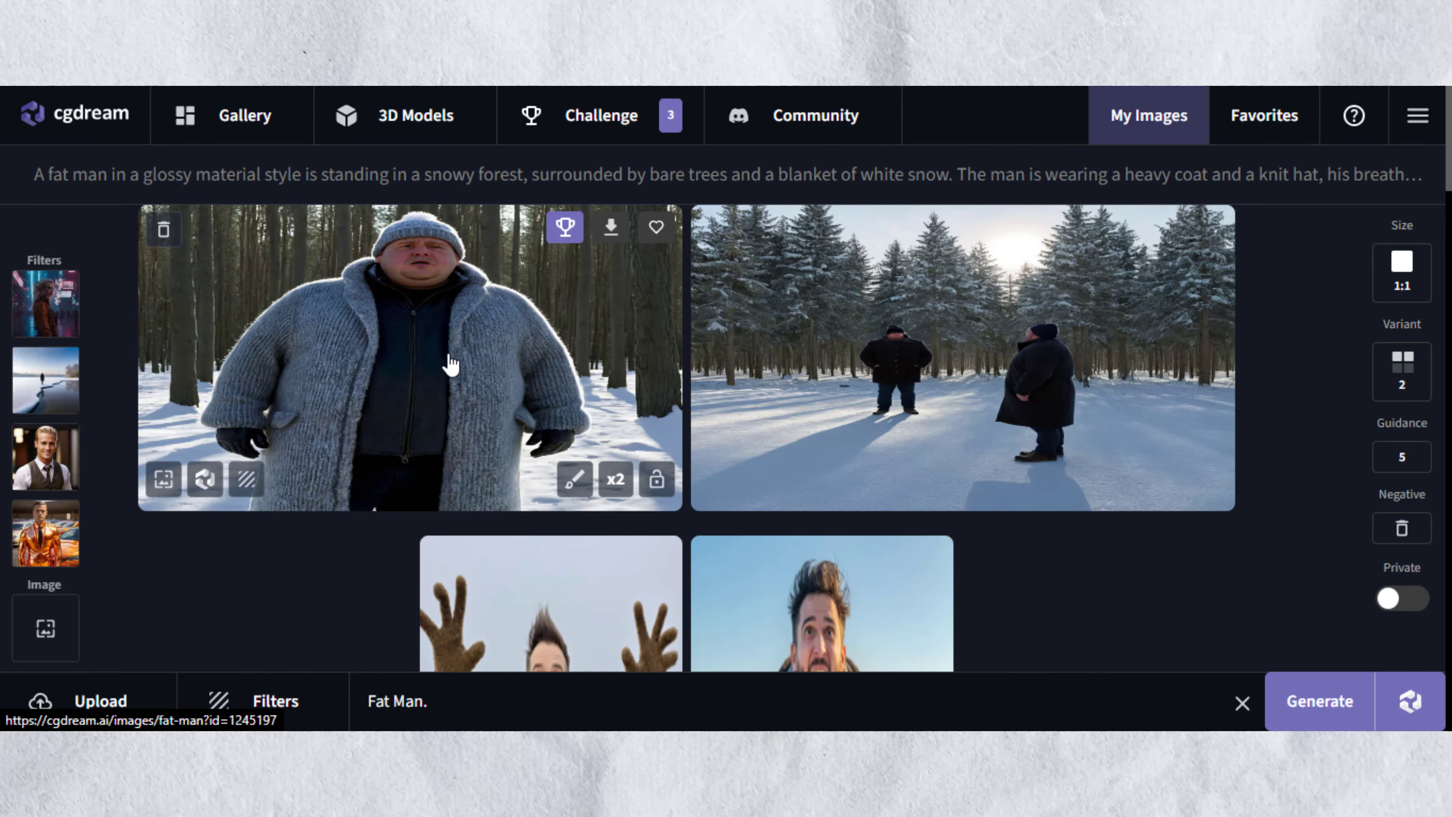
click(409, 361)
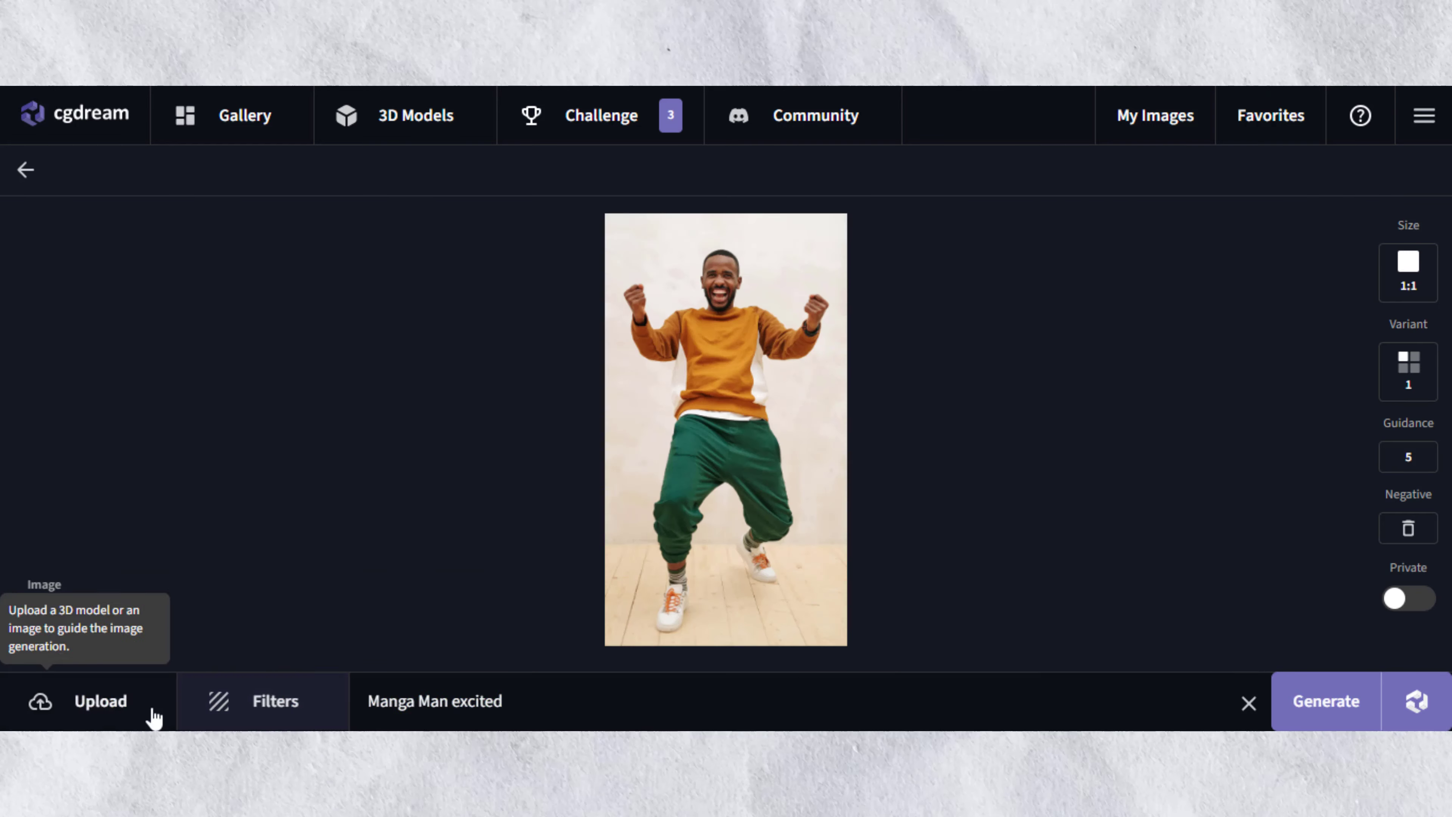
click(263, 701)
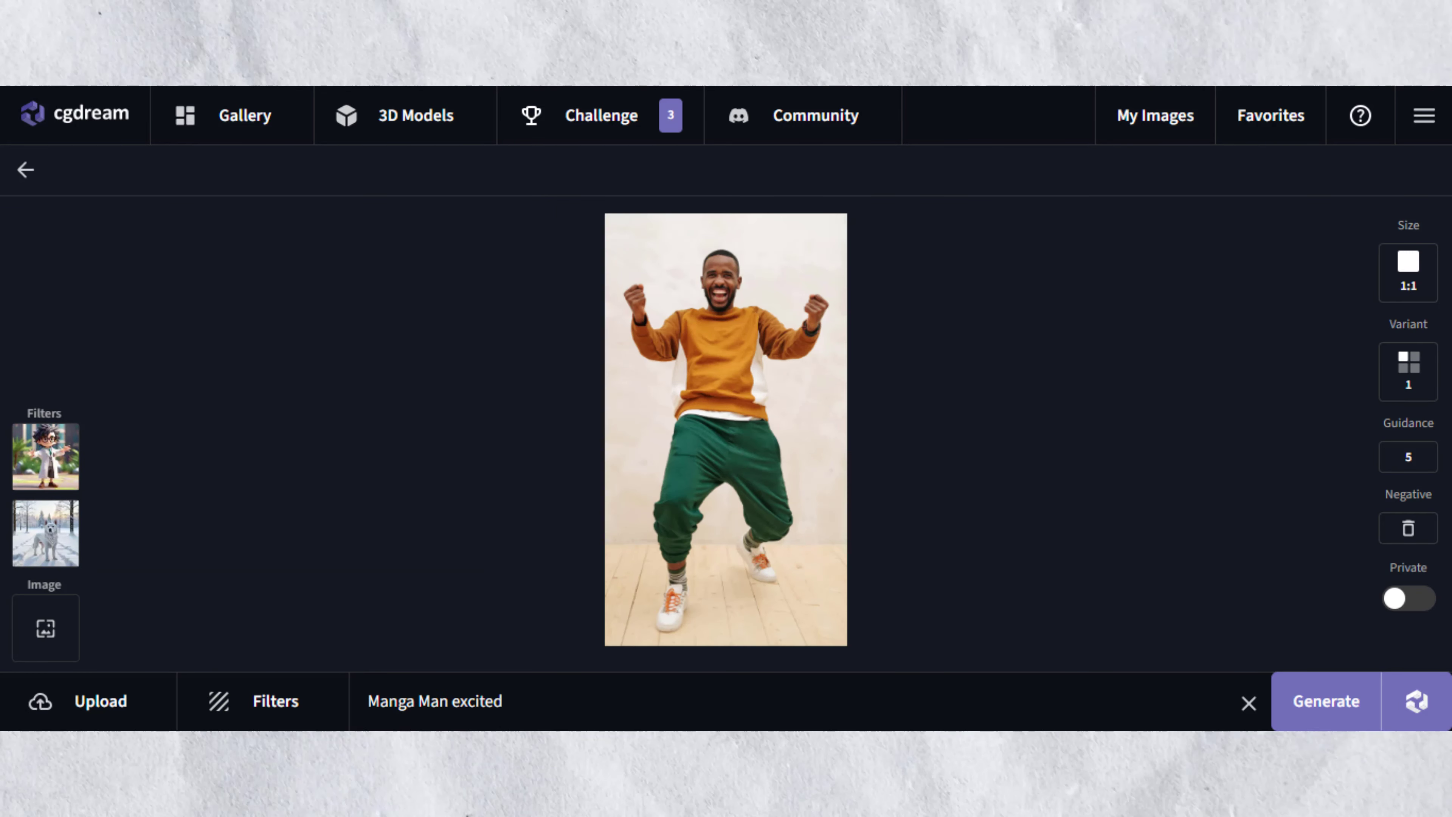
Step: Replace 'Manga Man' in the prompt with 'Man Excited' and generate the image
double_click(404, 701)
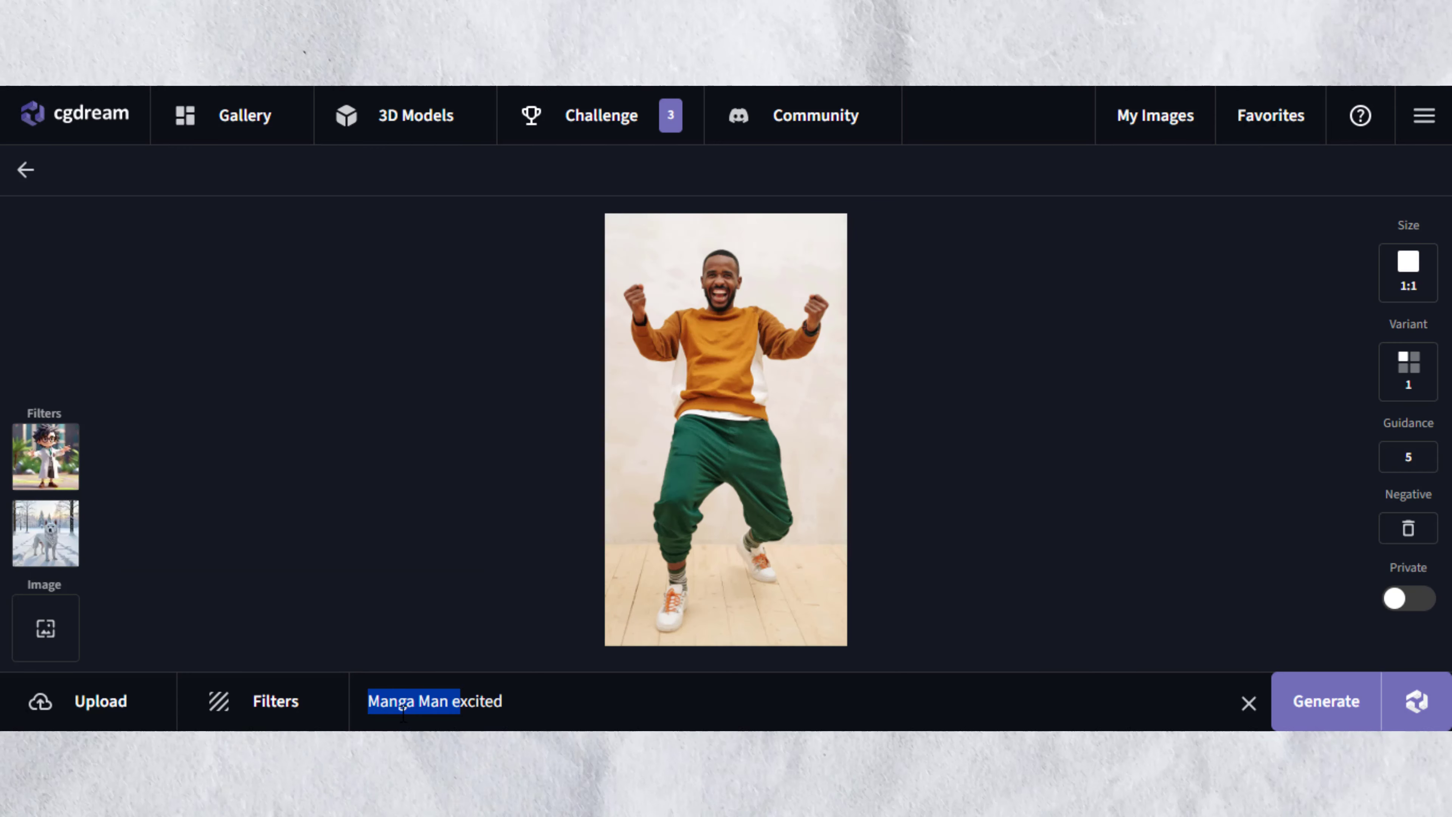
text(Excited)
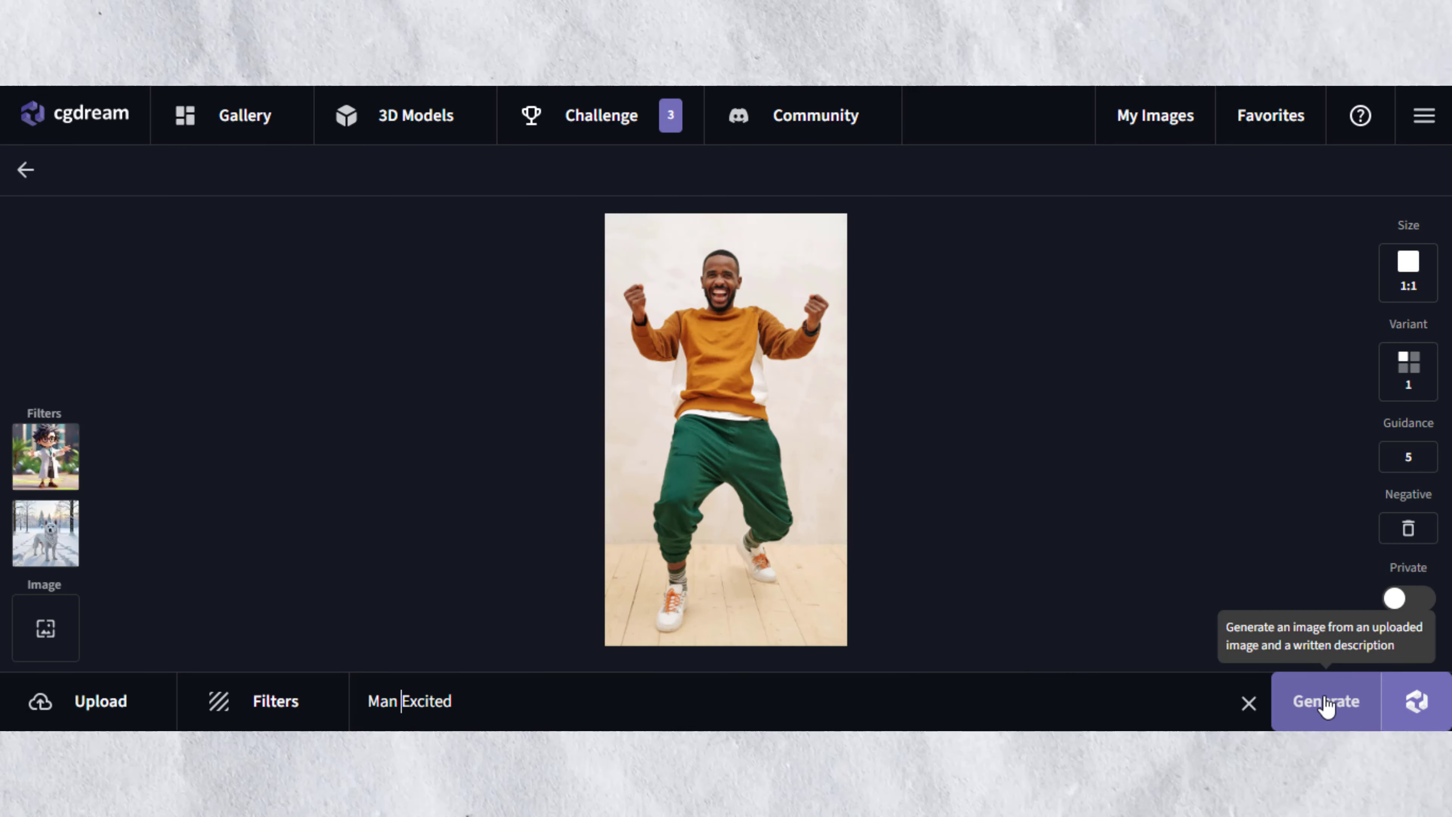
click(1325, 701)
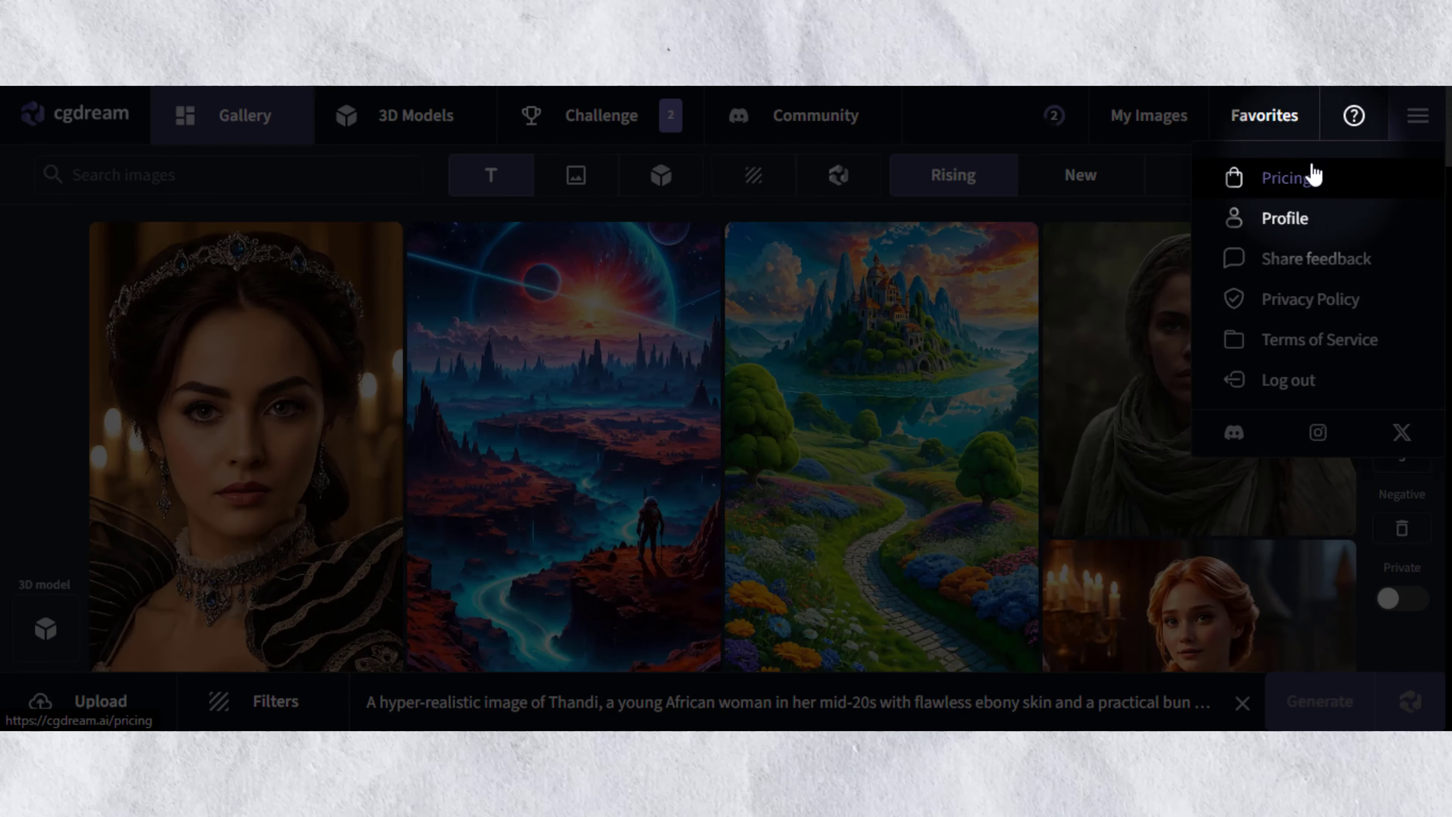
Step: Review the Starter vs $10 Premium plan comparison, feature table and FAQ on the pricing page
click(1284, 178)
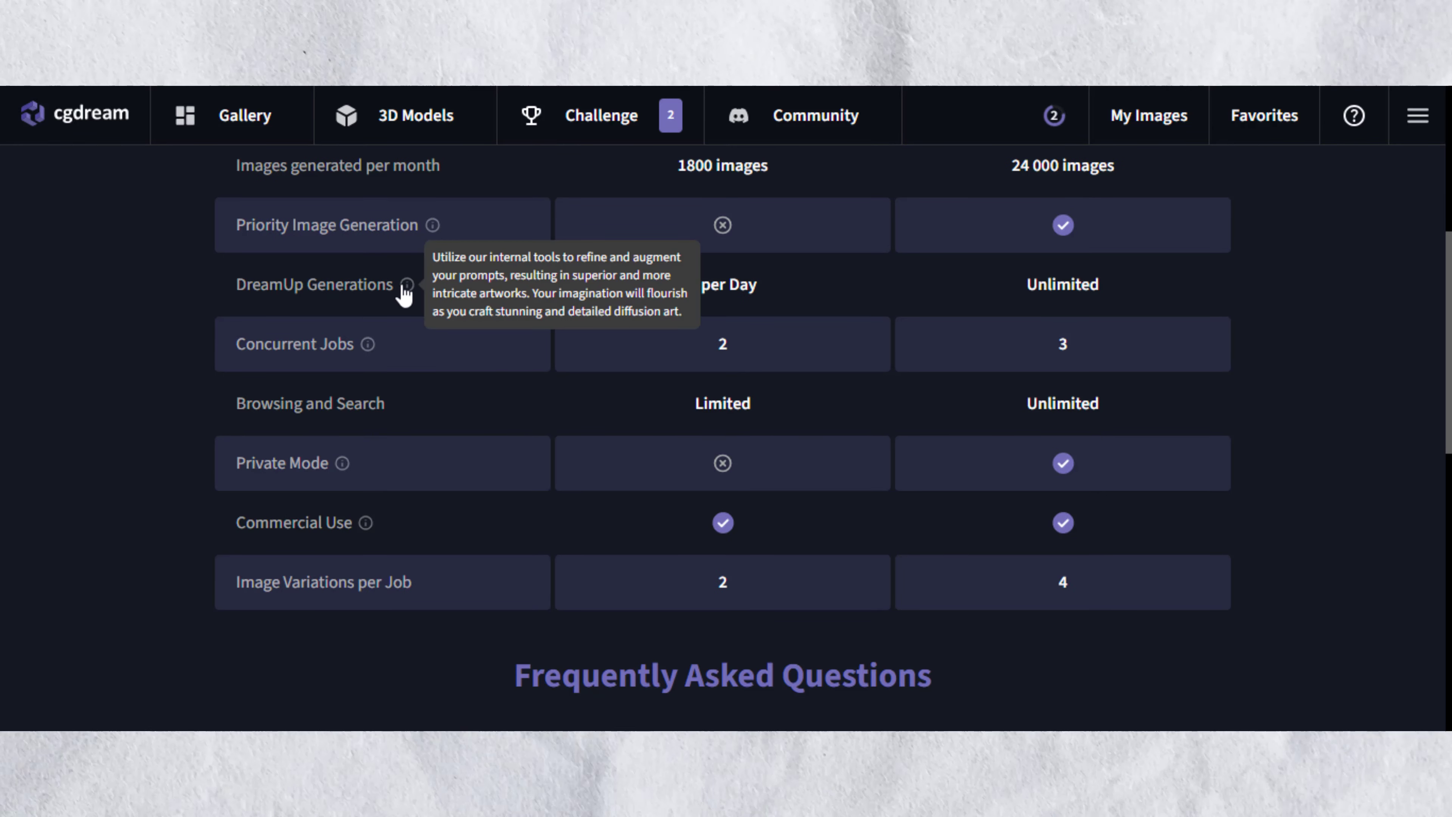
mouse_move(698, 357)
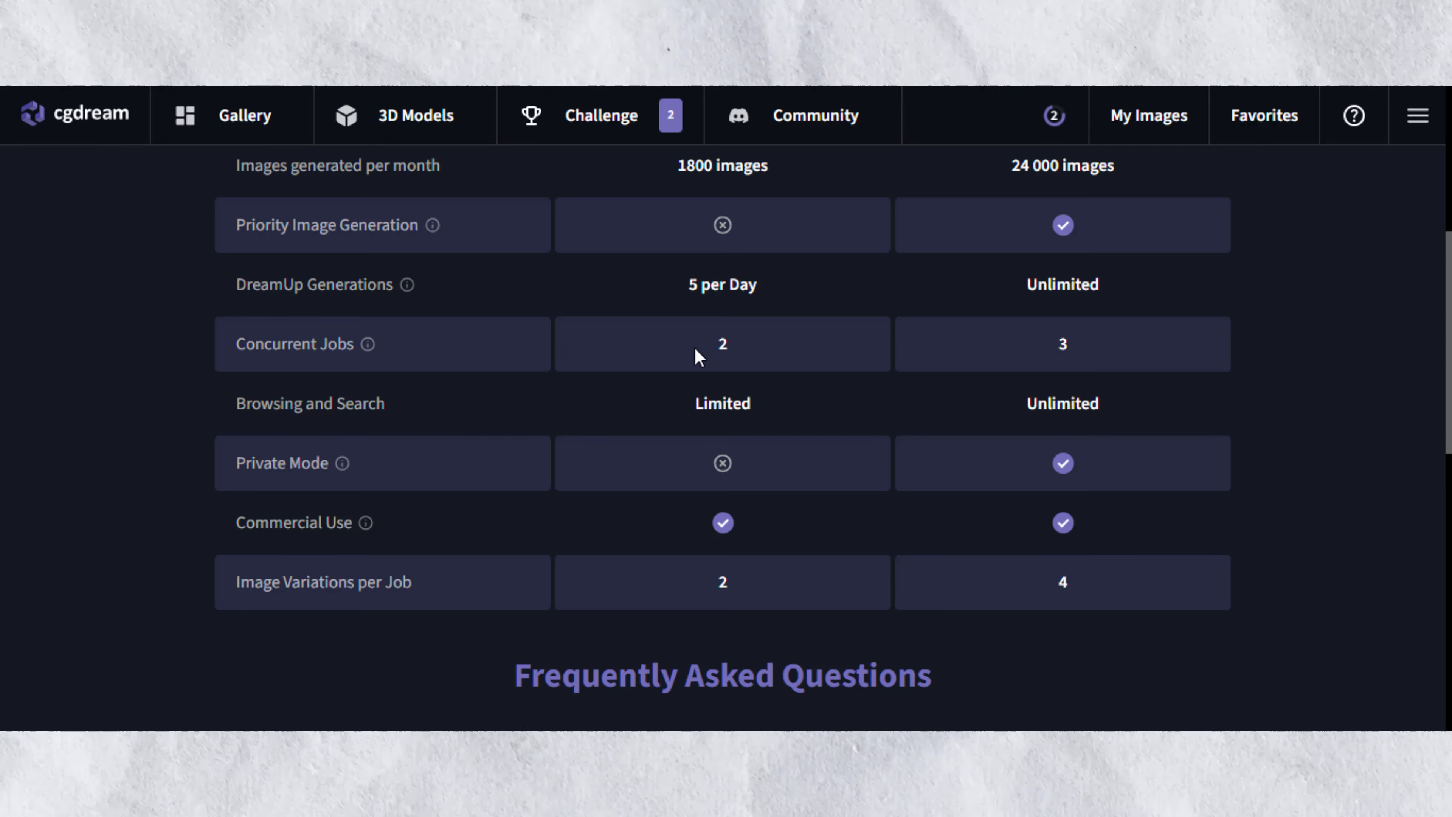
mouse_move(866, 338)
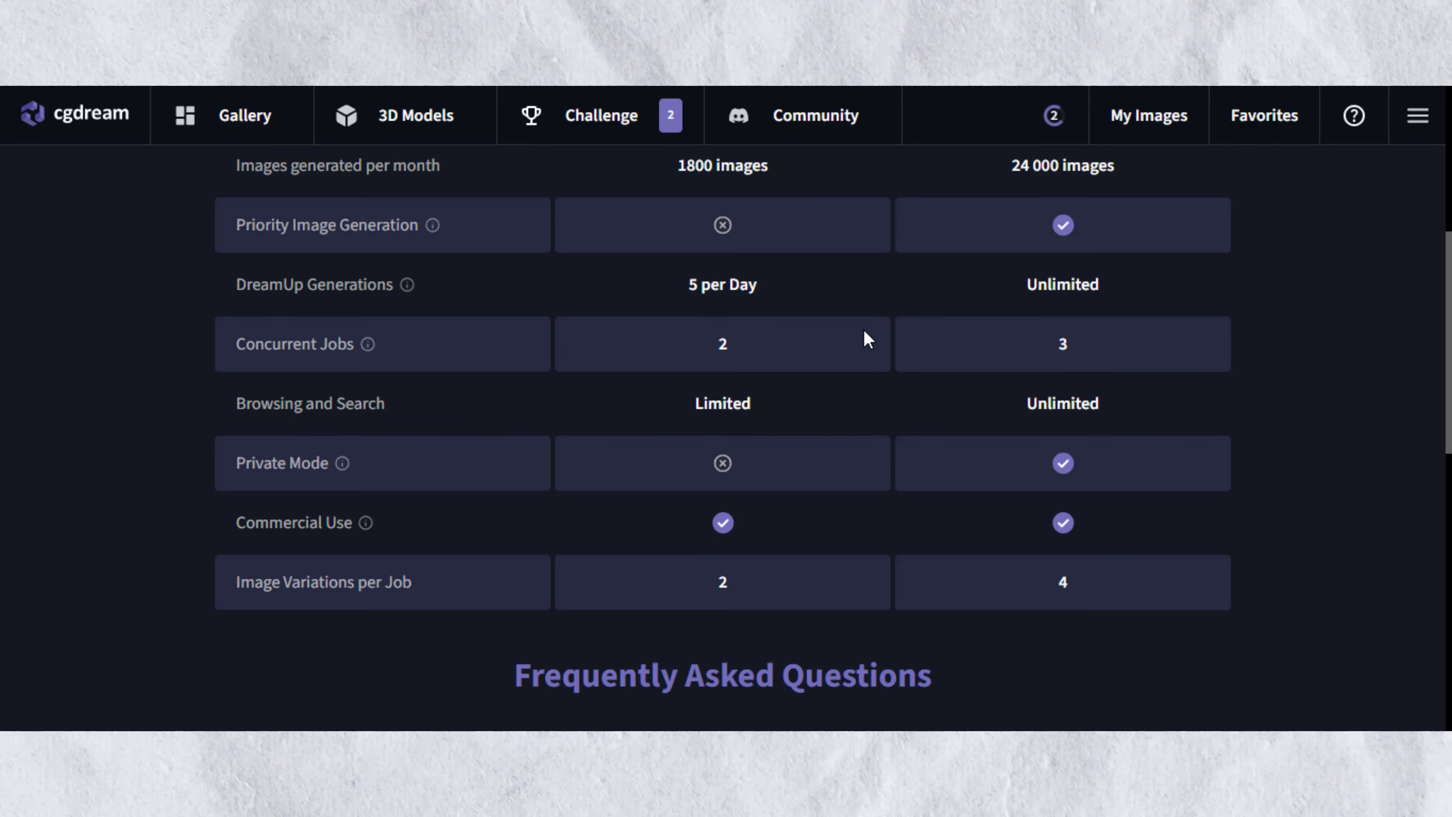
mouse_move(403, 285)
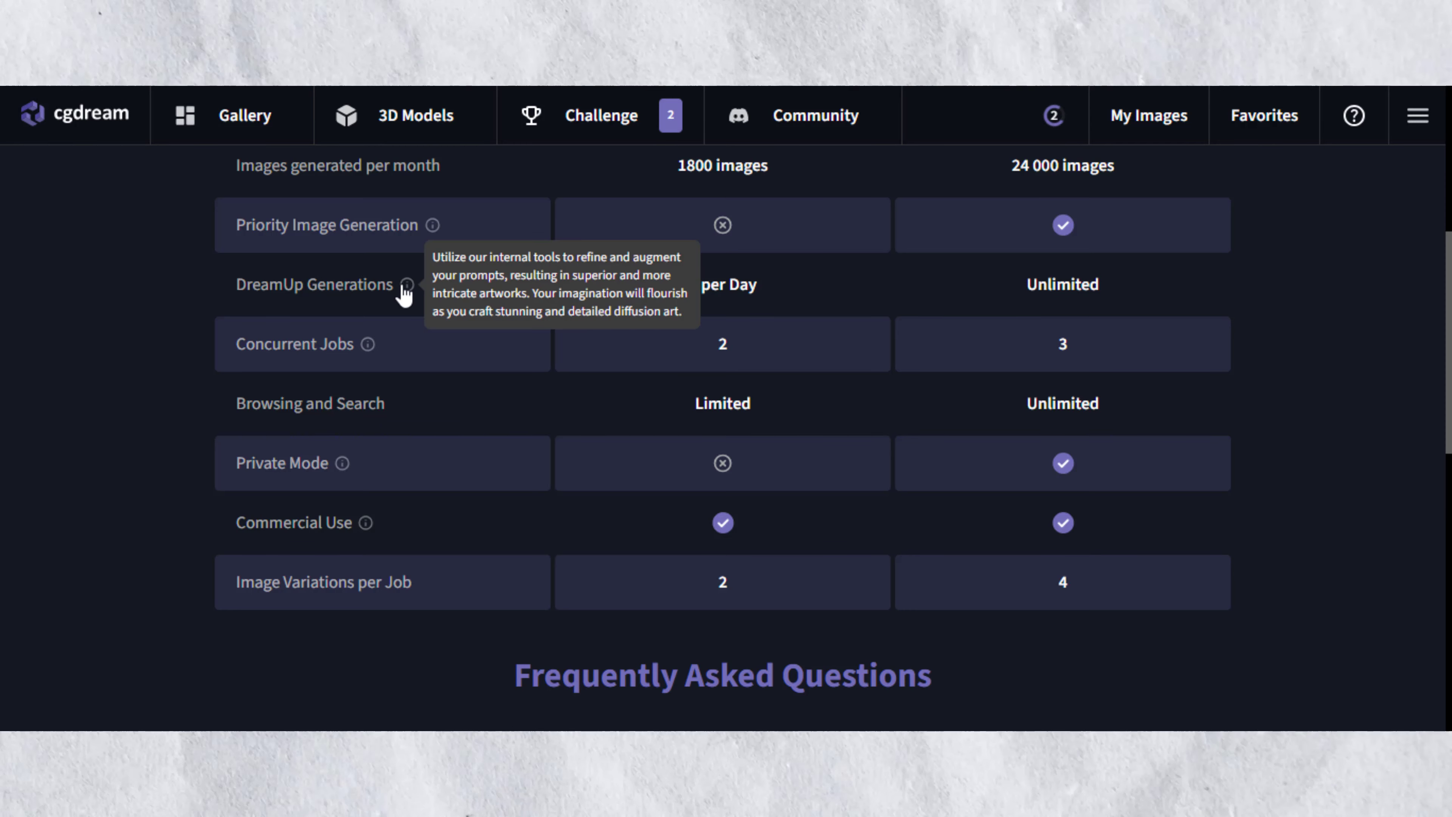
mouse_move(712, 356)
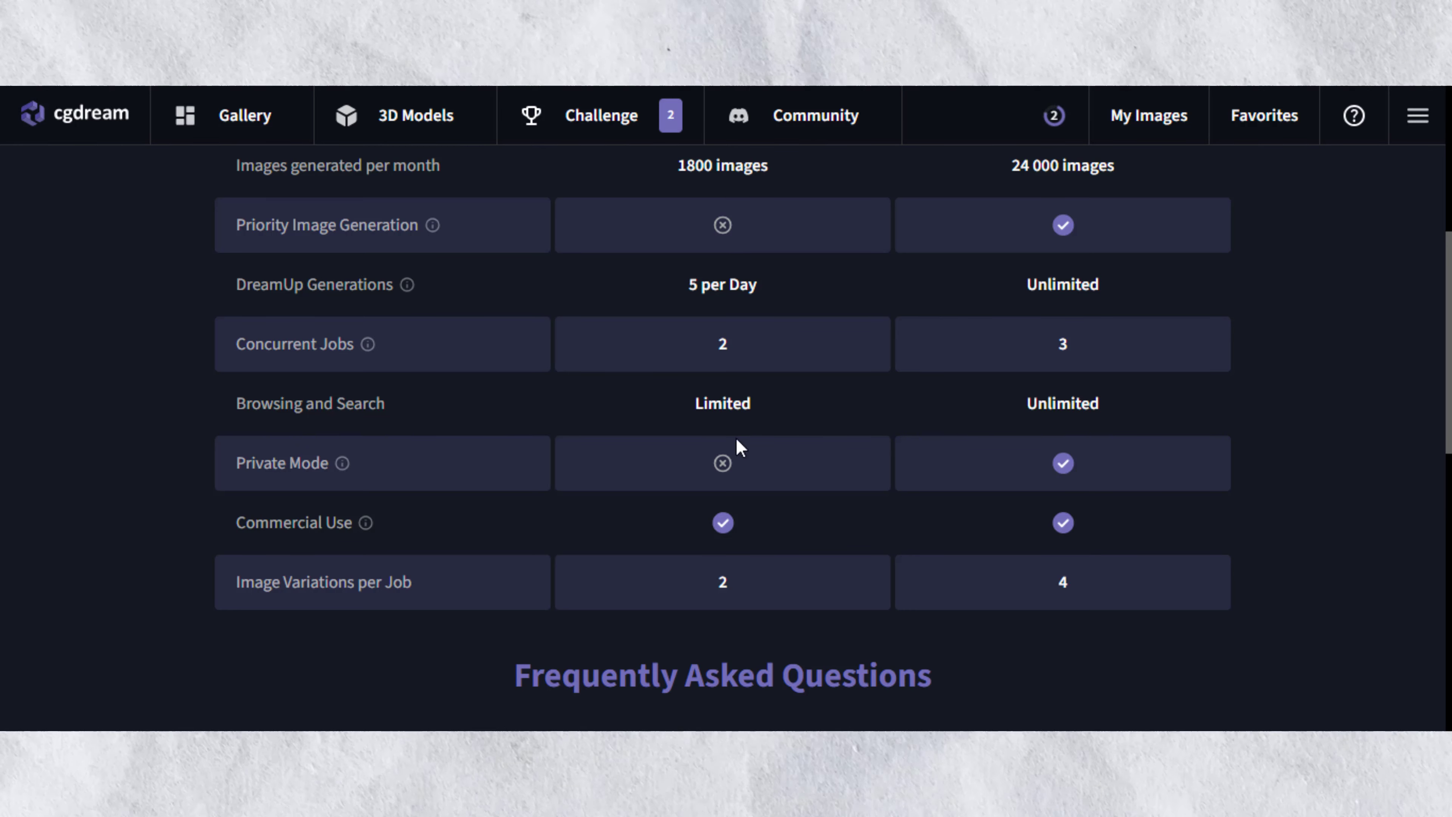
mouse_move(727, 483)
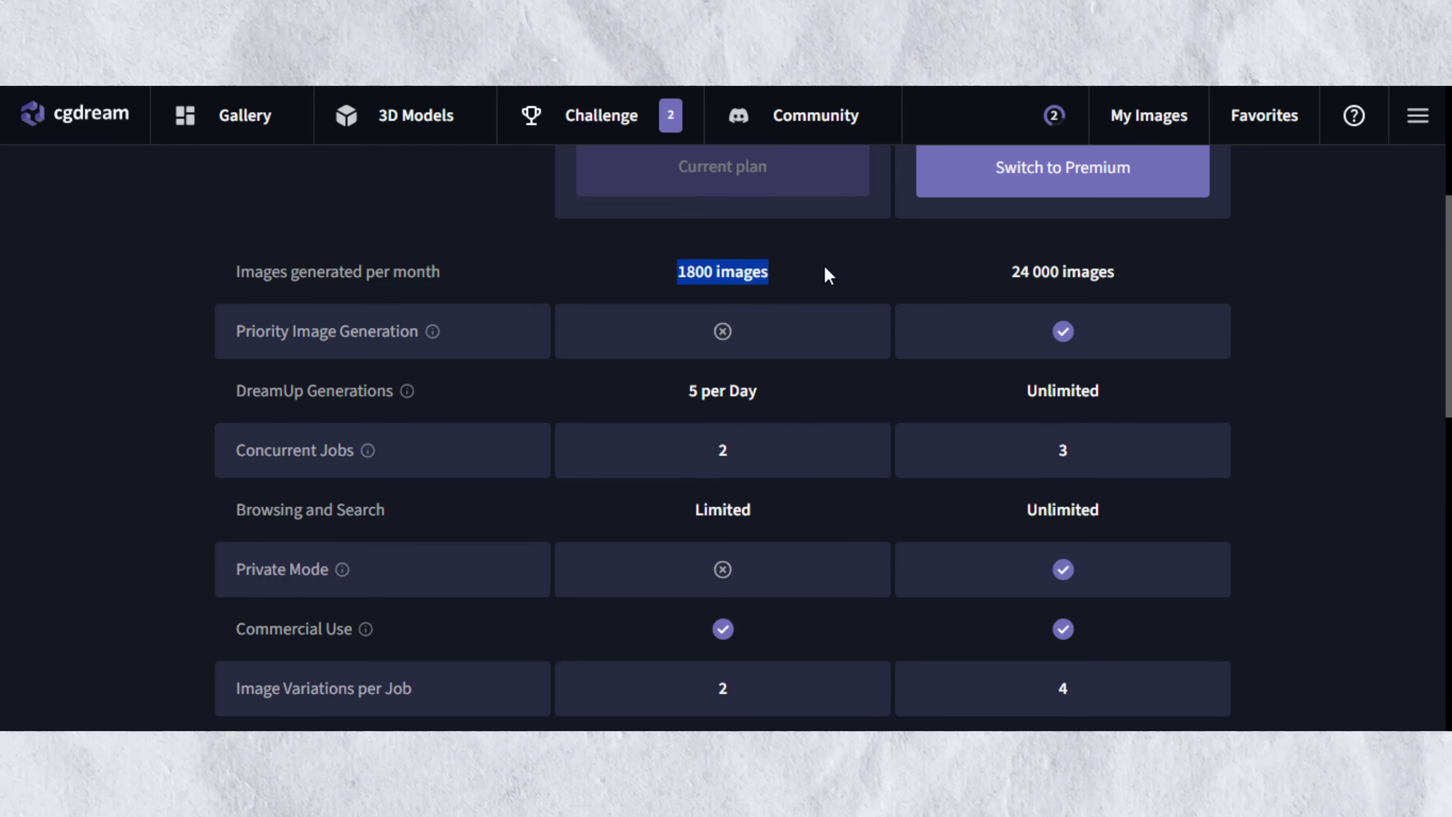
scroll(down, 3)
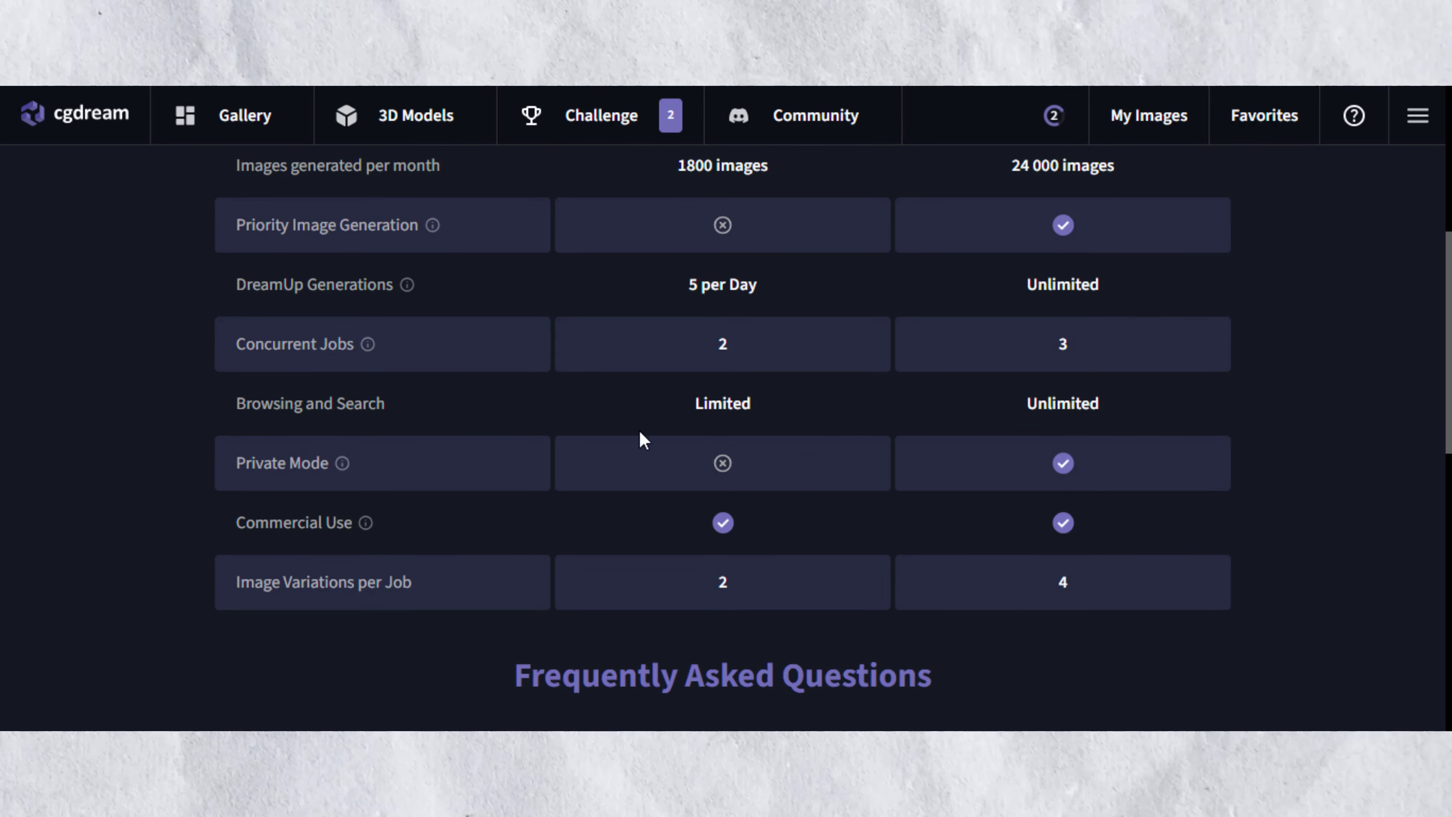
mouse_move(409, 284)
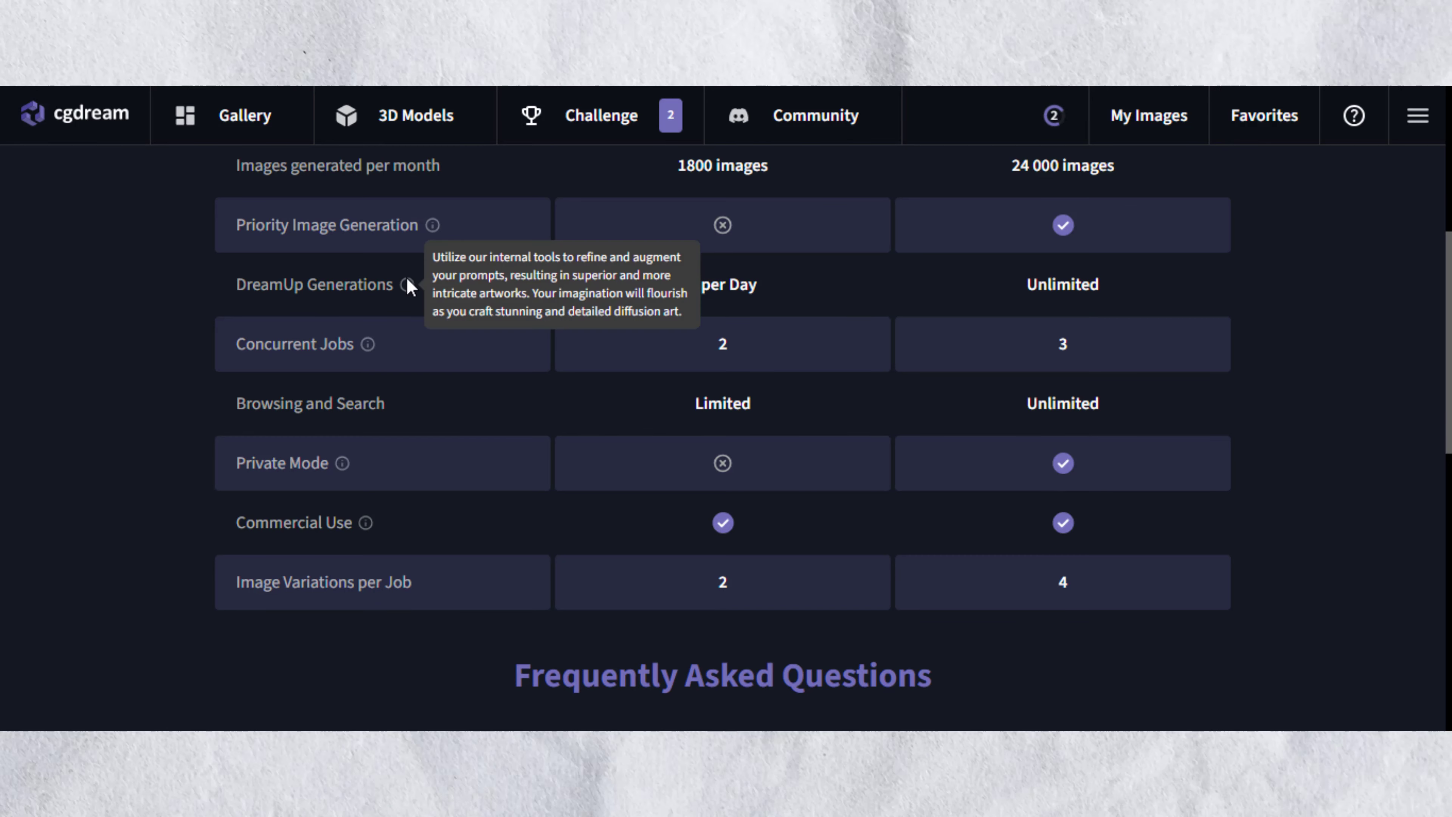
mouse_move(564, 309)
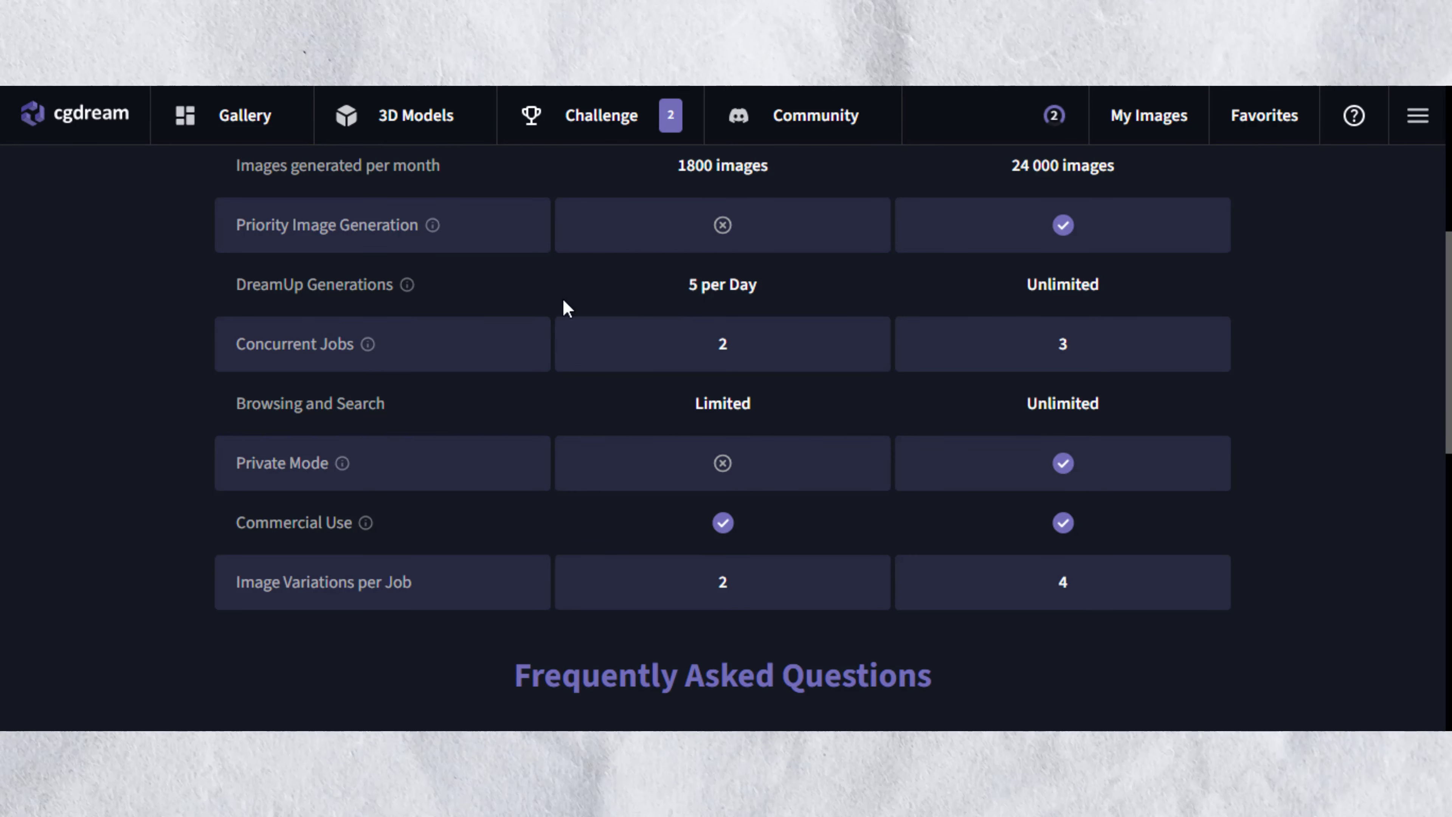
scroll(down, 3)
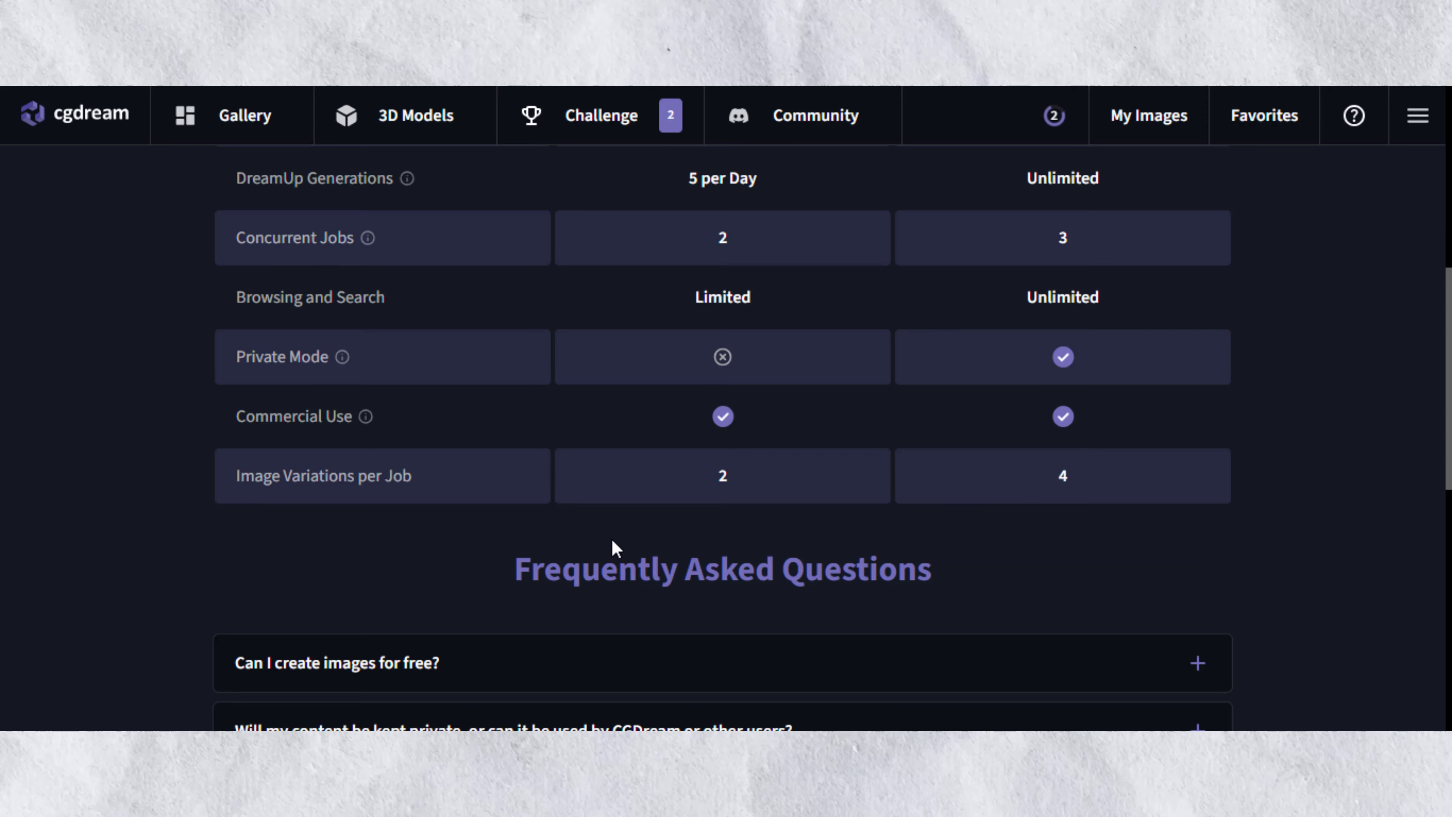
scroll(down, 3)
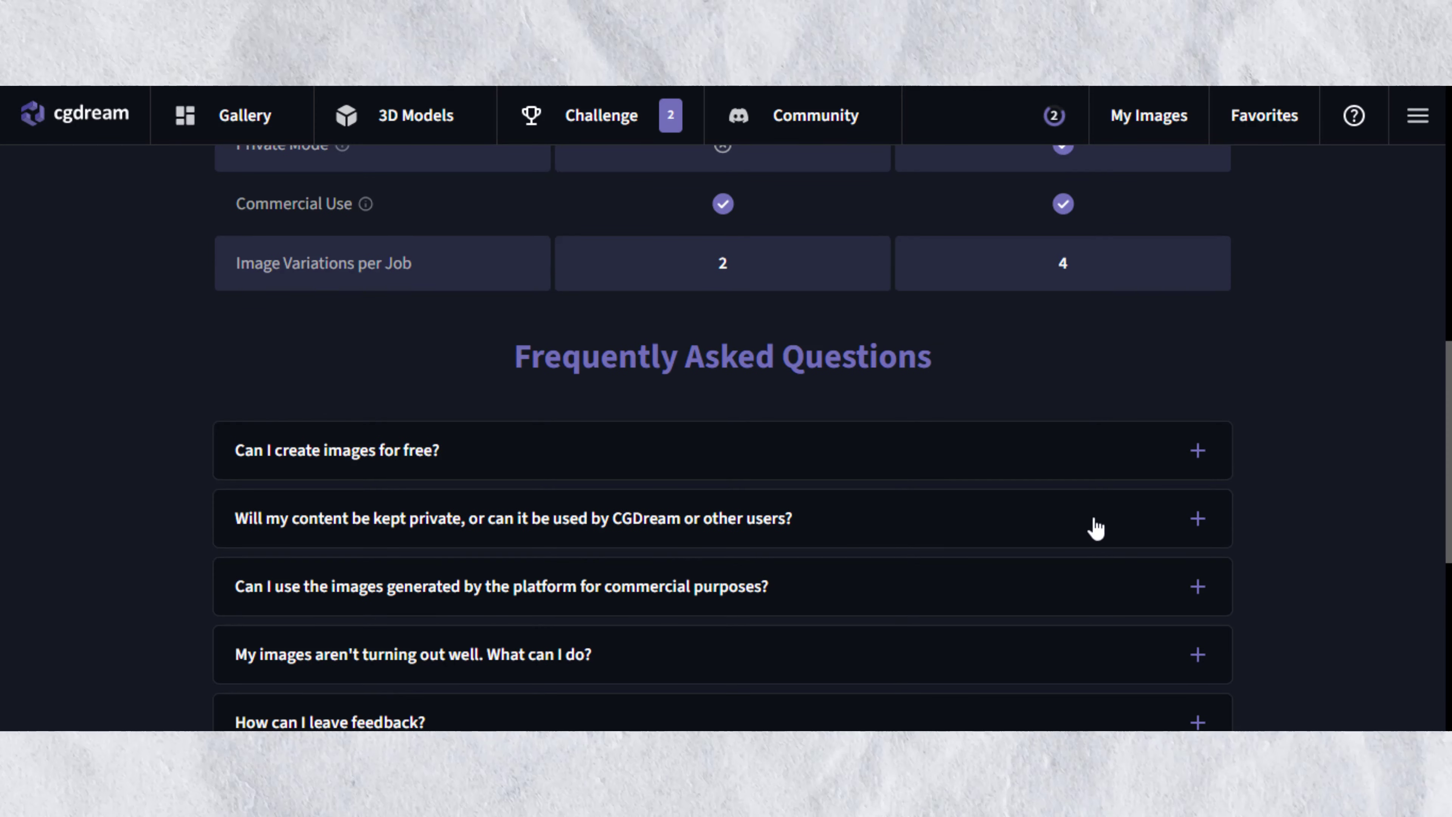
scroll(up, 3)
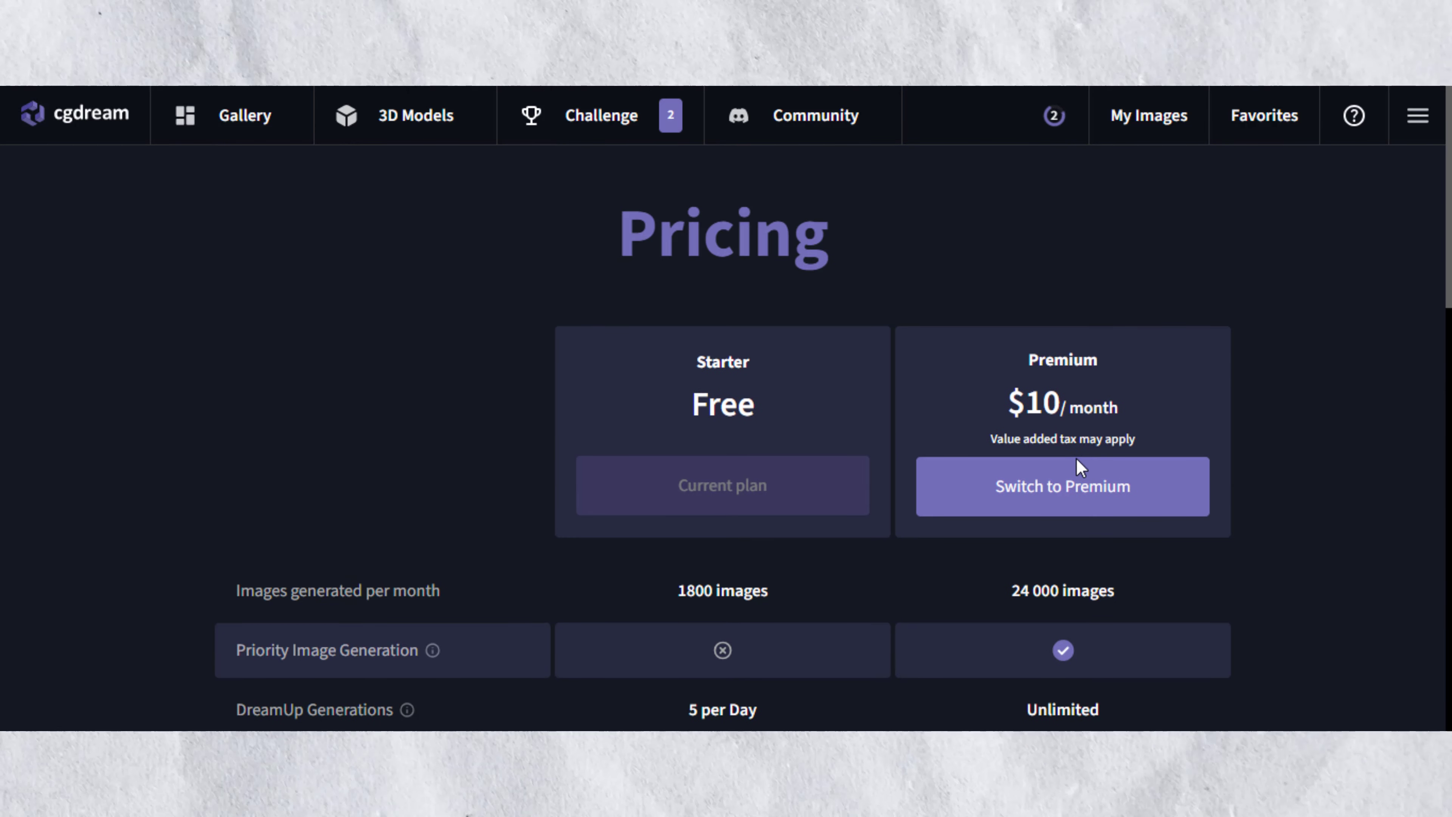
mouse_move(1007, 320)
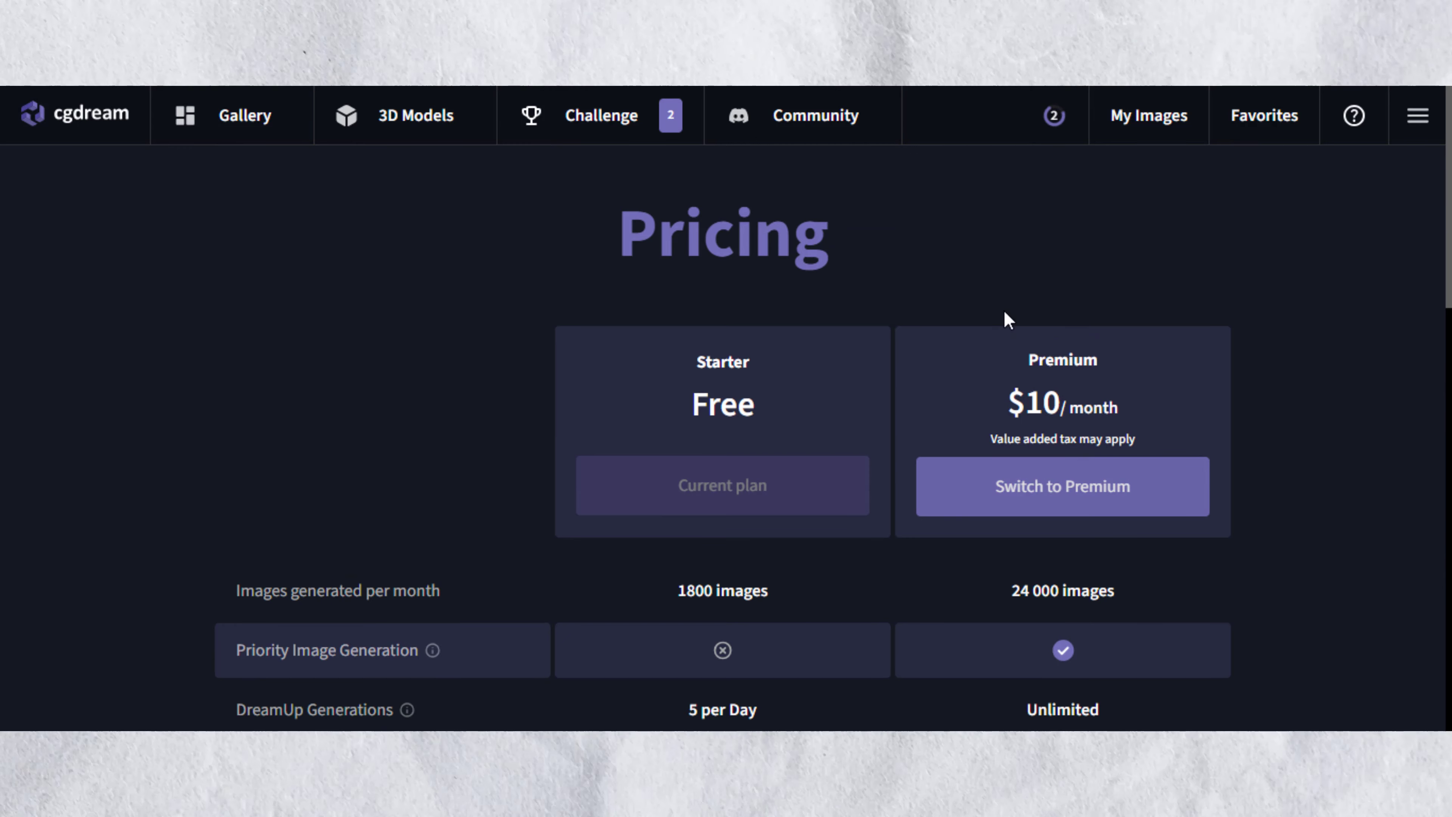
mouse_move(878, 354)
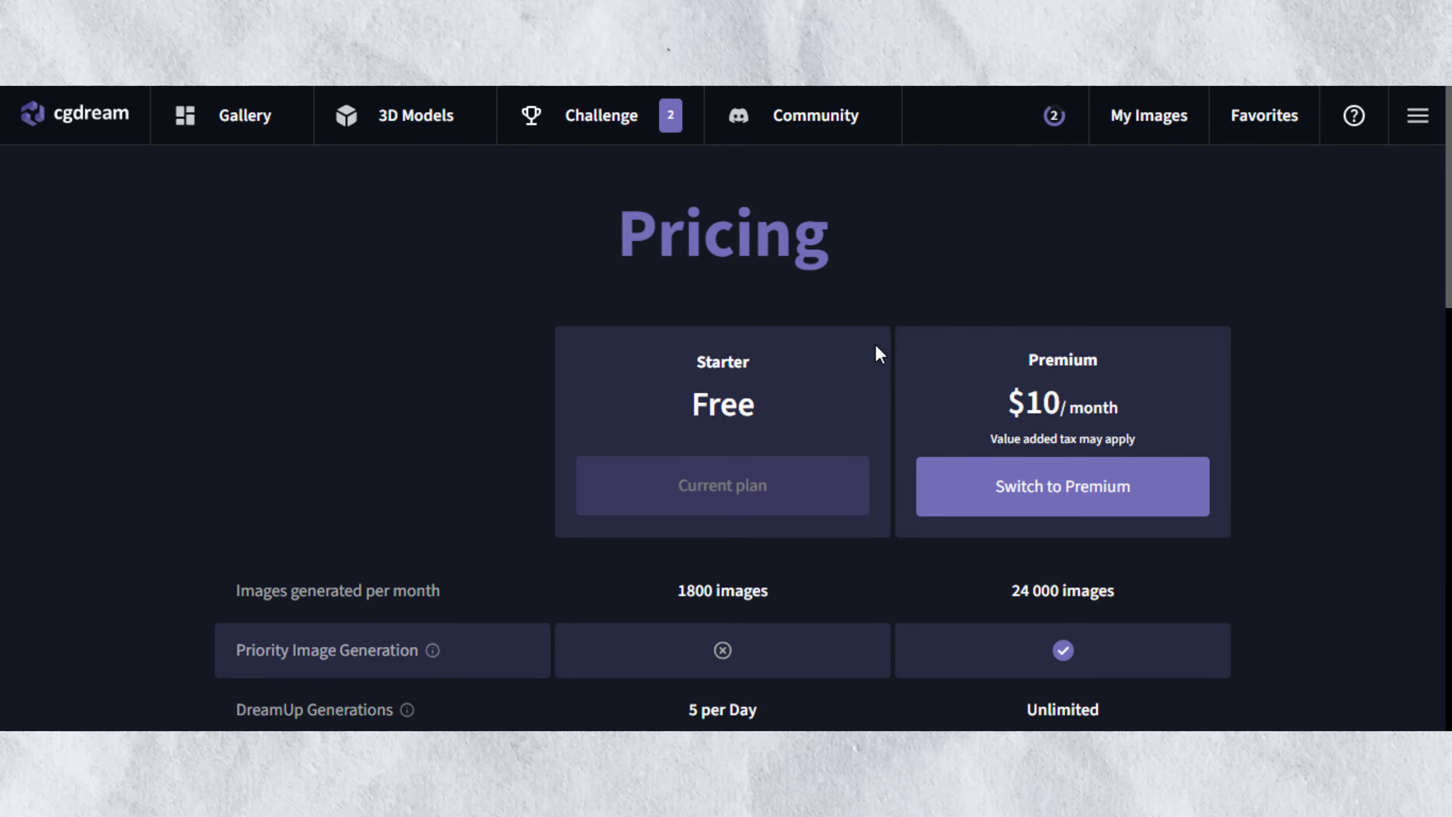
mouse_move(766, 367)
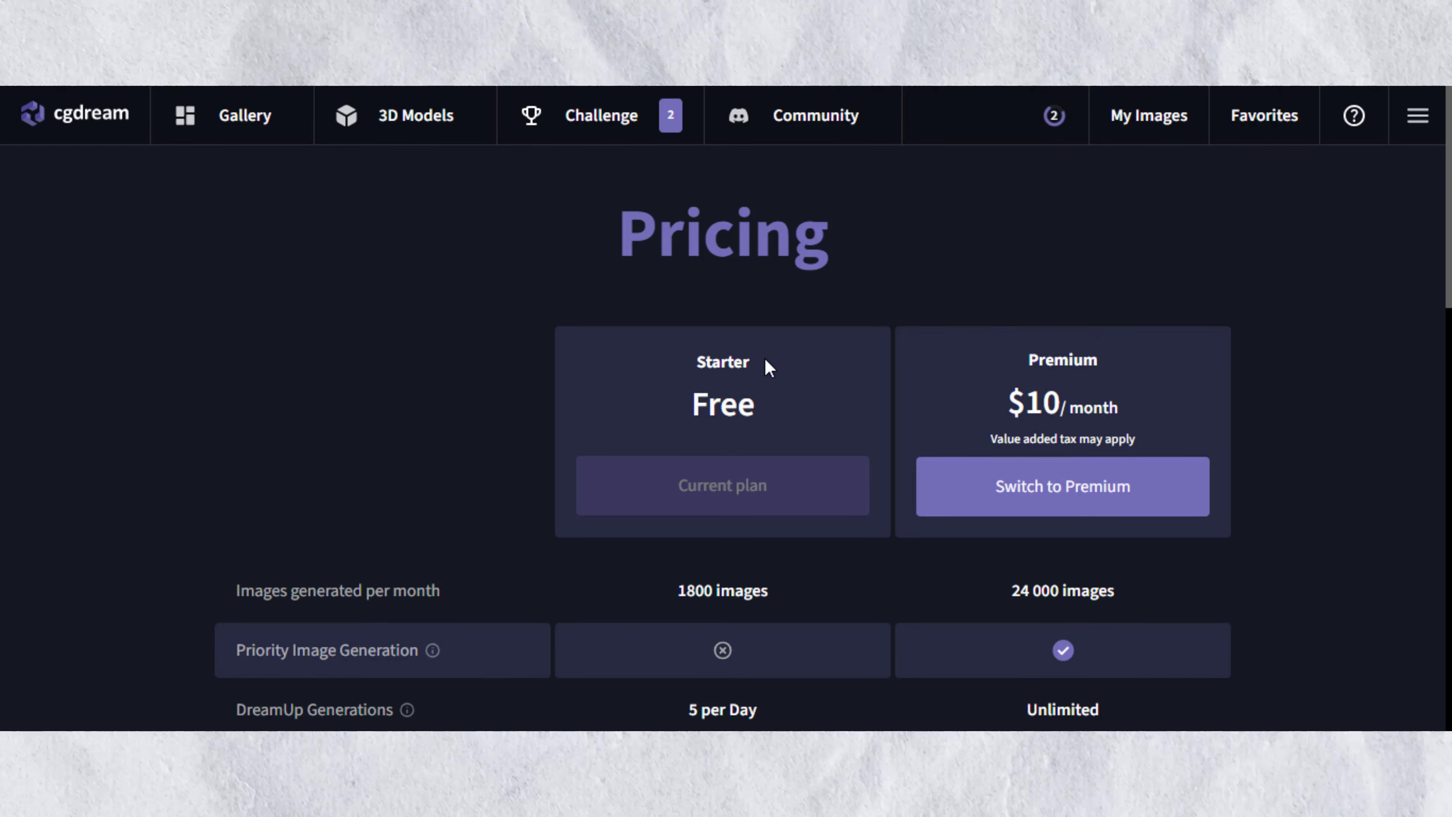
mouse_move(884, 364)
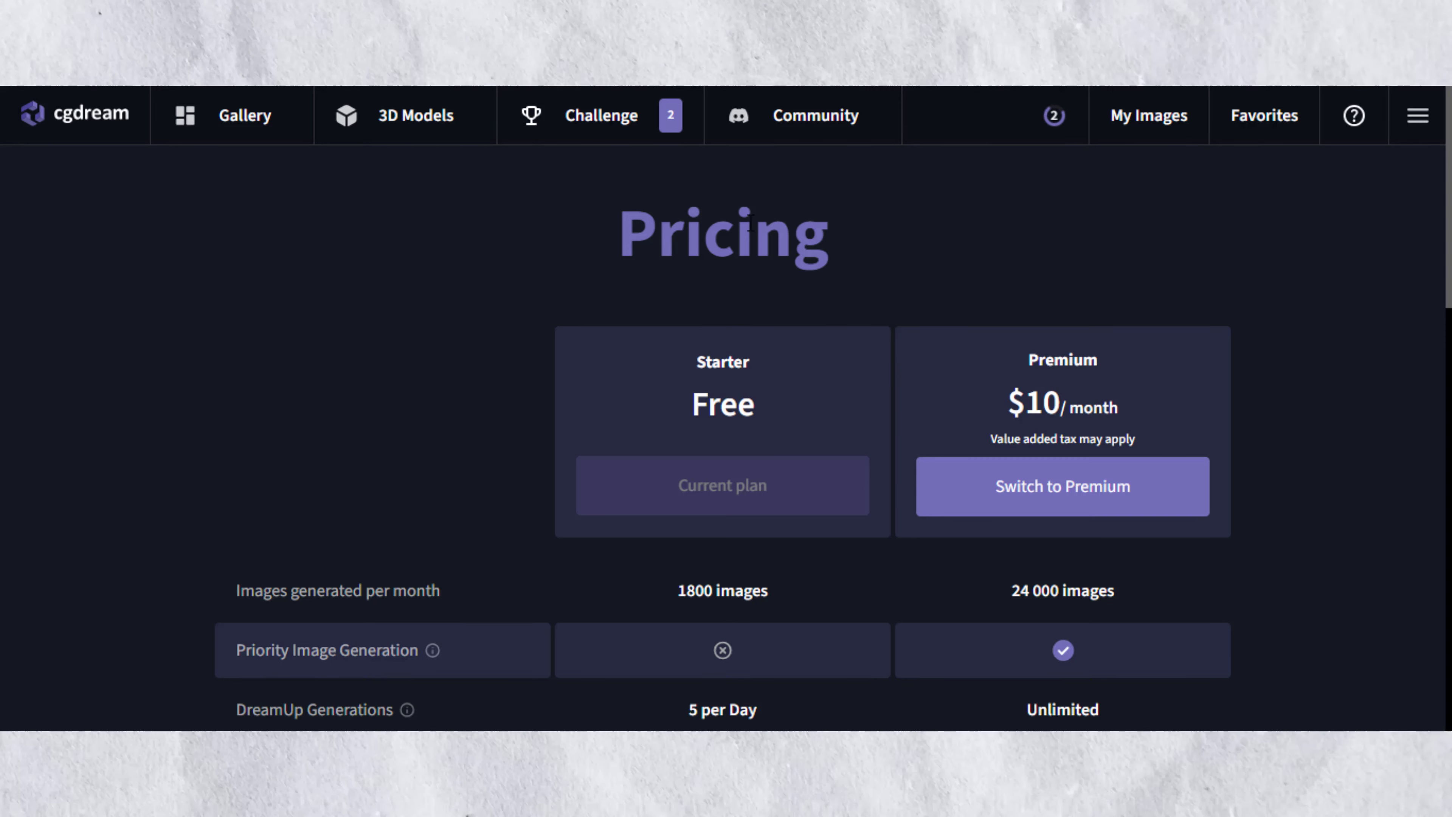
Step: Pick the red toy car from the 3D model library and adjust its generation settings
click(244, 115)
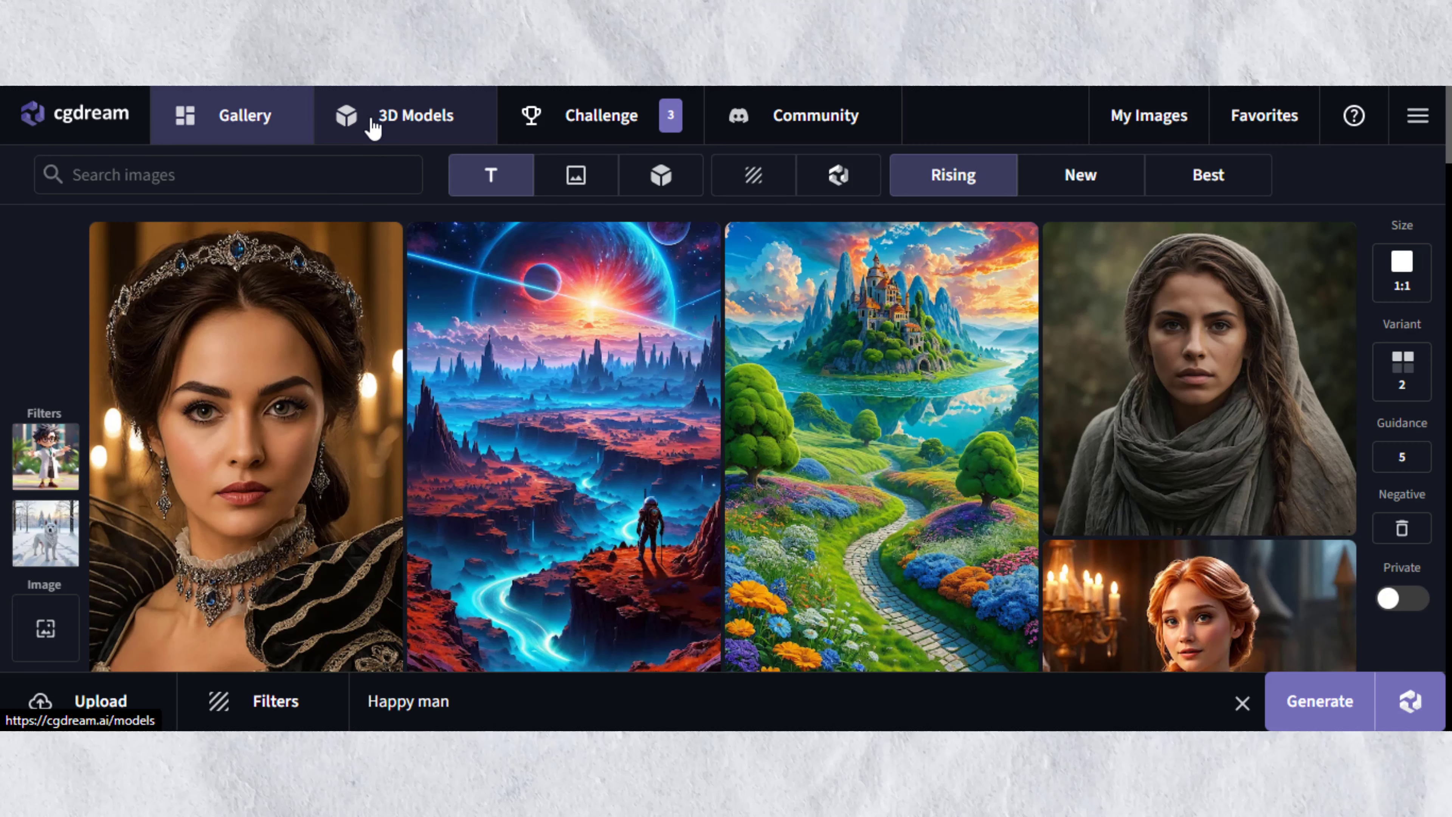
click(404, 115)
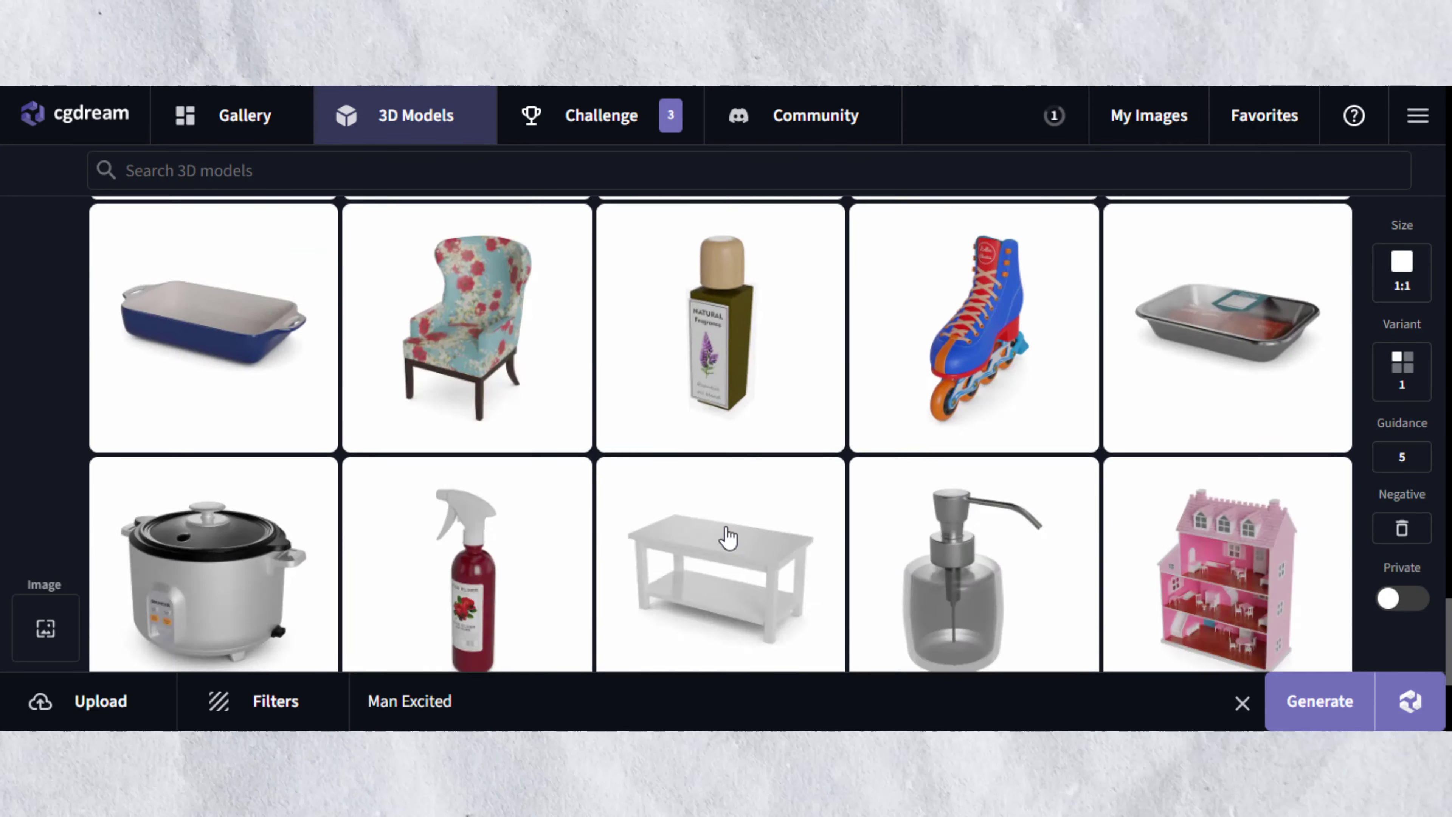
scroll(down, 3)
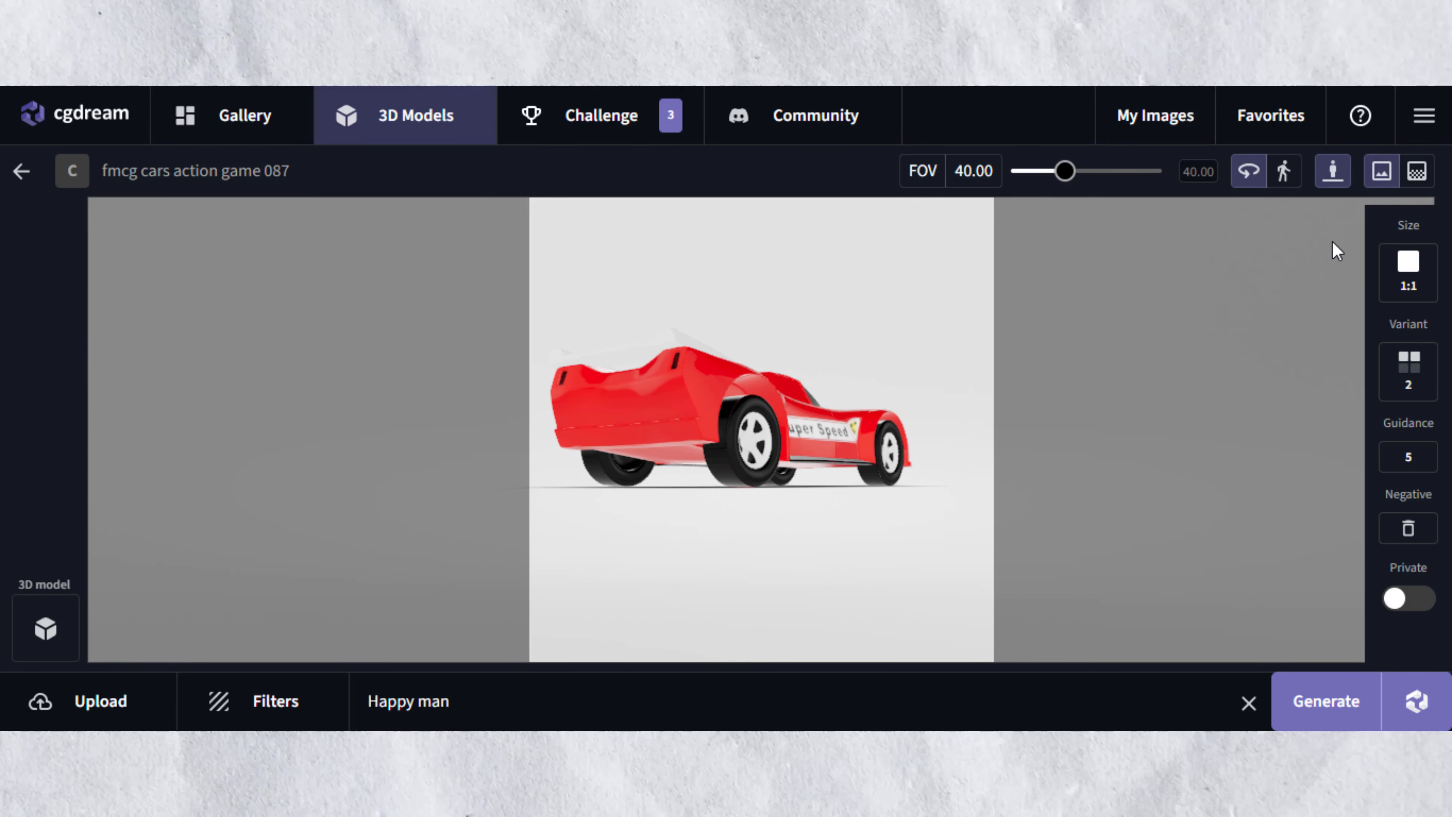
click(1407, 272)
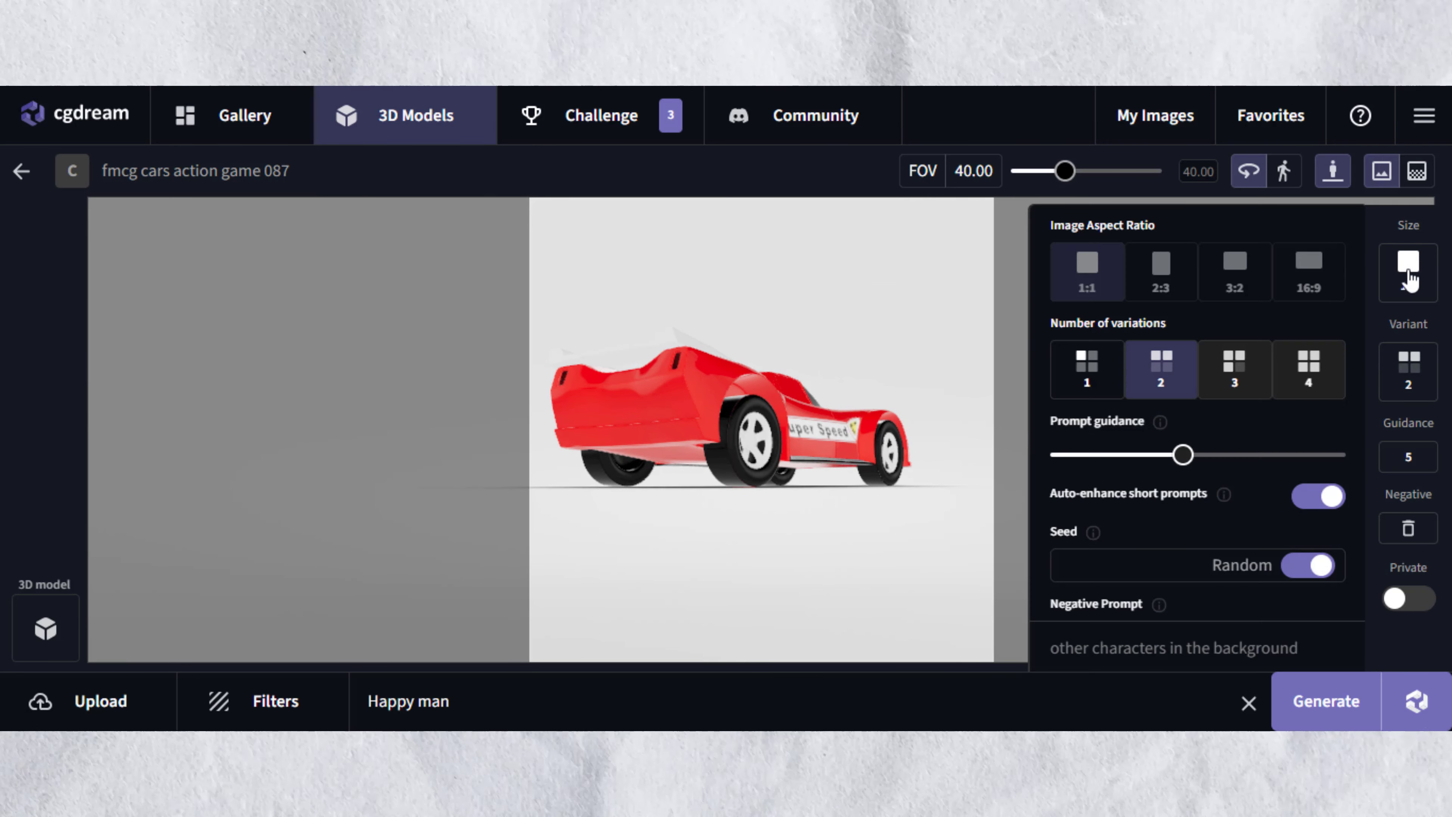
click(1407, 272)
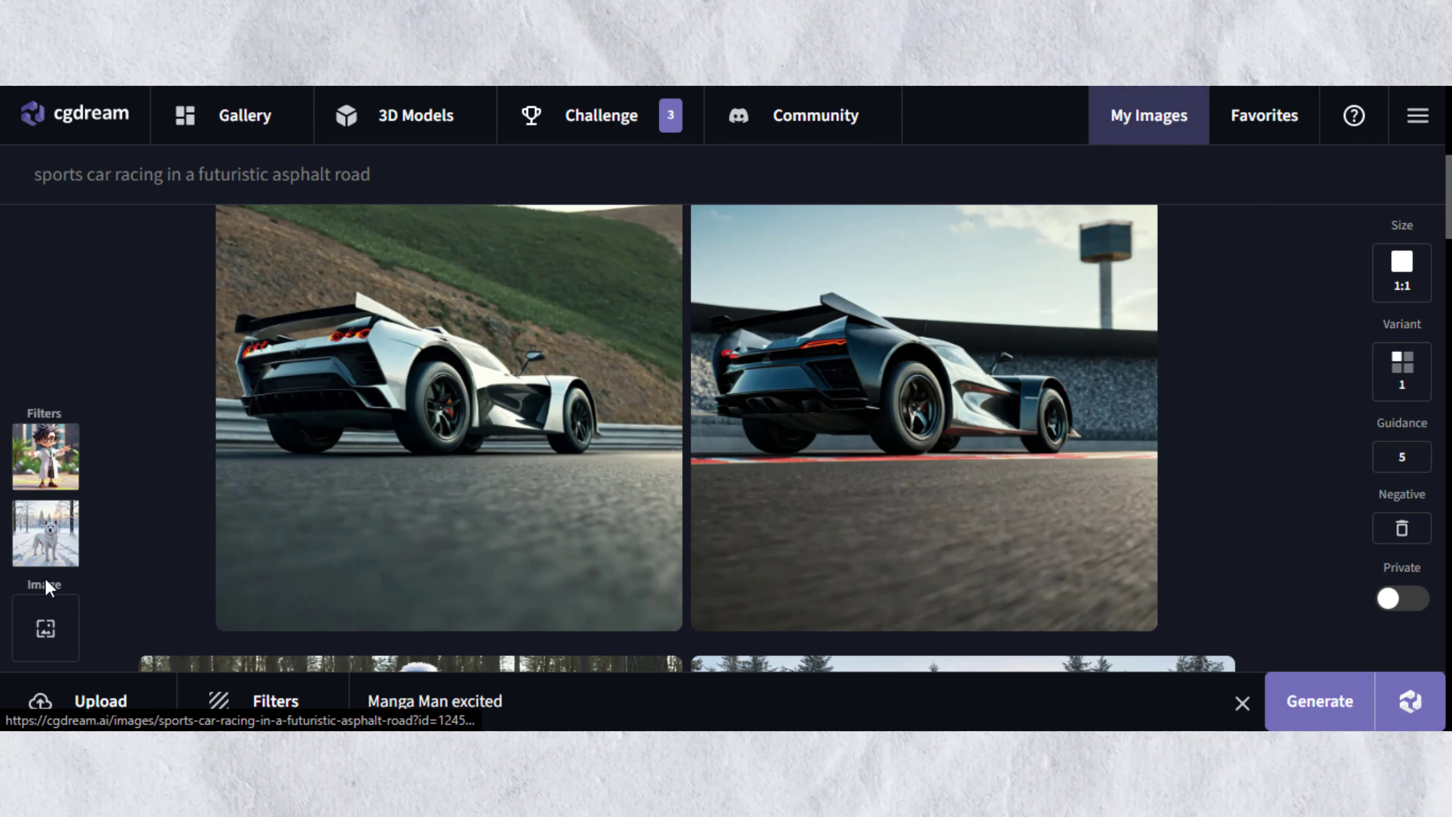
mouse_move(532, 368)
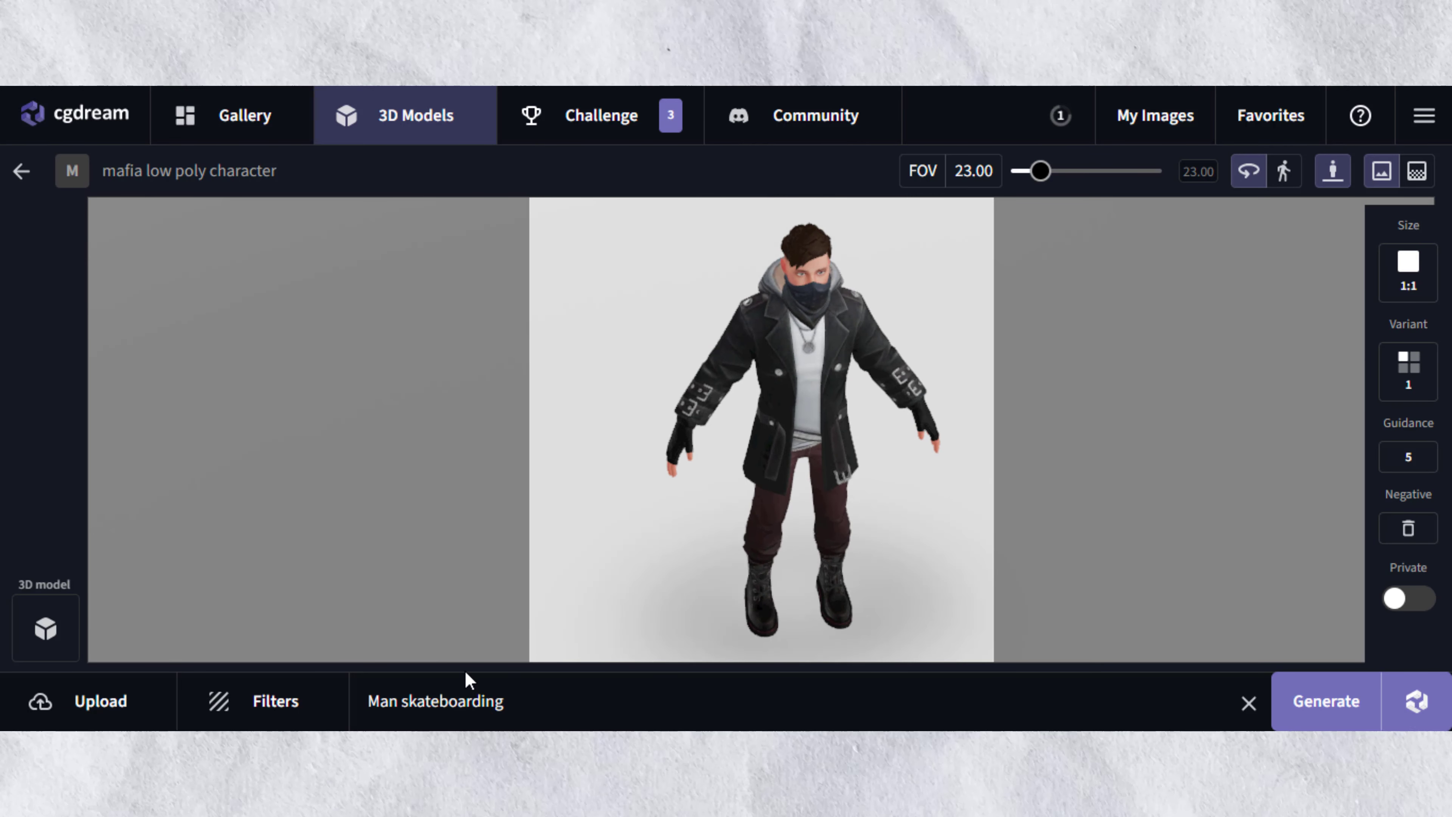
Step: Add a snow filter at 16:9 and generate the mafia character skateboarding in snow
click(263, 700)
text( in a snow)
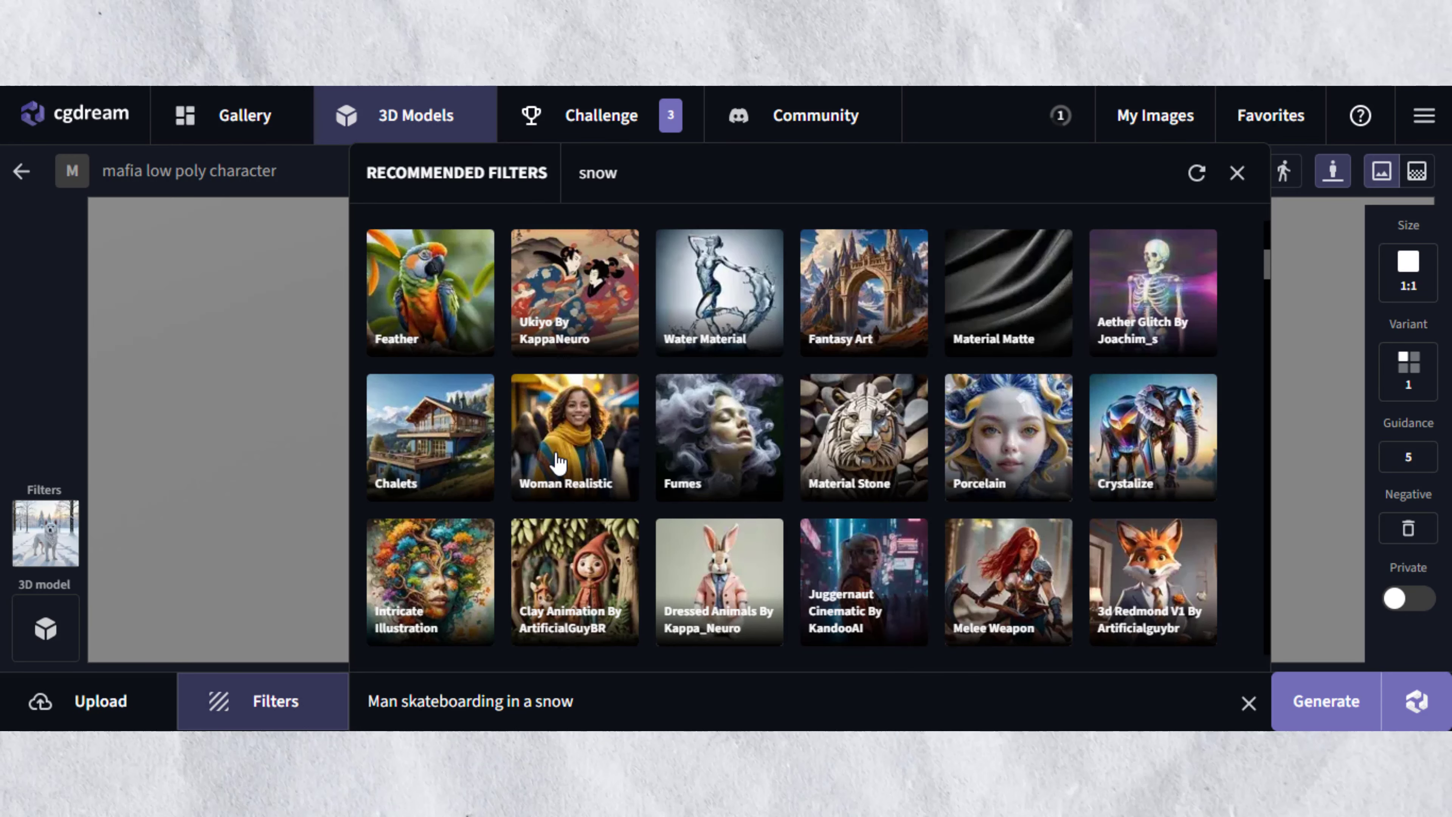
click(1236, 172)
text( environment)
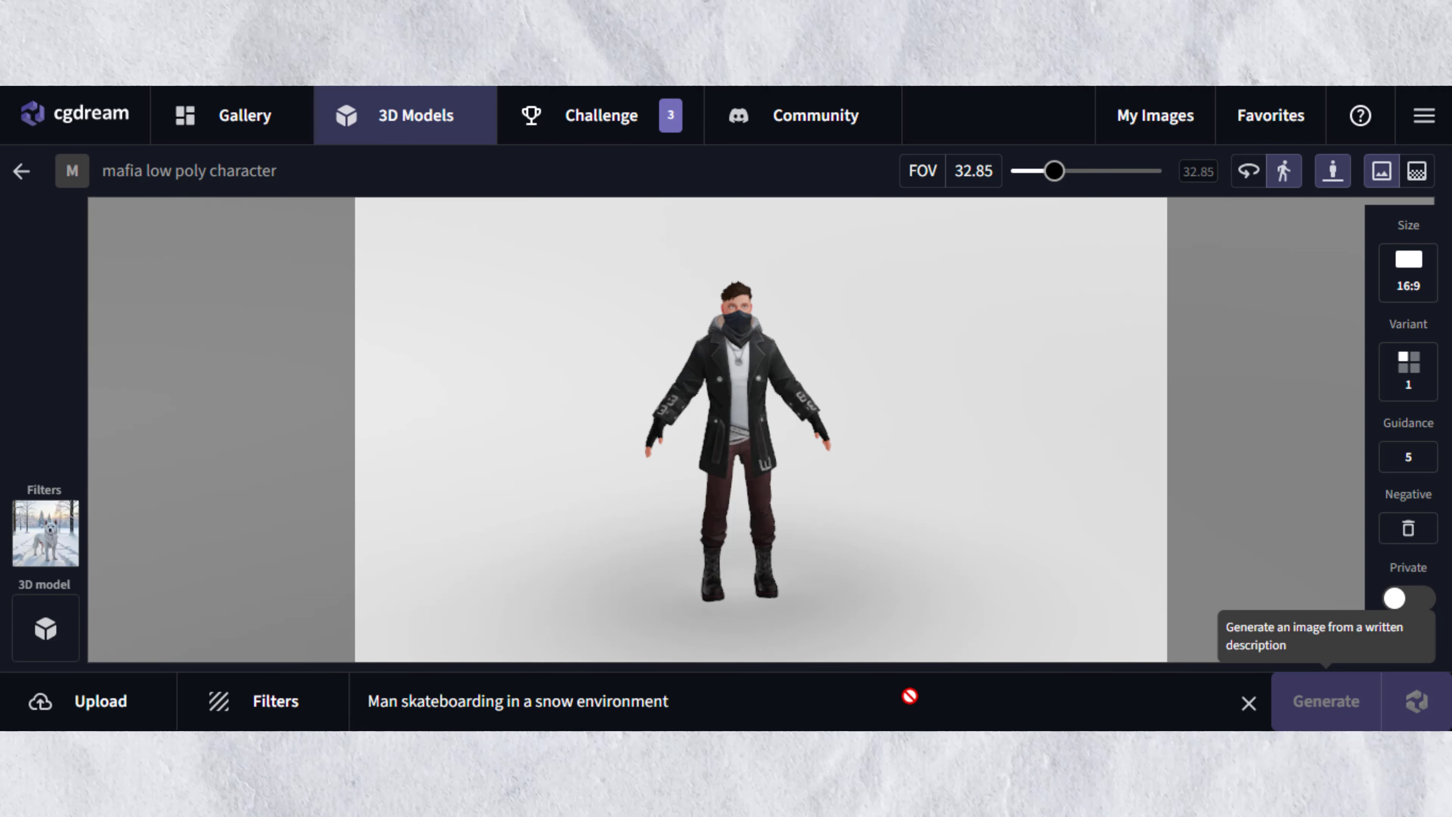
click(1325, 700)
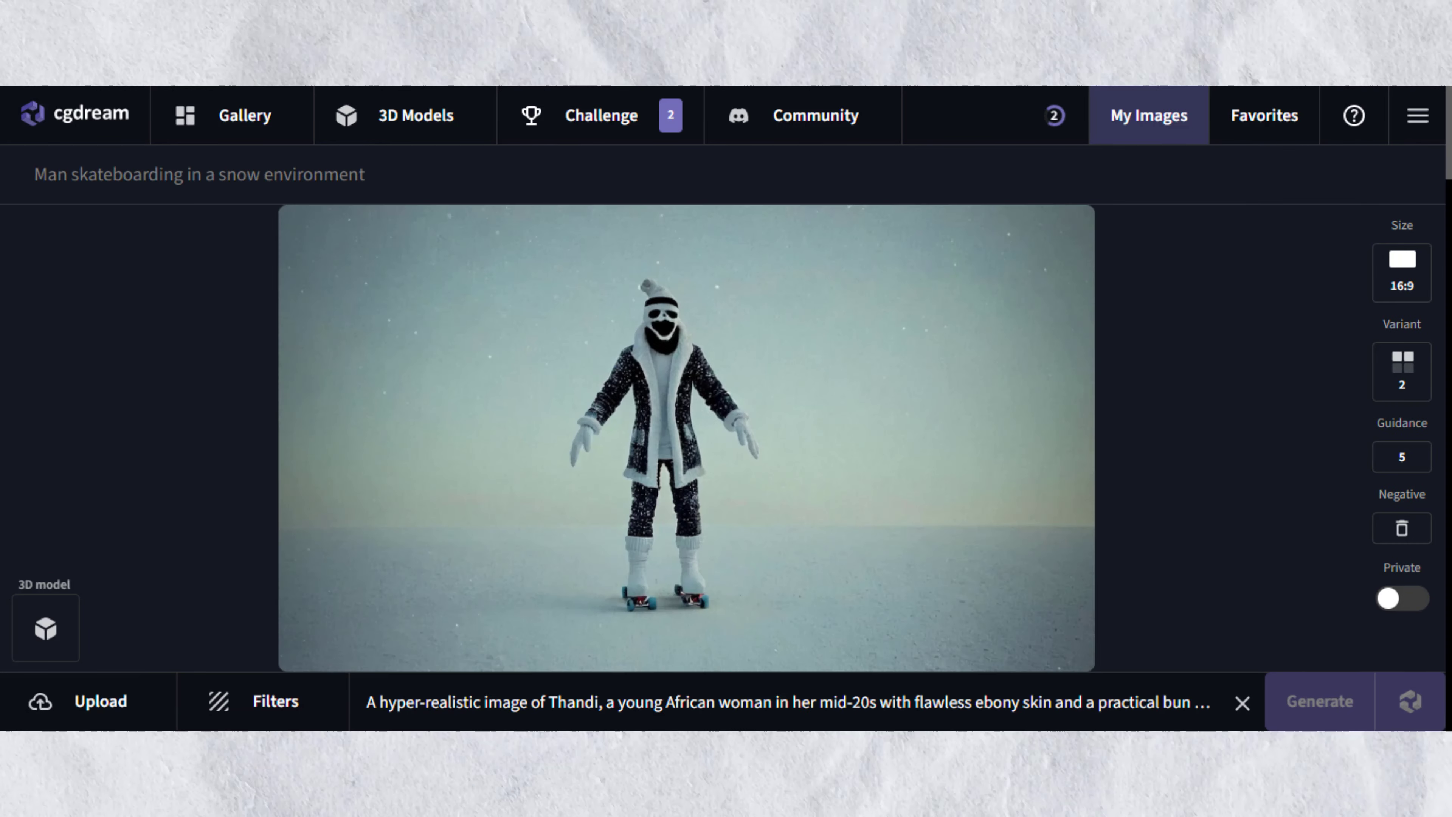
mouse_move(988, 562)
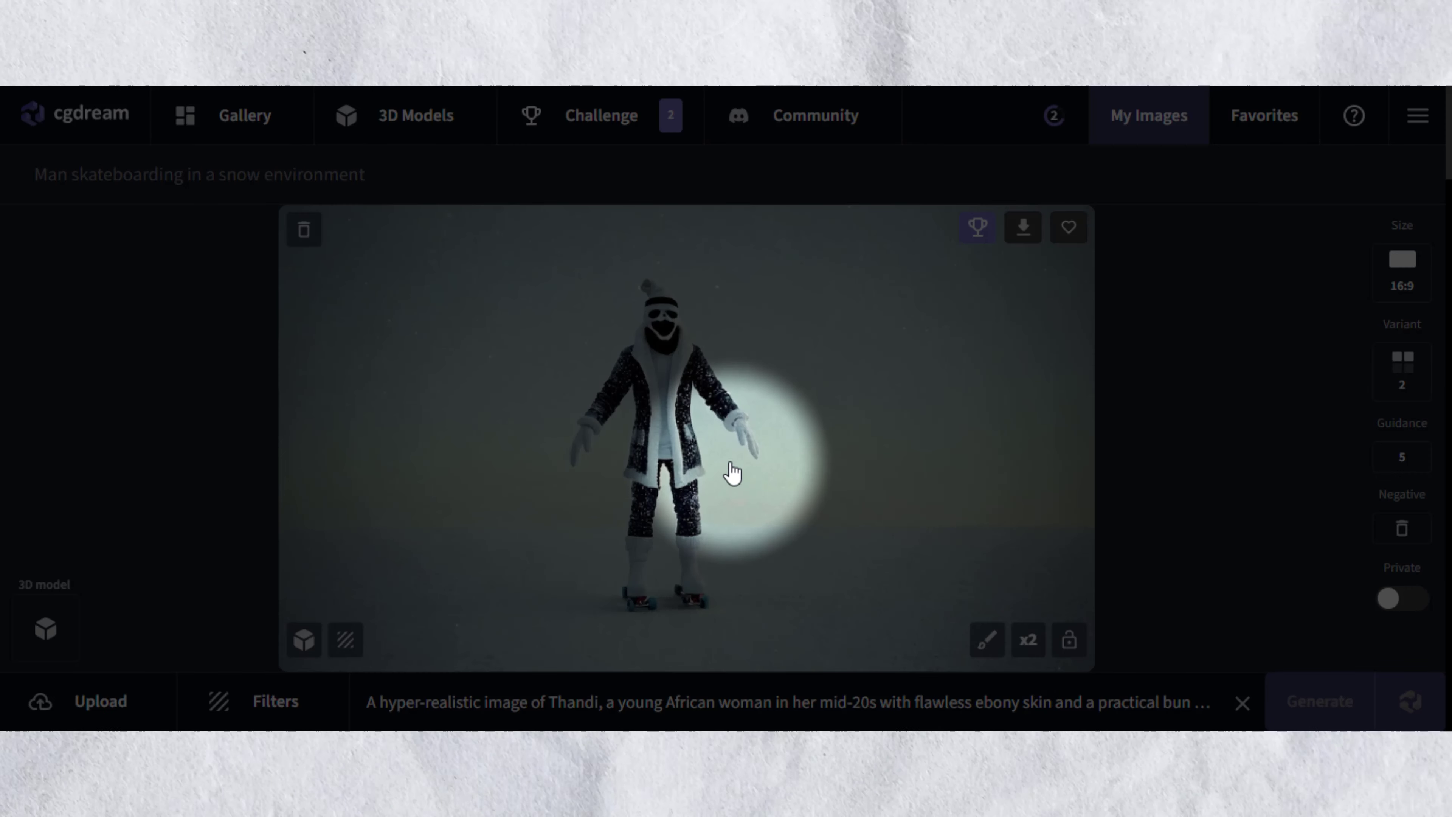
Step: Inpaint 'Two German Shepherd Dogs' into the masked areas beside the snow skateboarder
click(986, 640)
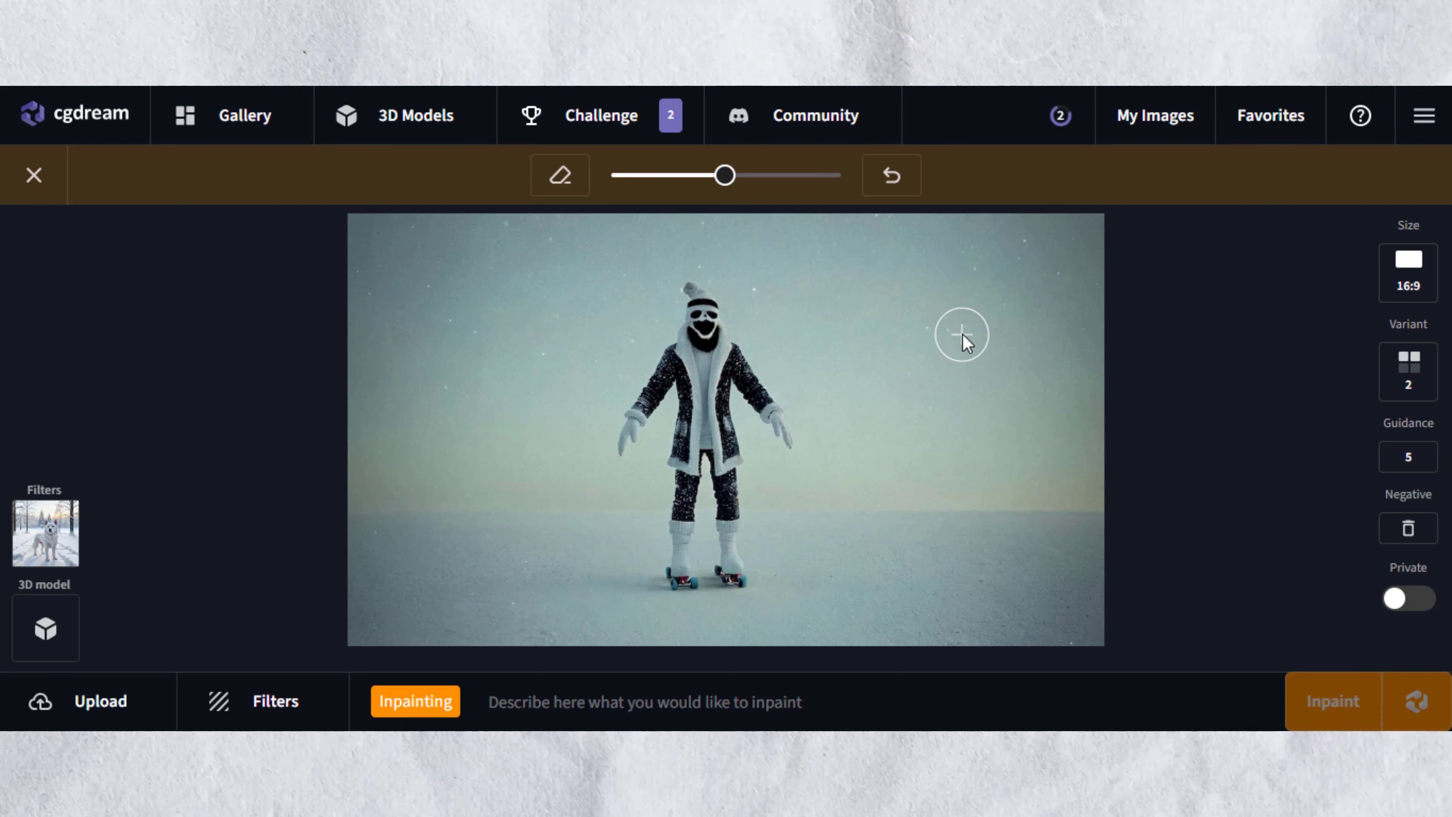
mouse_move(954, 319)
text(A decorated Christmas tree)
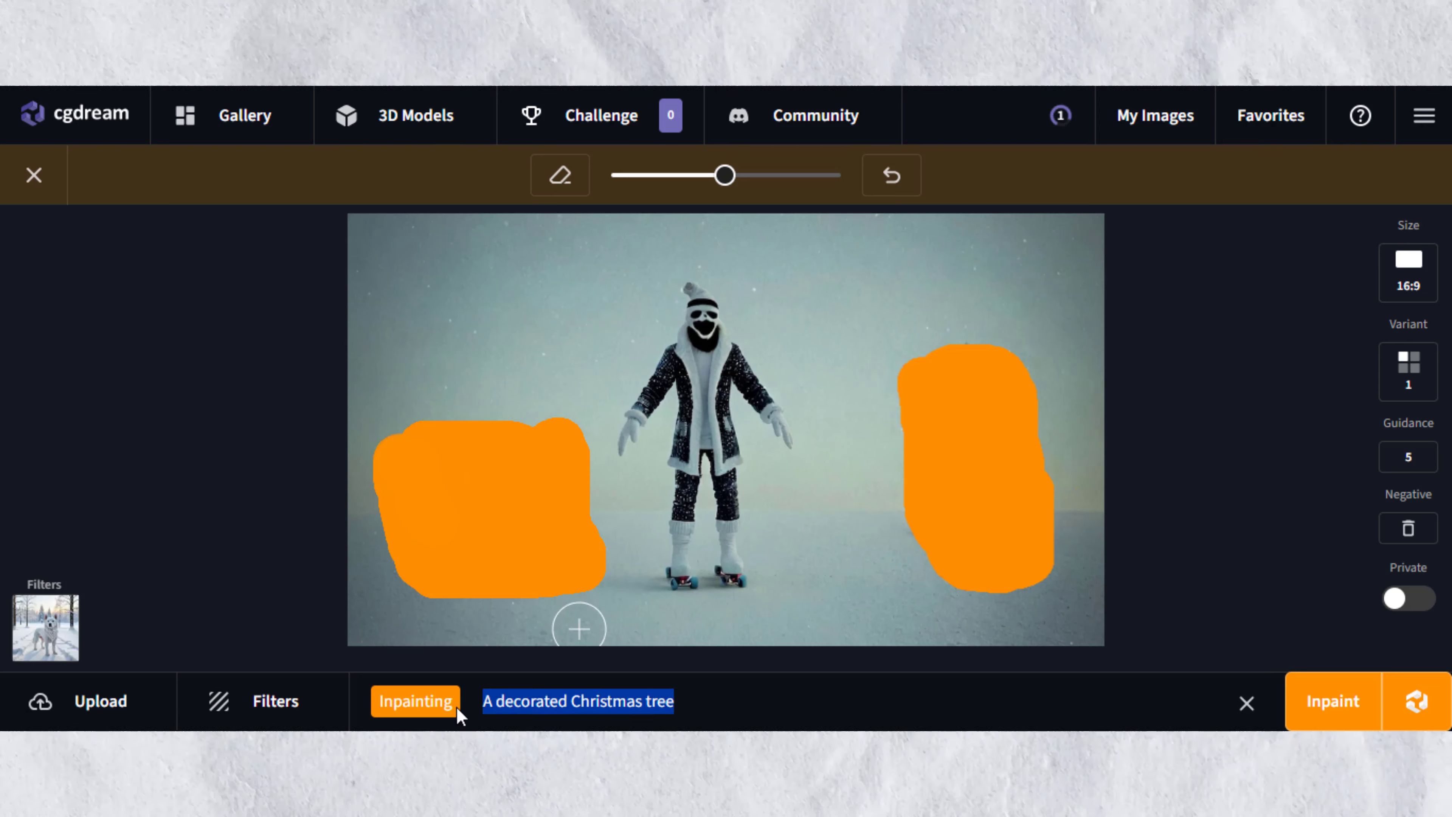
text(Two German Shepherd Dogs)
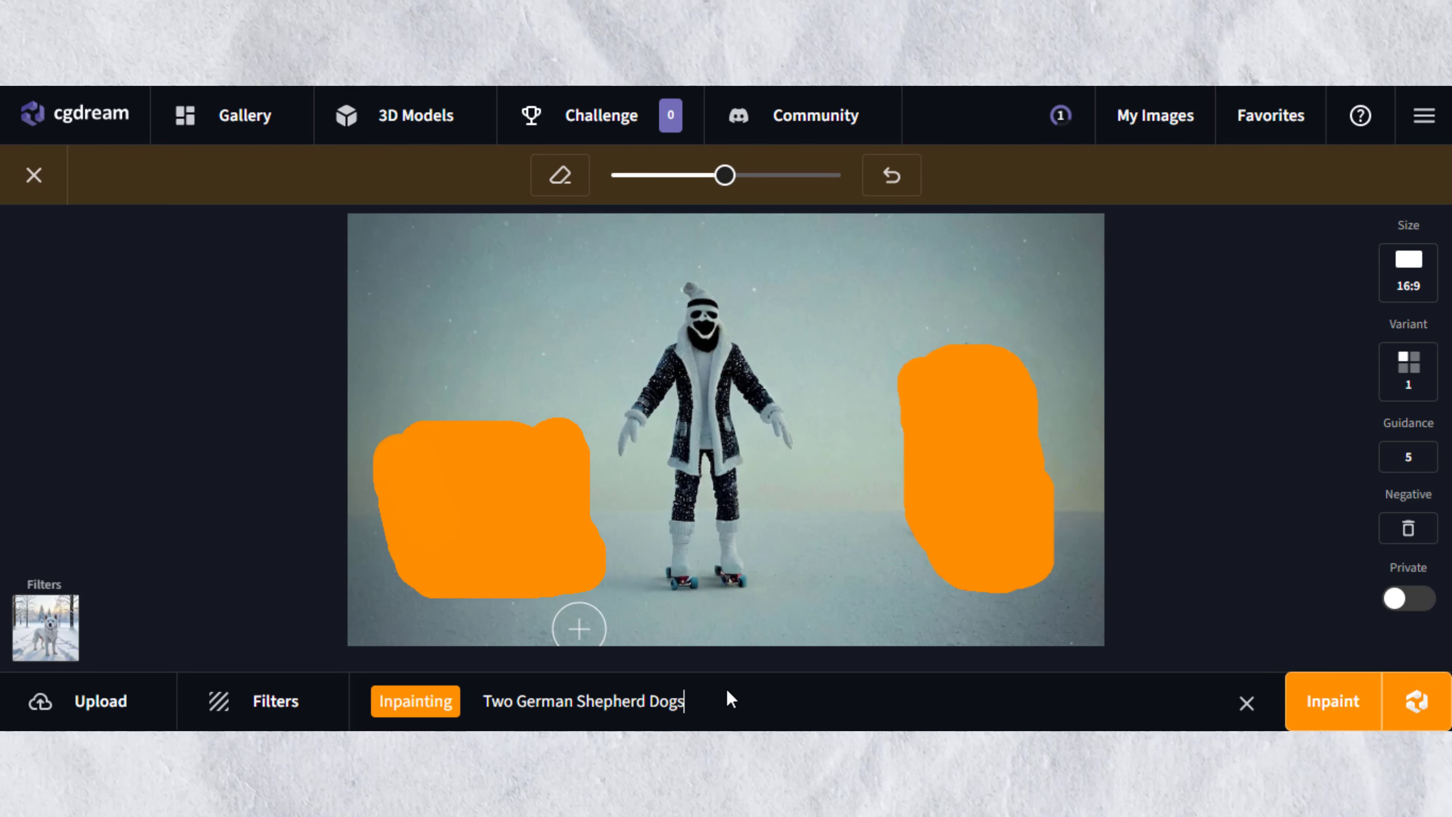
click(1332, 700)
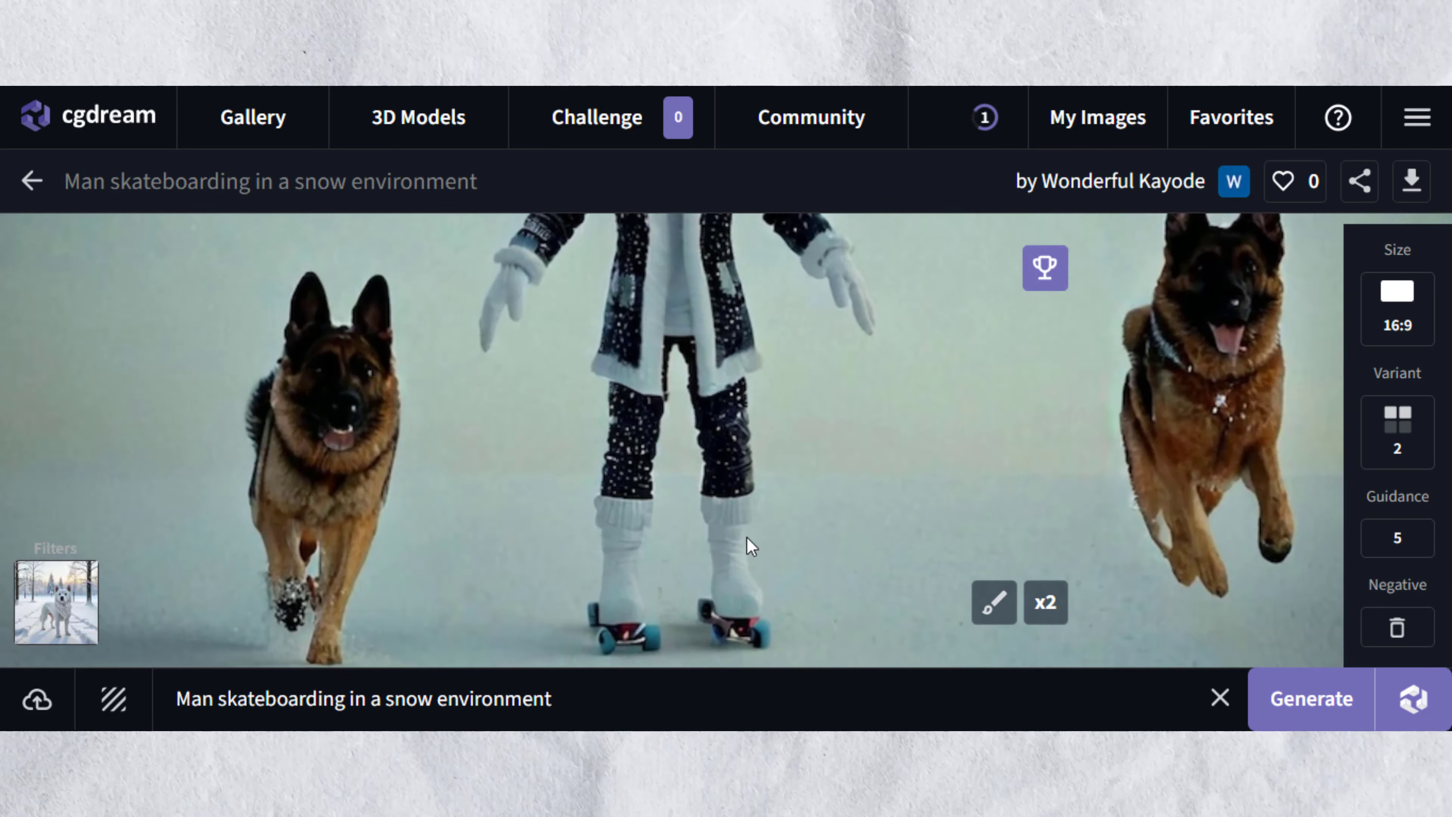
click(1096, 116)
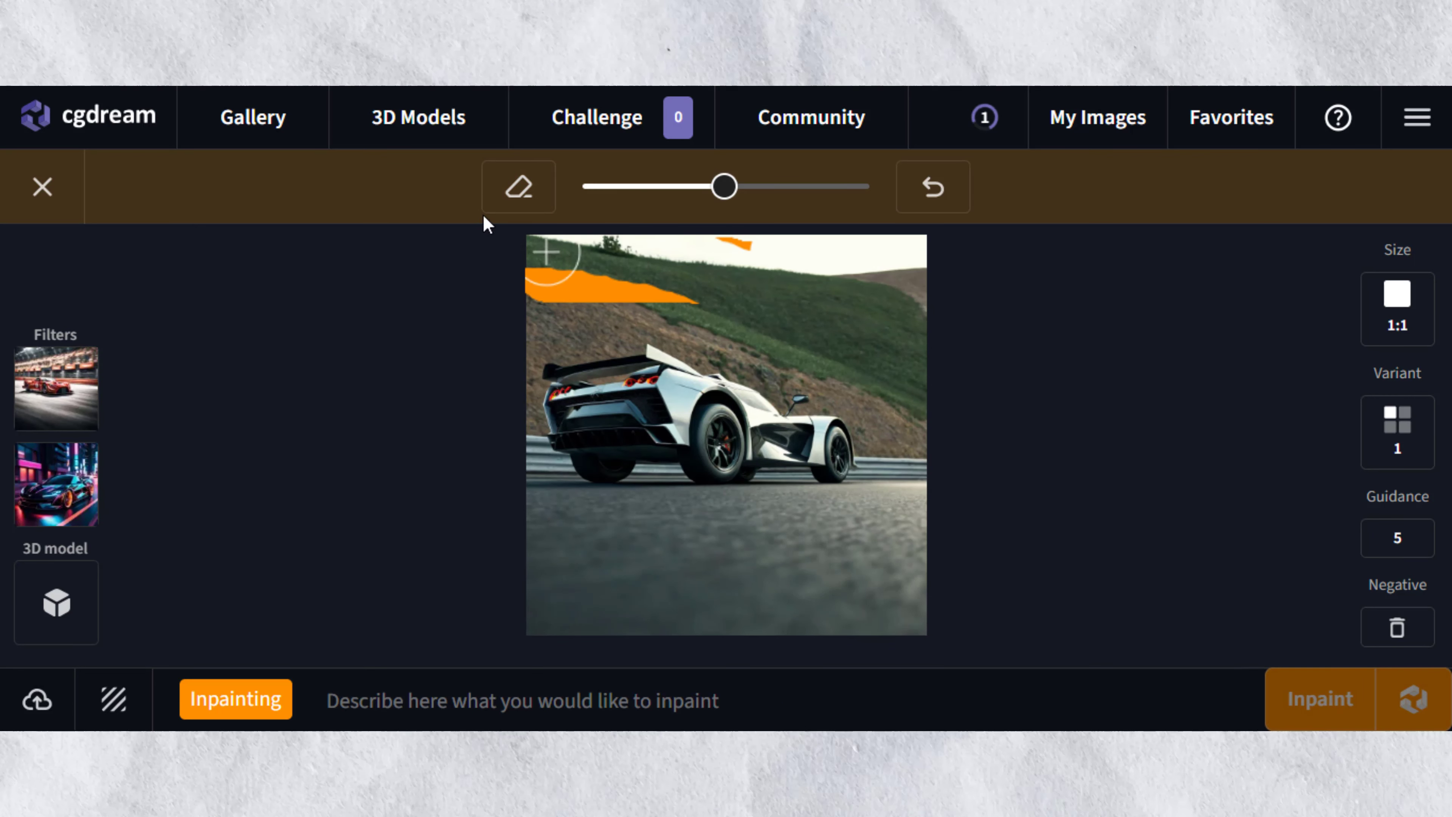
Step: Switch to the mask eraser on the white racing car image
click(518, 186)
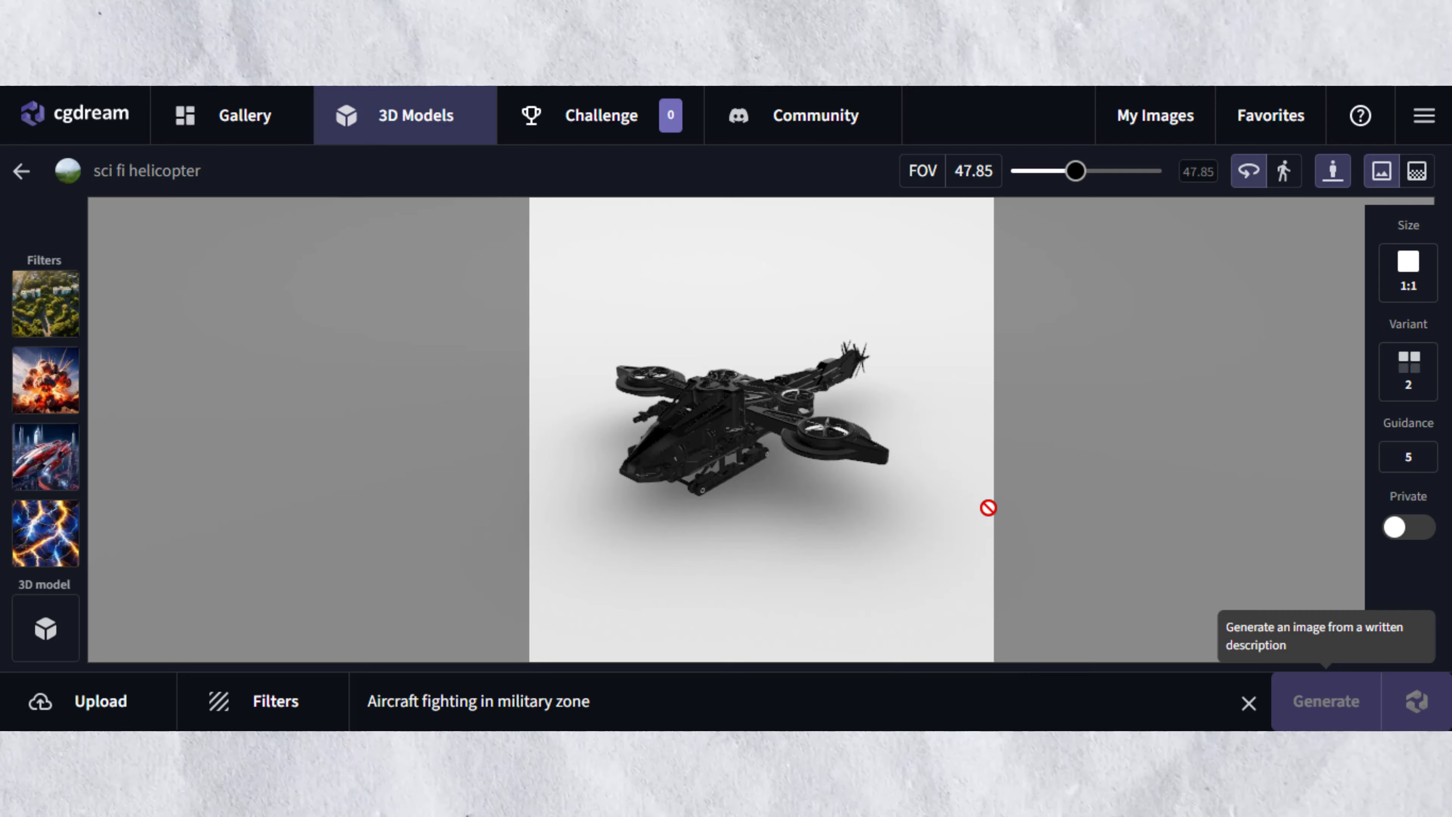
Step: Generate the aircraft-combat images from the helicopter model and open the first for inpainting
click(1325, 701)
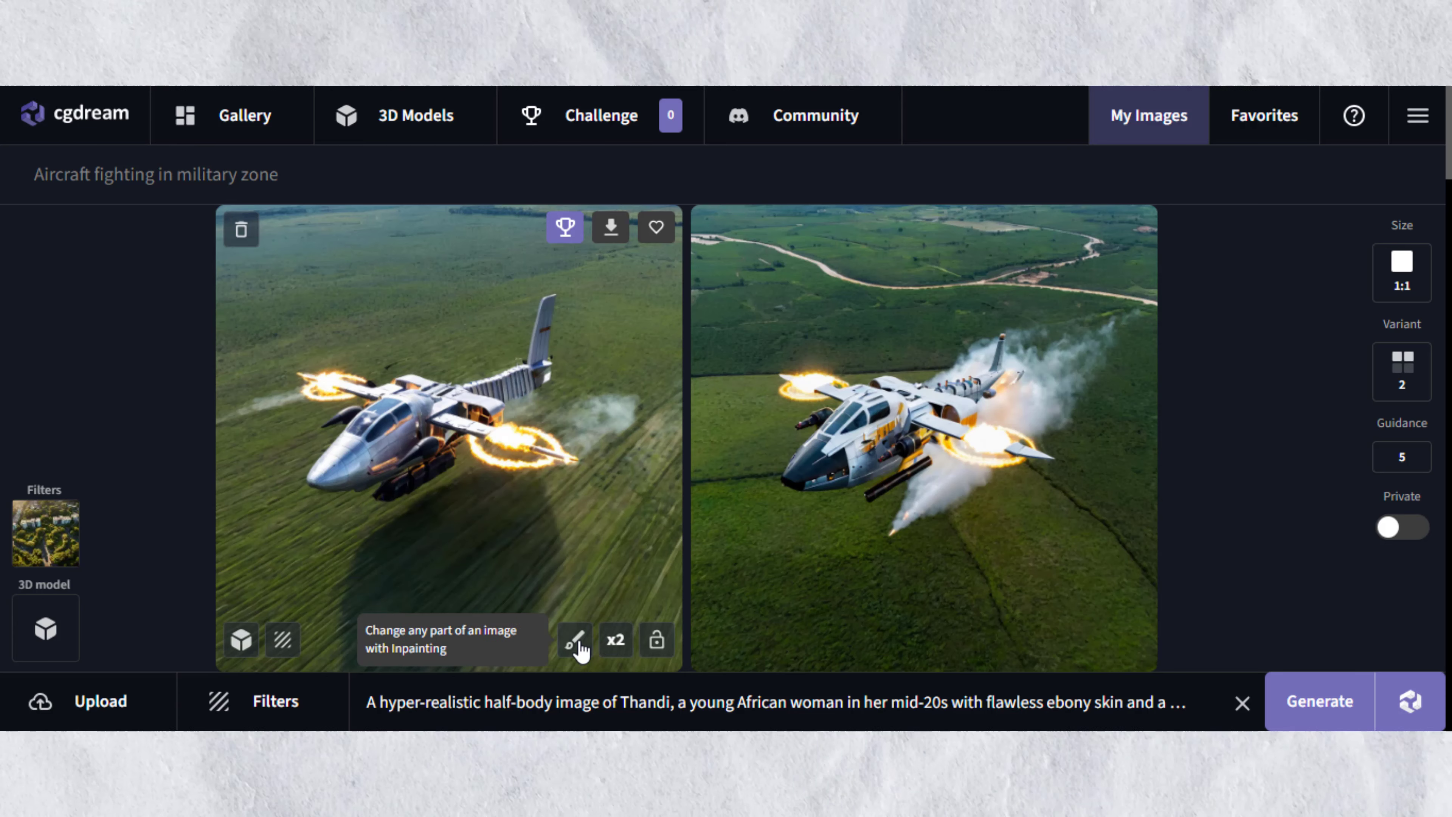
click(574, 640)
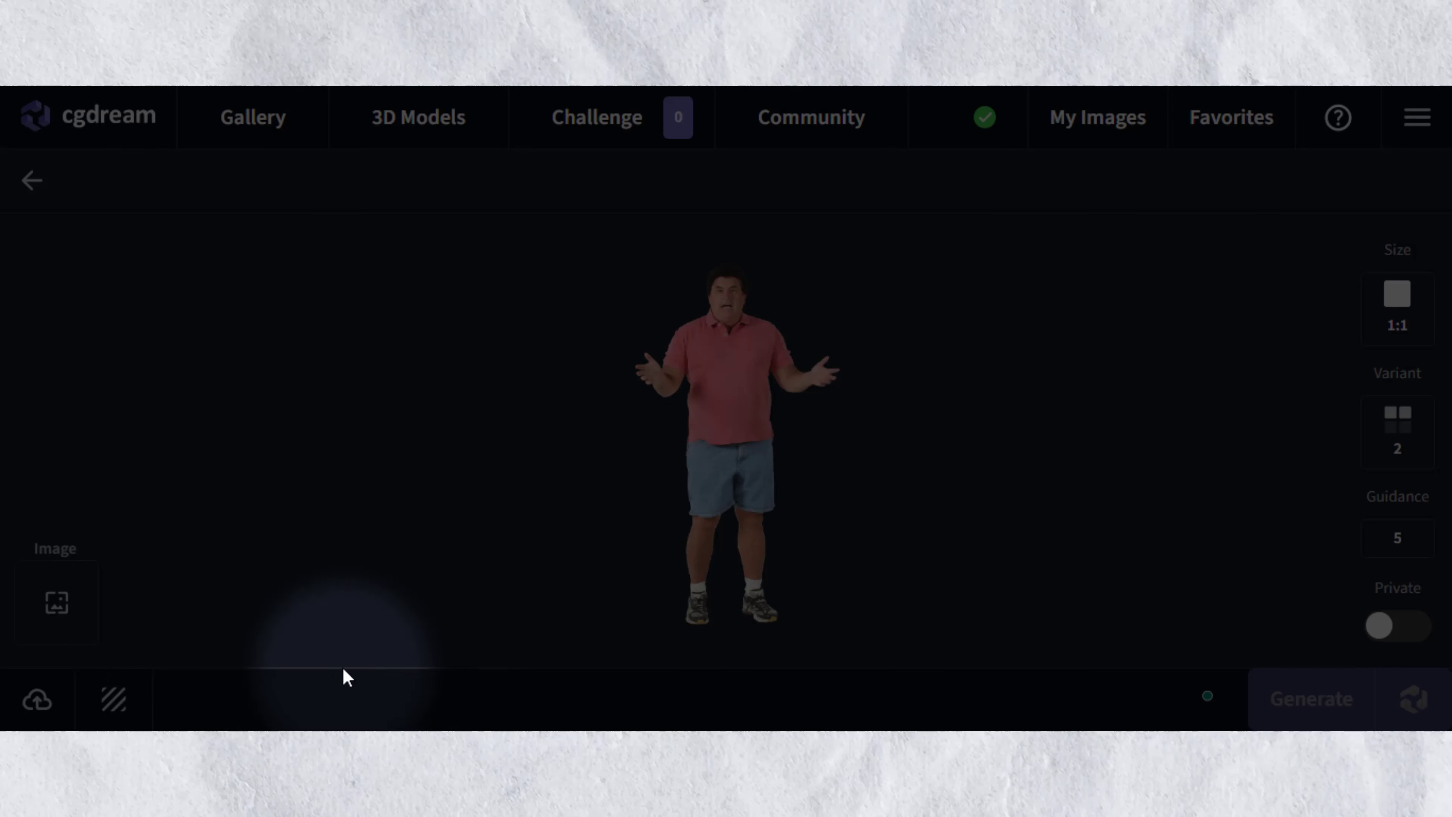
Step: Load the man's photo for inpainting and mask the area beside him
click(55, 599)
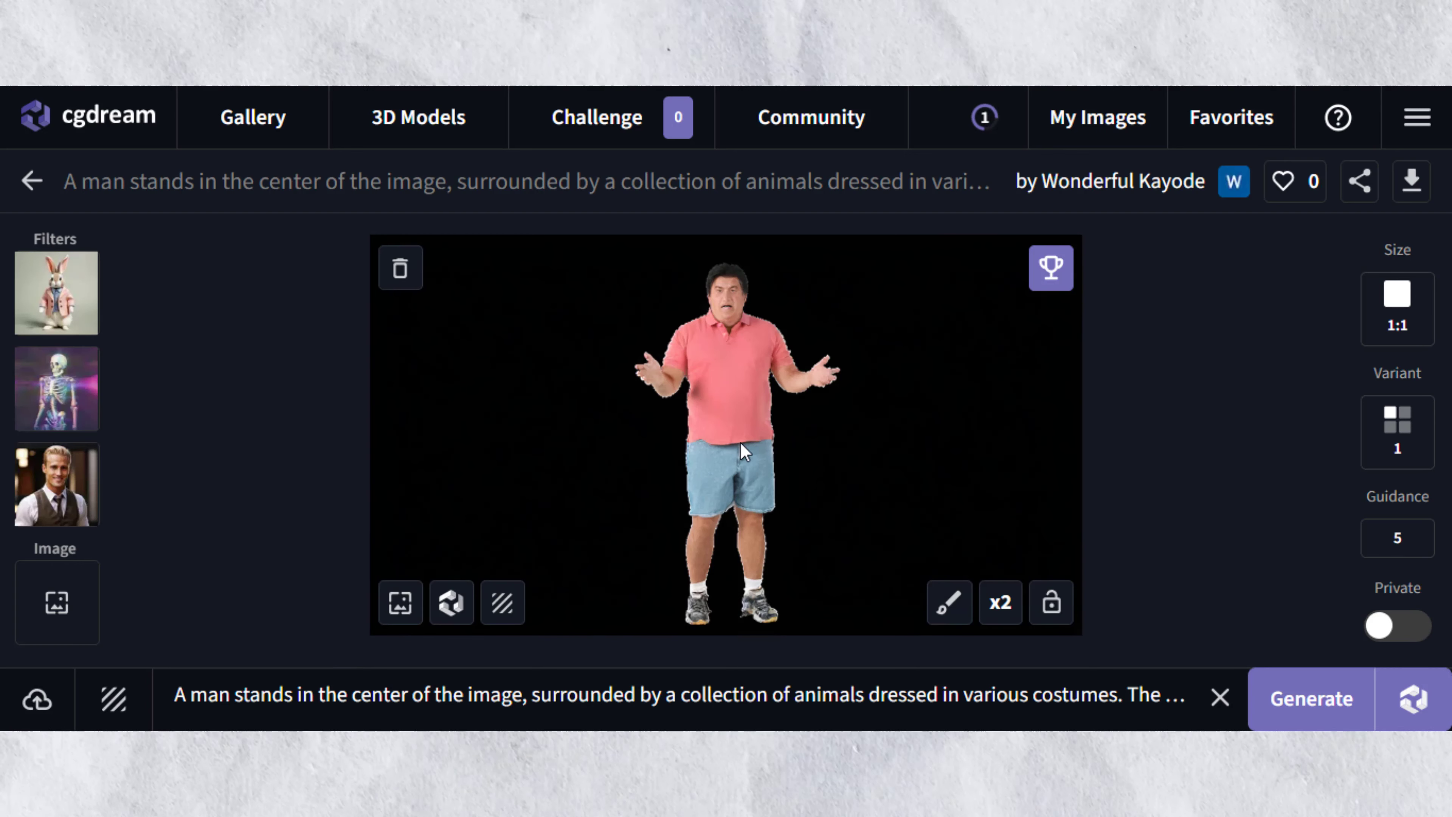
click(948, 602)
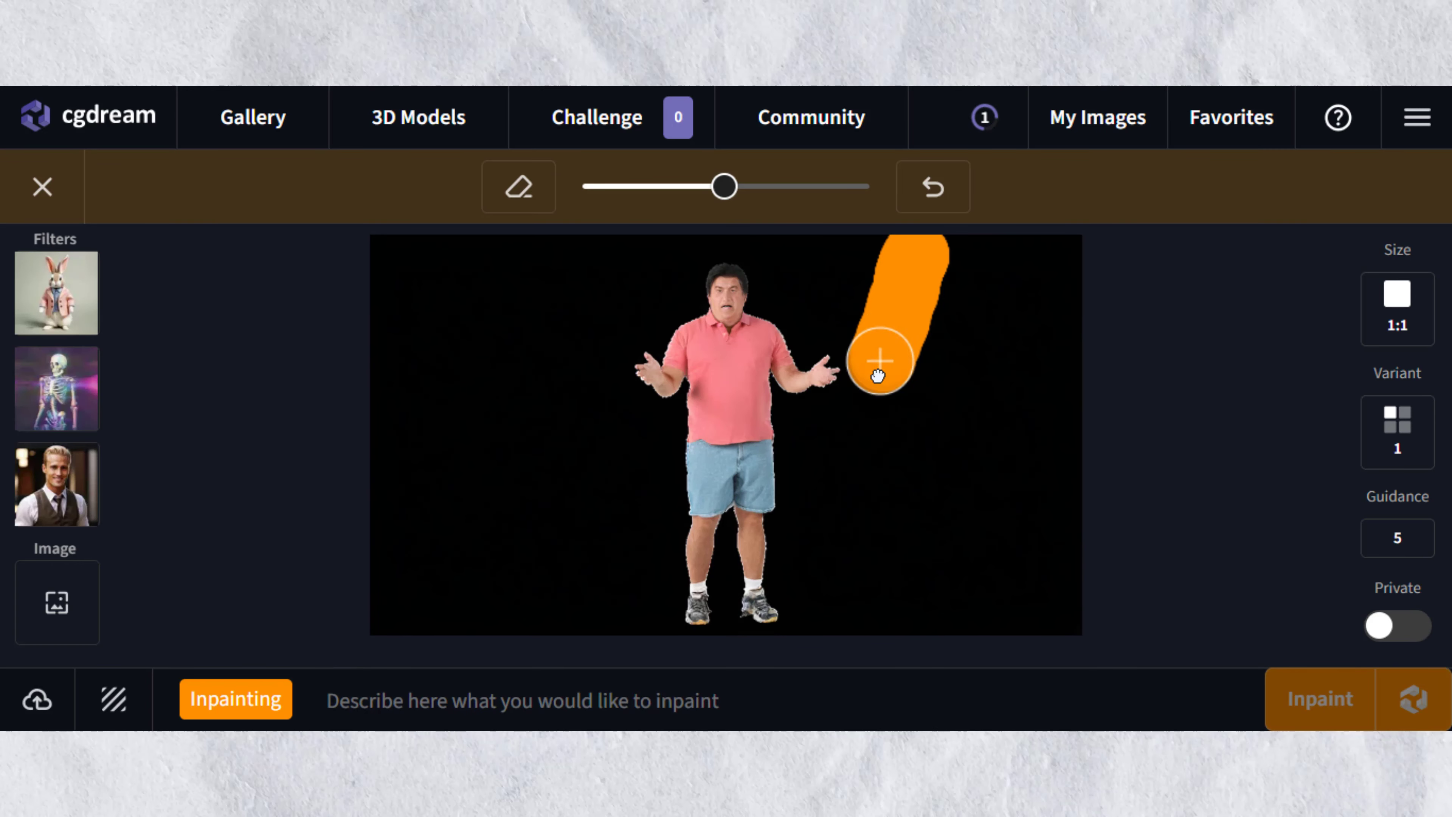
click(517, 186)
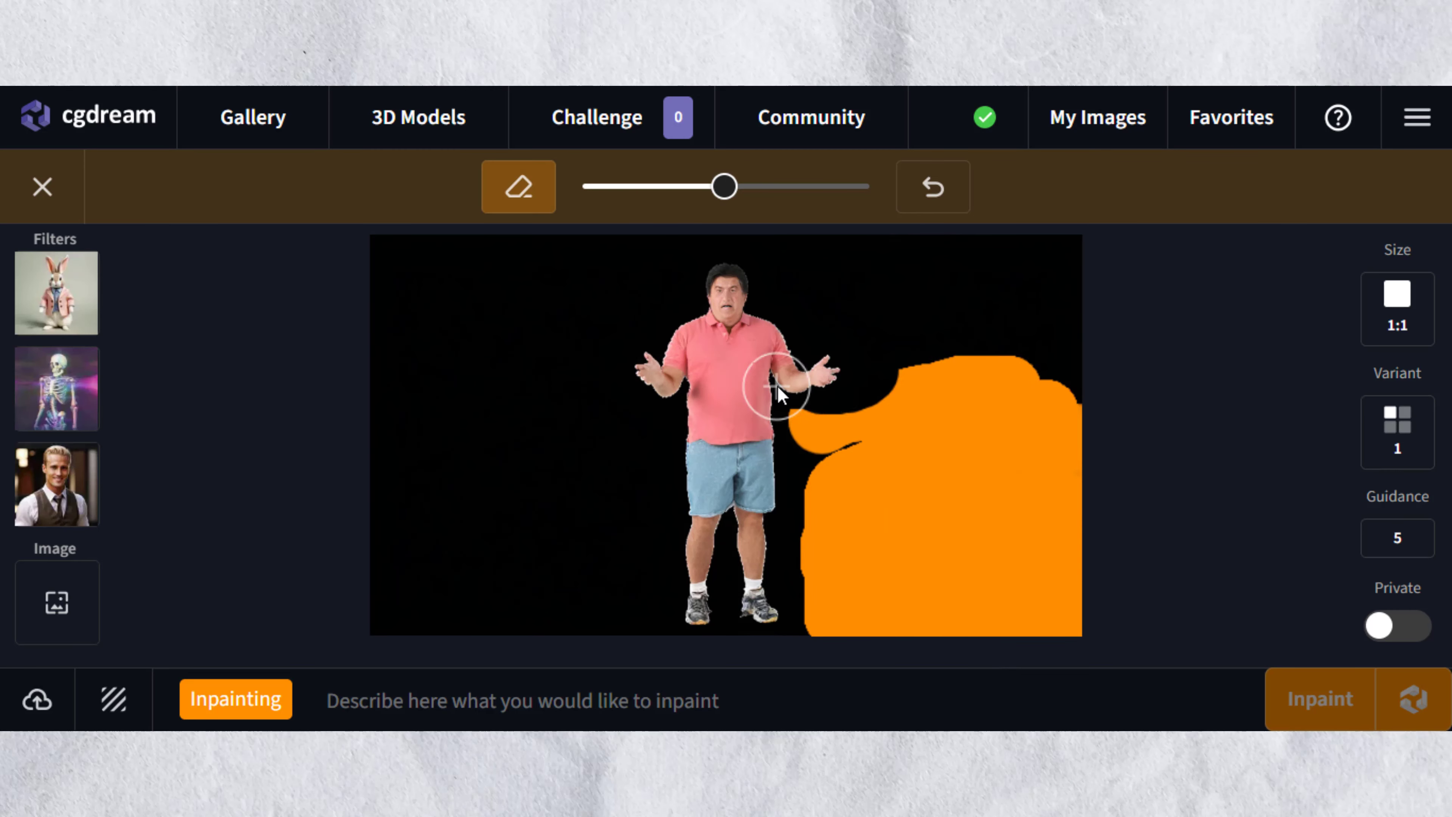
Step: Inpaint a white unicorn horse into the masked area next to the man
click(1318, 698)
text(A white un)
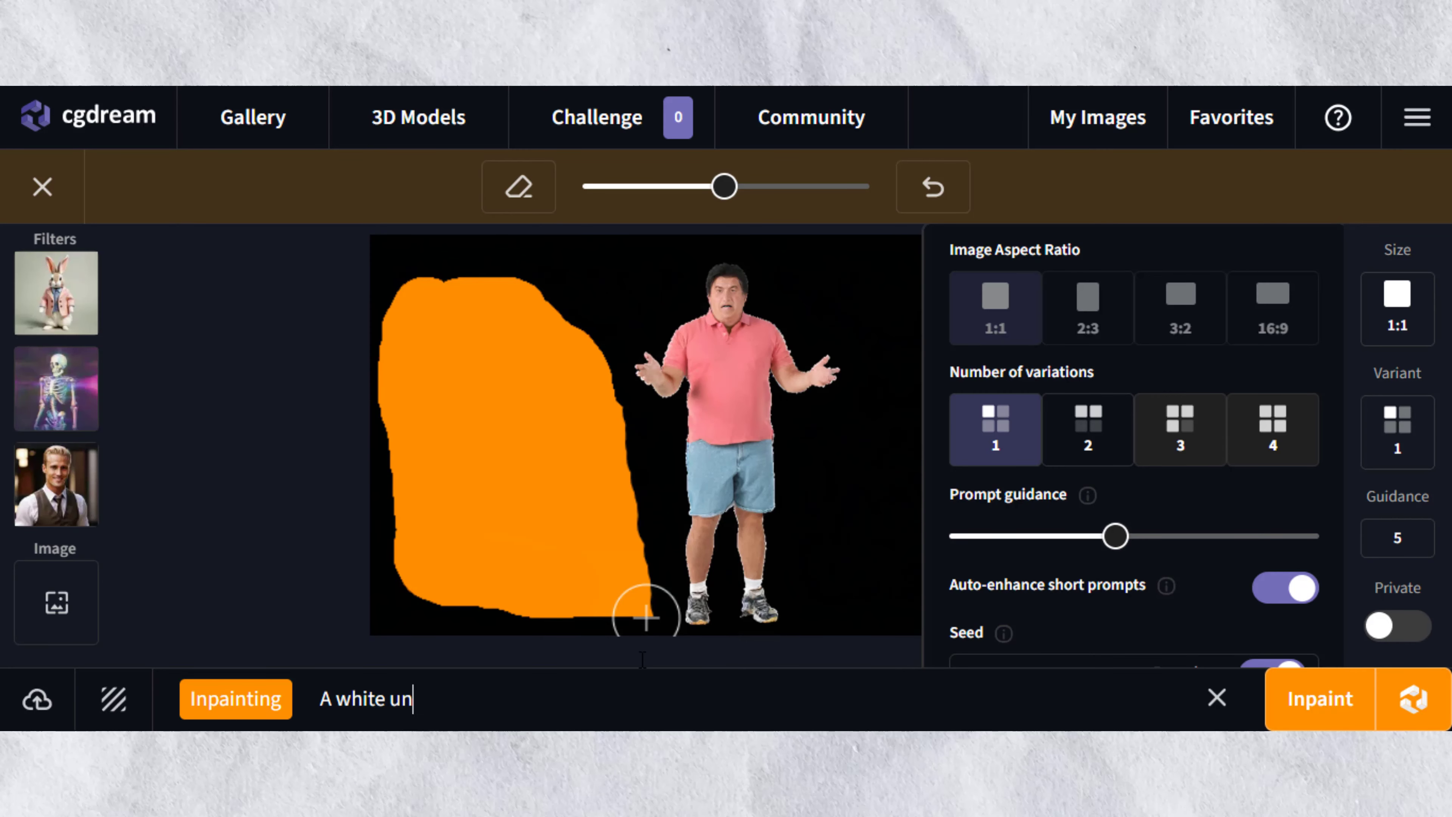
text(icorn horse)
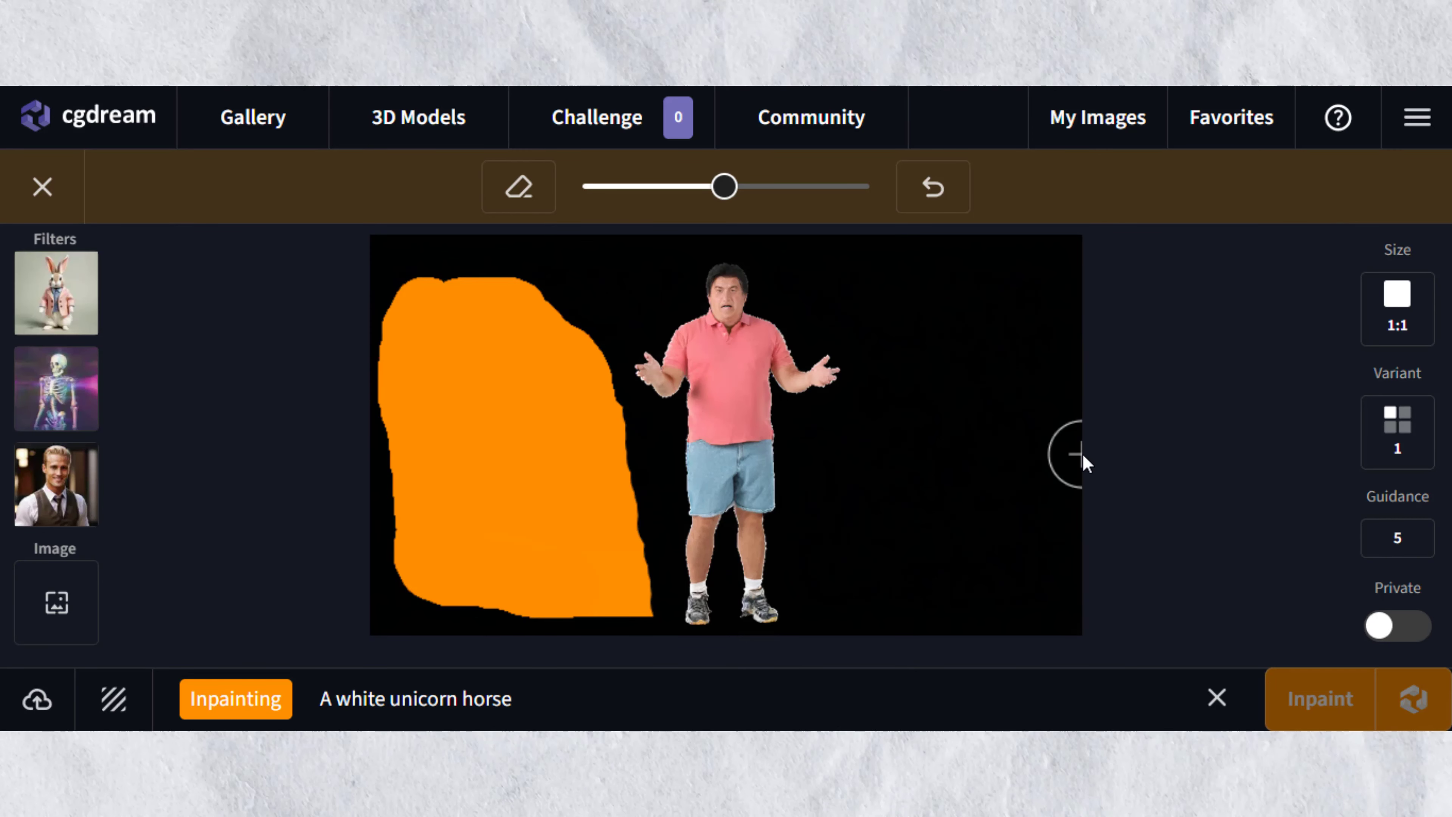
click(1319, 698)
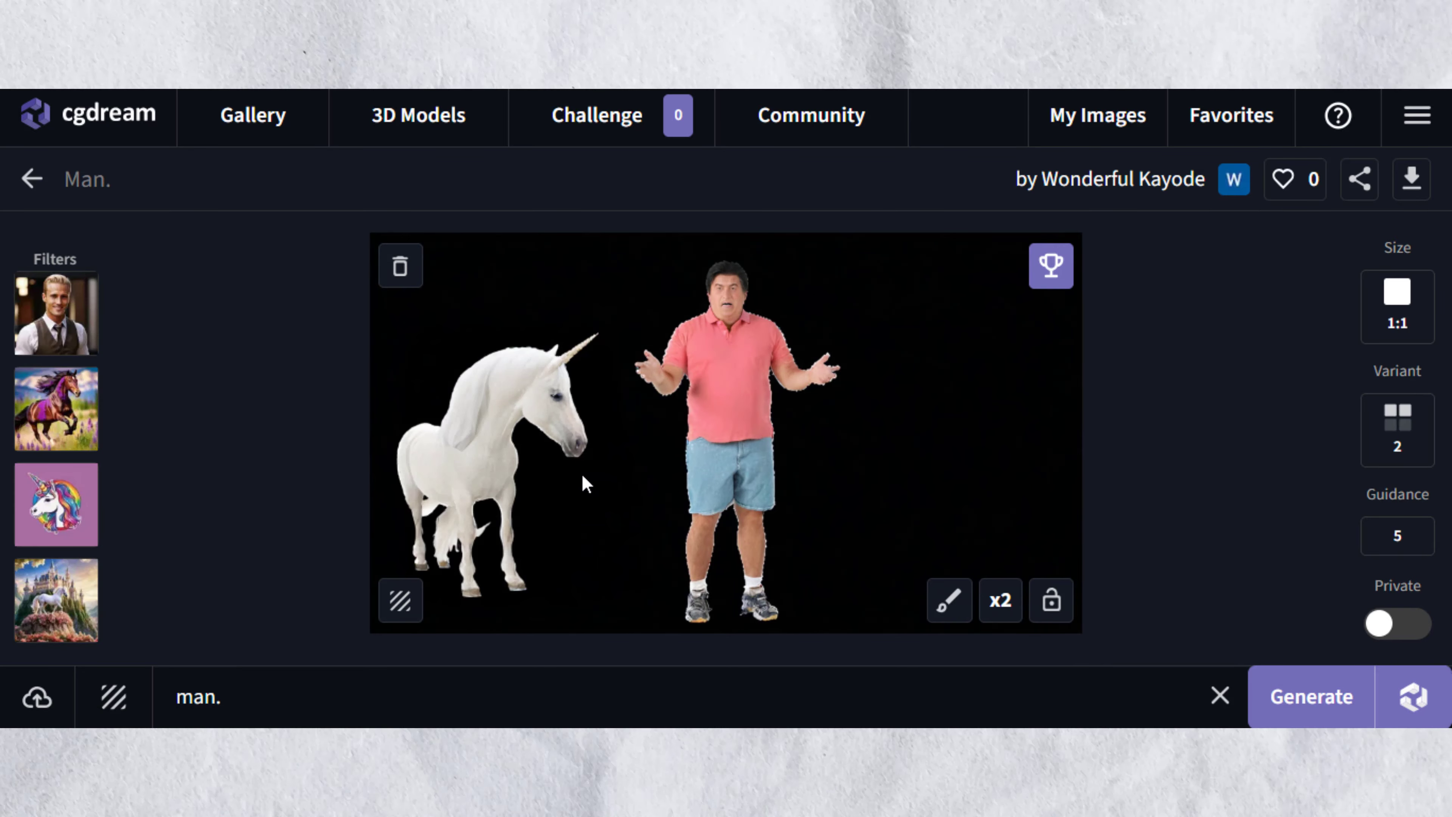
mouse_move(705, 468)
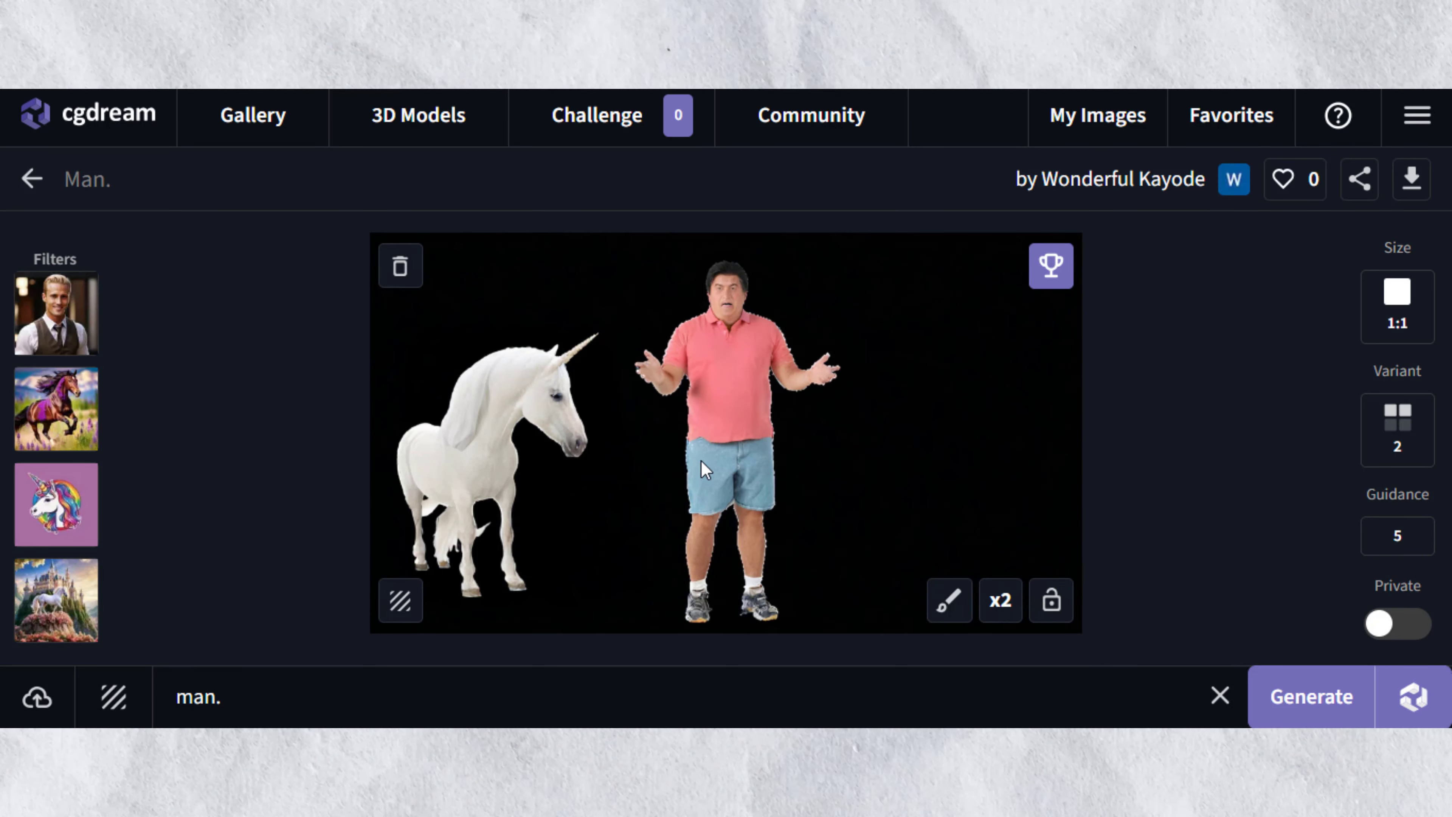
Step: Browse the public gallery sorted by Best, scrolling through the creations
click(252, 117)
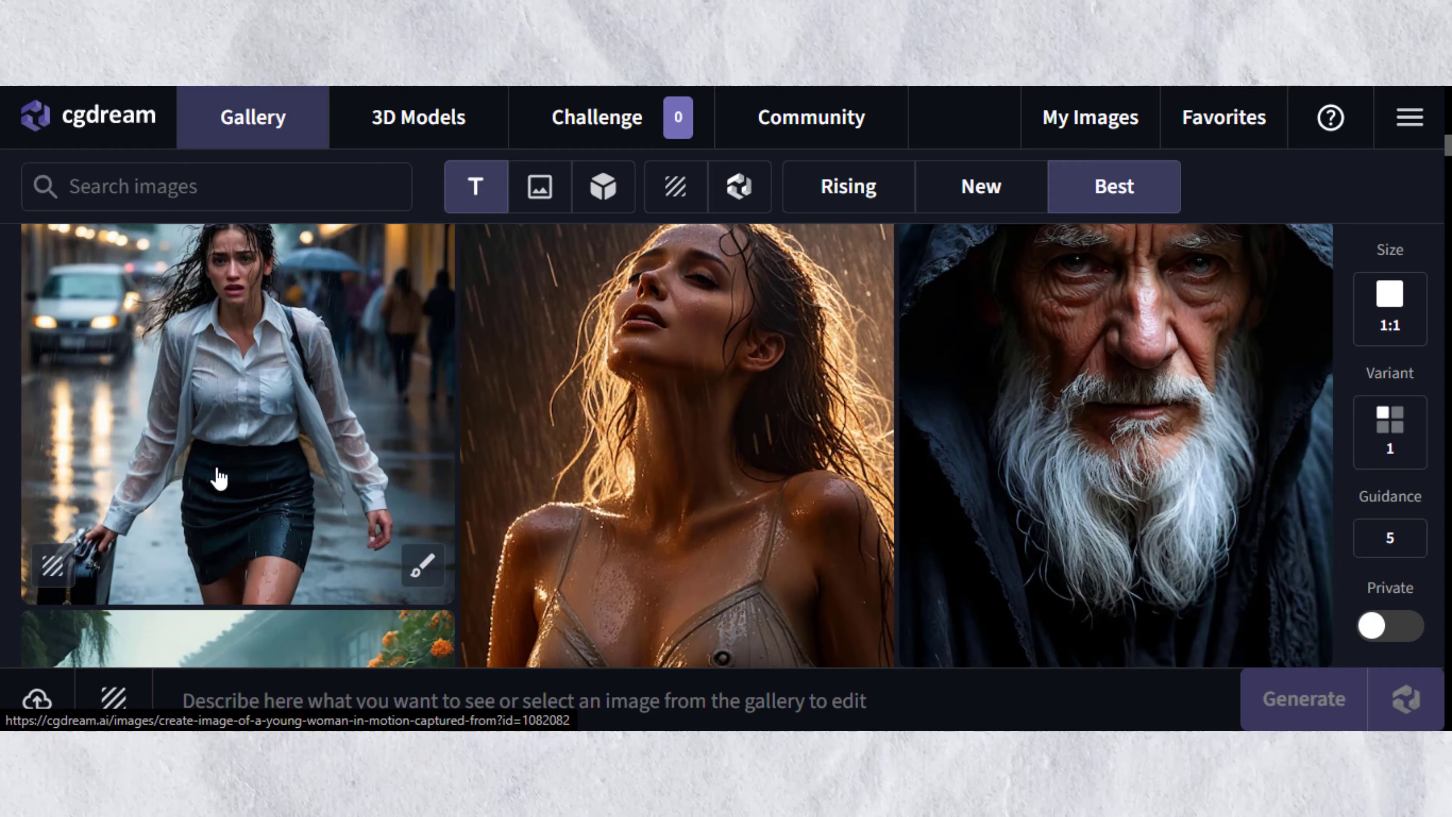
scroll(down, 3)
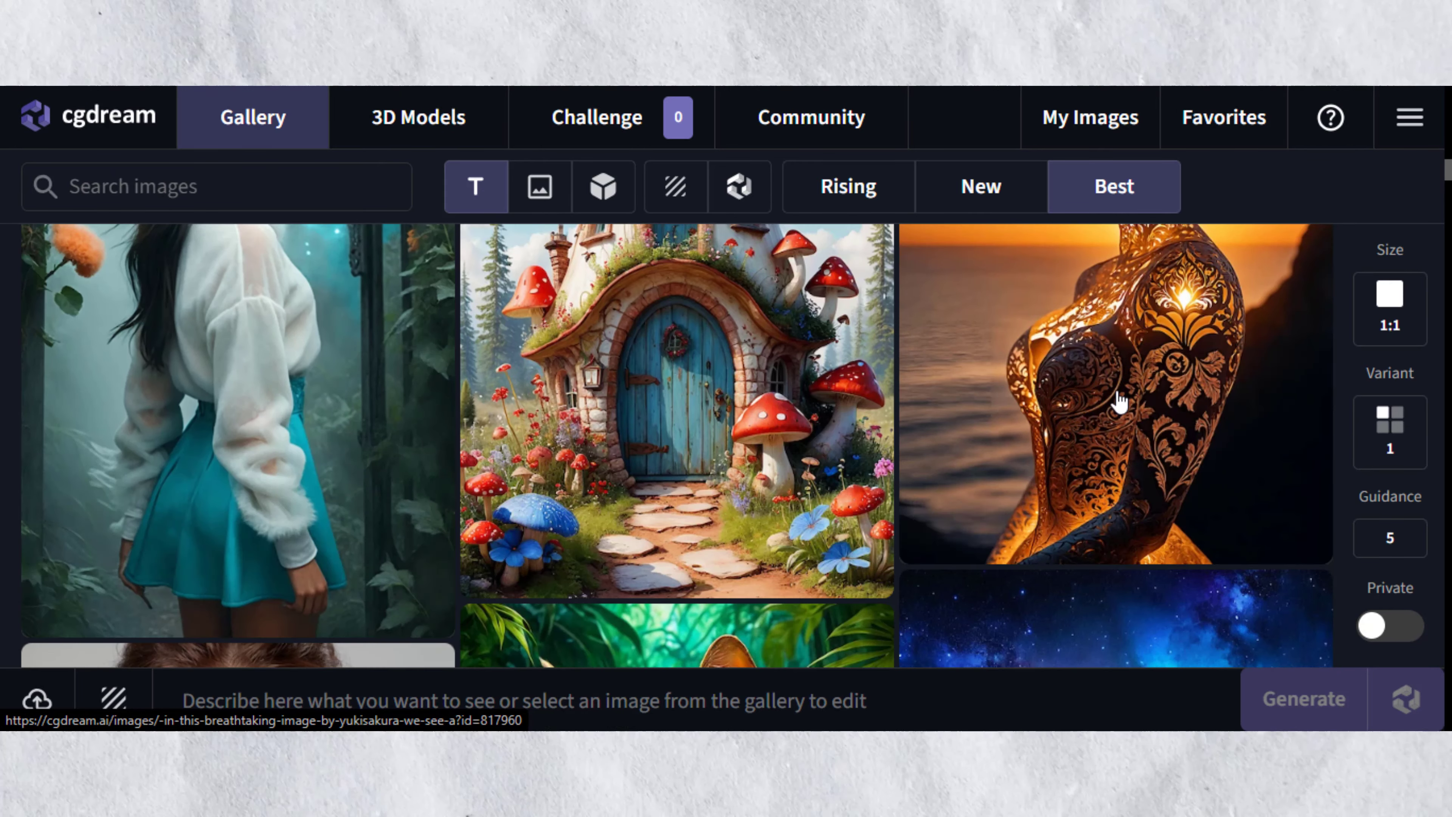
scroll(down, 3)
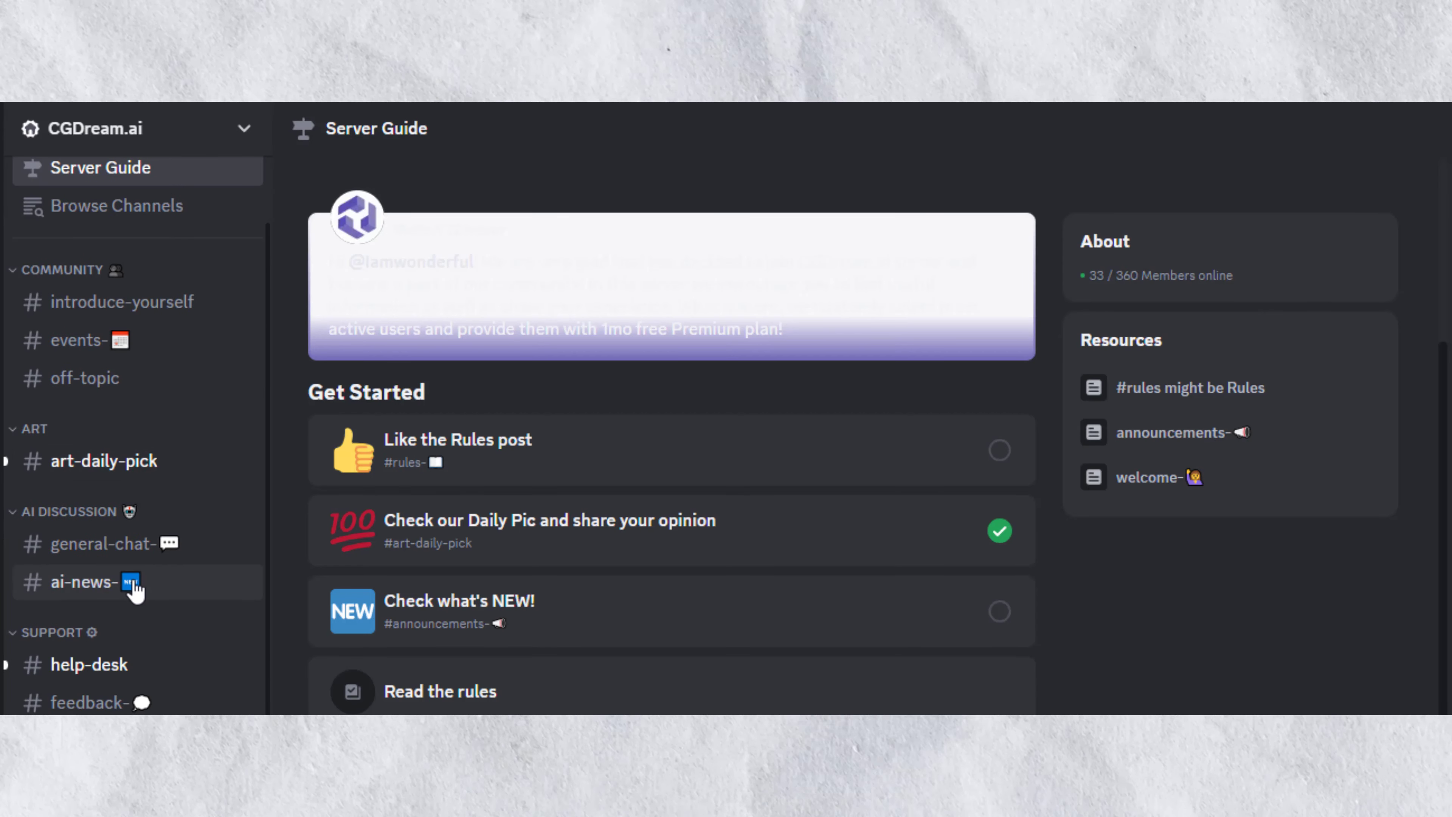
Step: Read the Weekly Update announcement in Discord, then return to CGDream's account and pricing menu
click(117, 461)
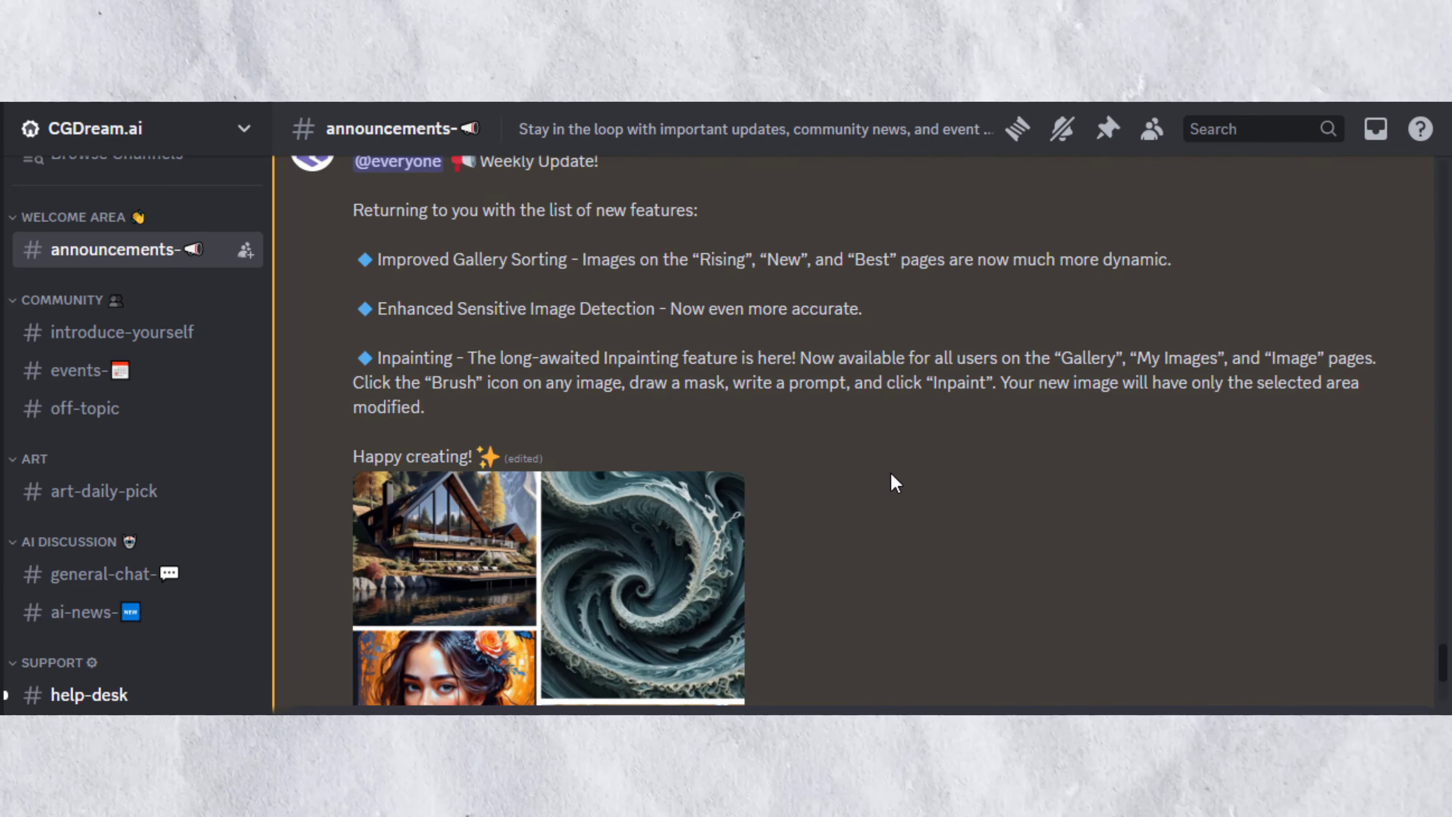
click(92, 689)
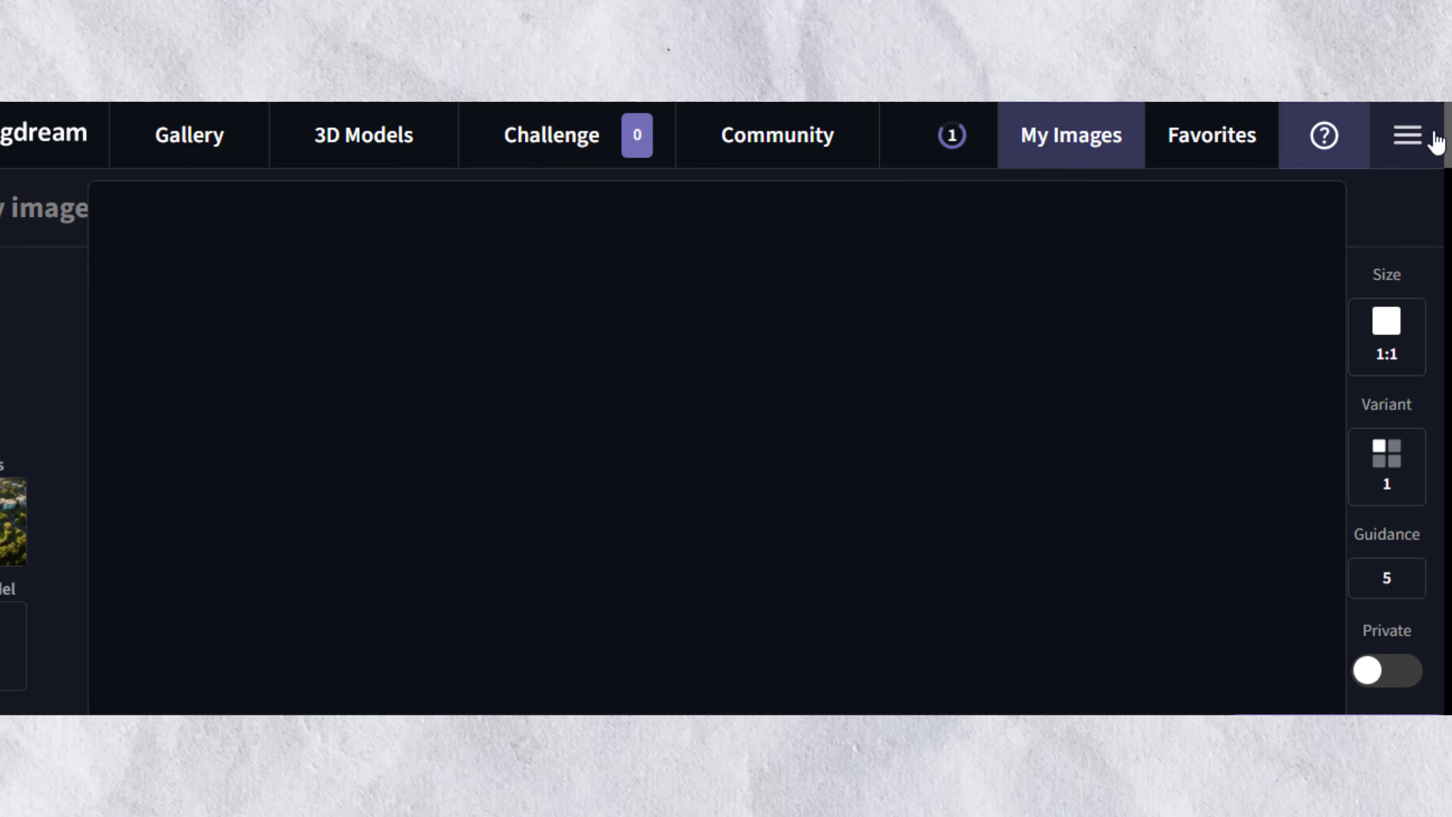
click(1406, 135)
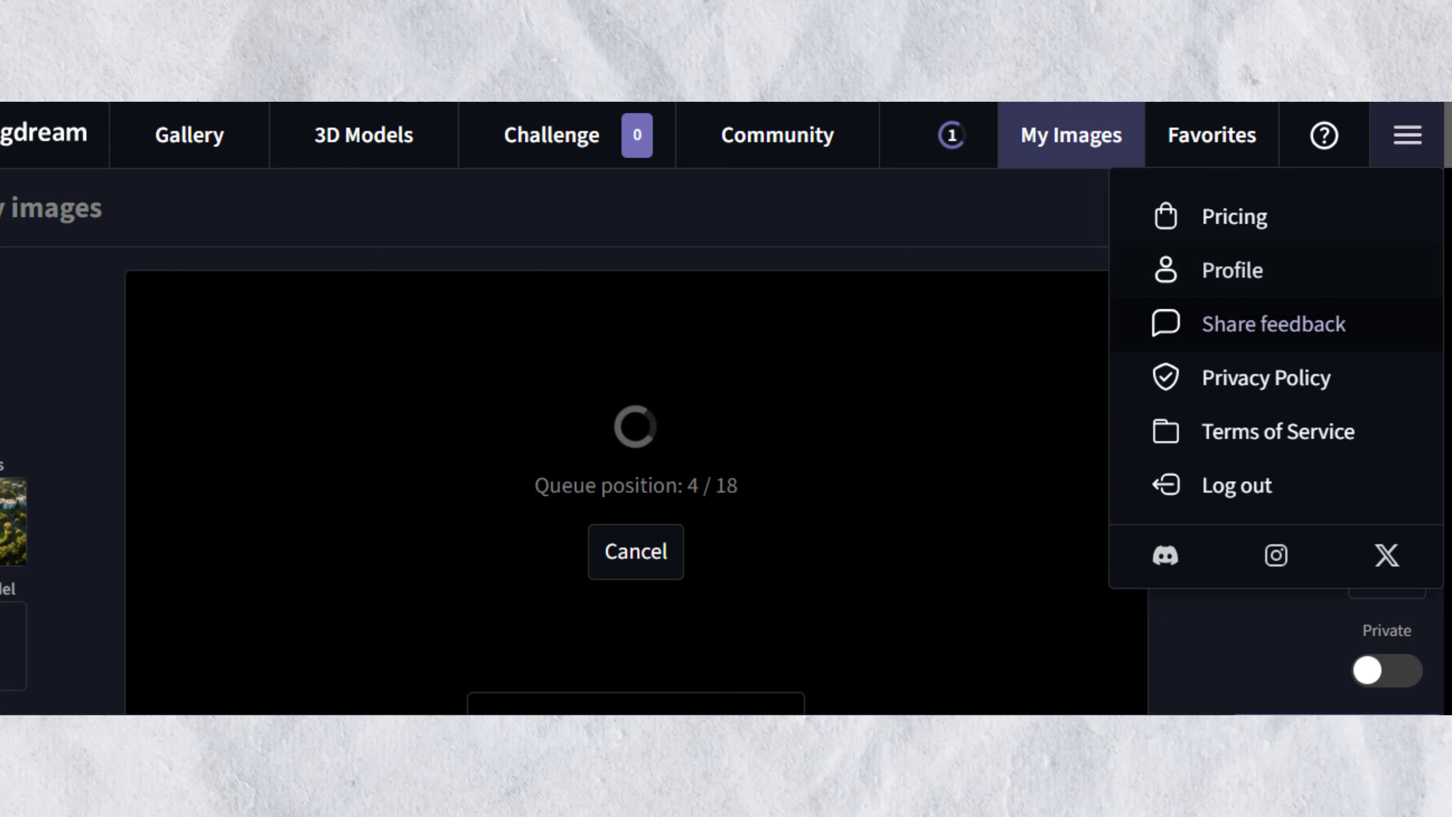